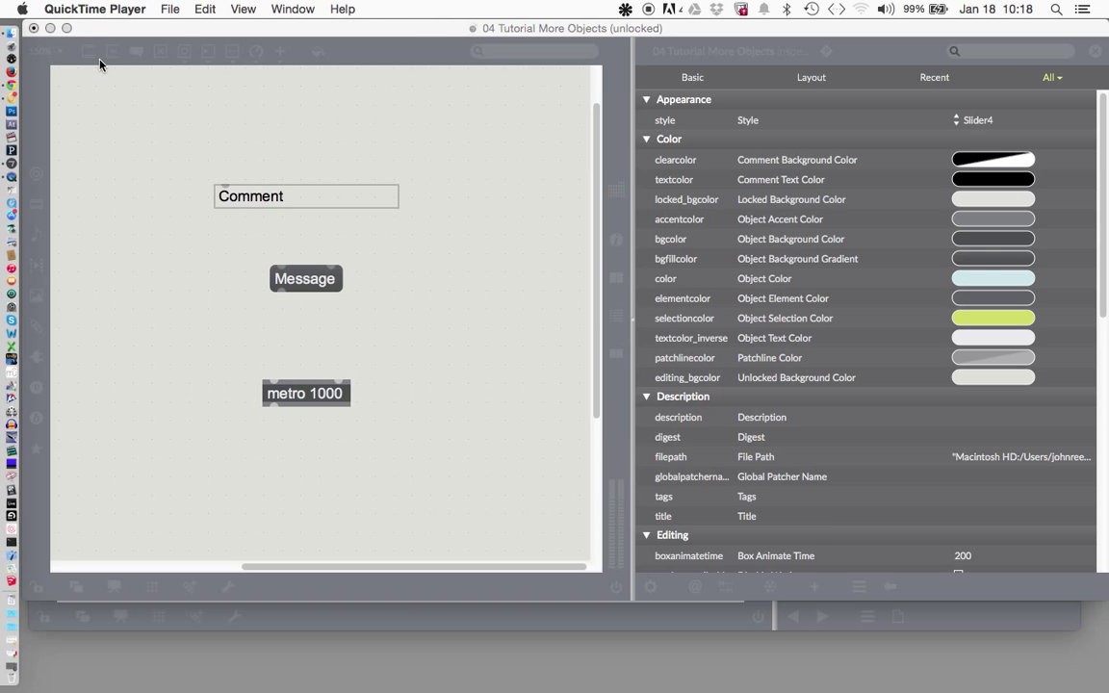
mouse_move(277, 211)
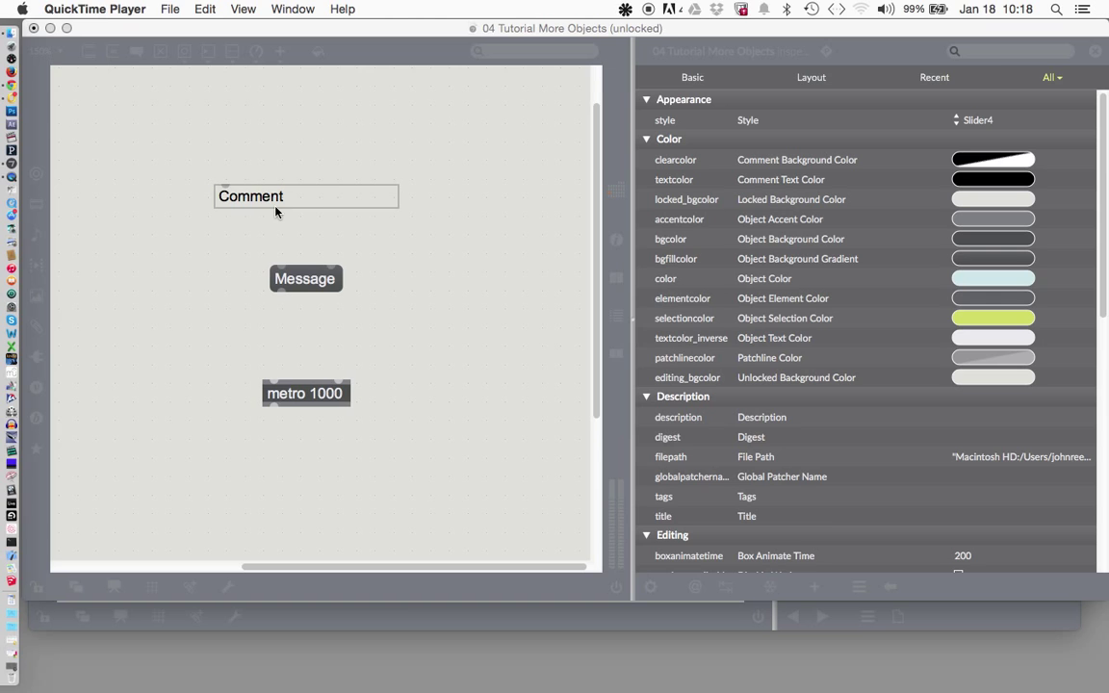
mouse_move(283, 325)
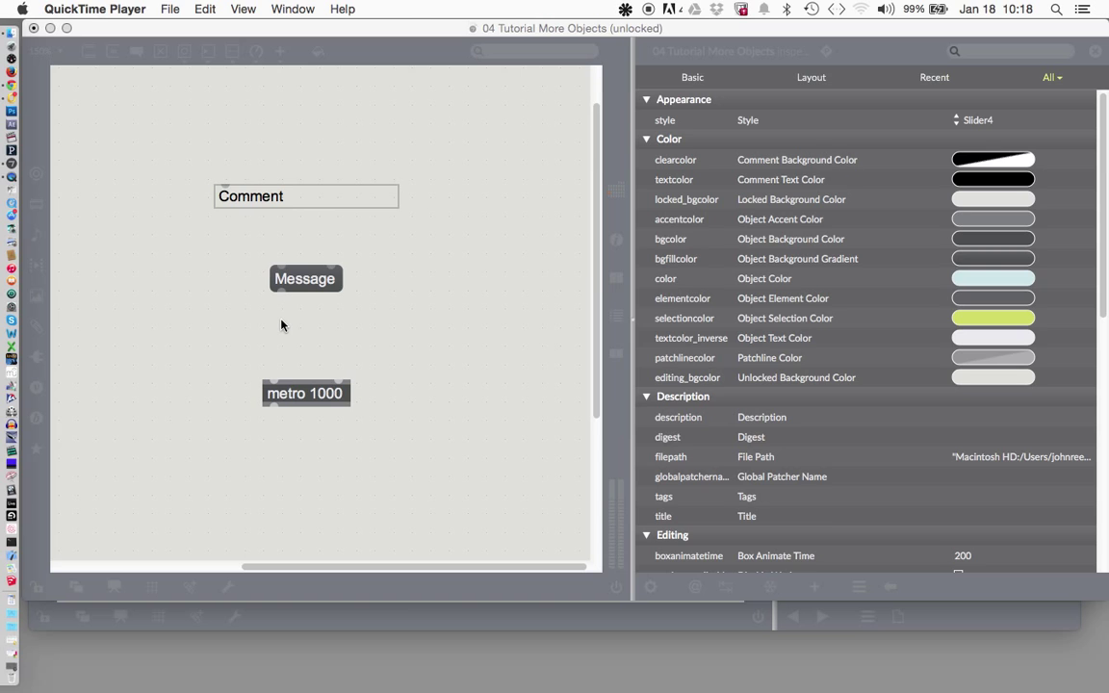
mouse_move(306, 402)
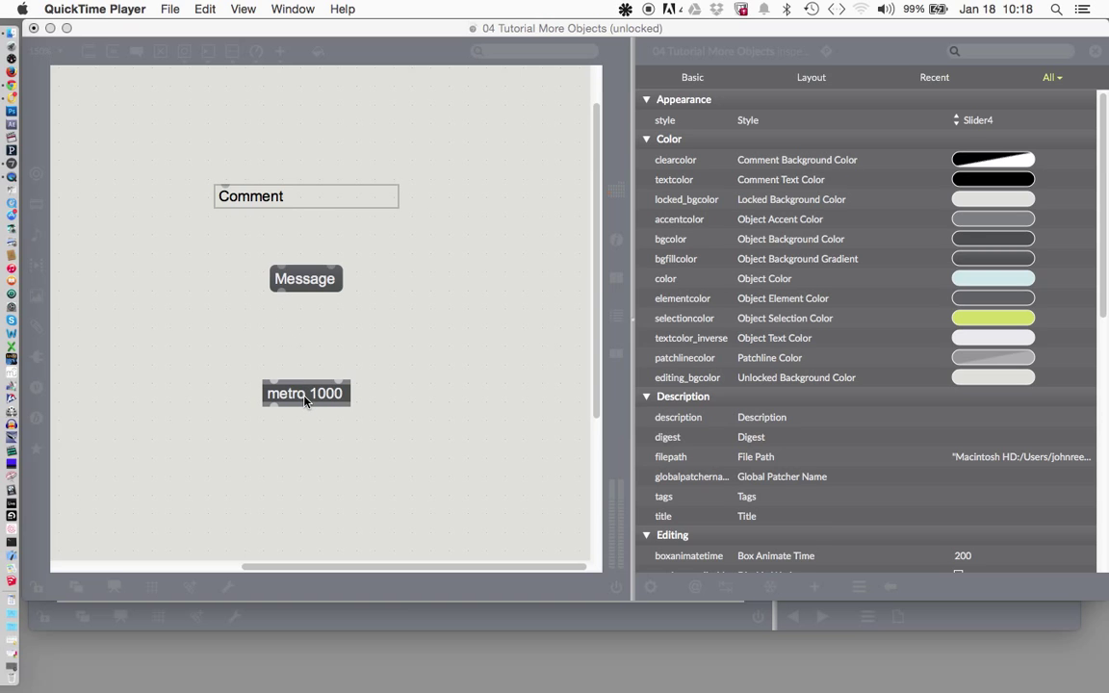
mouse_move(366, 347)
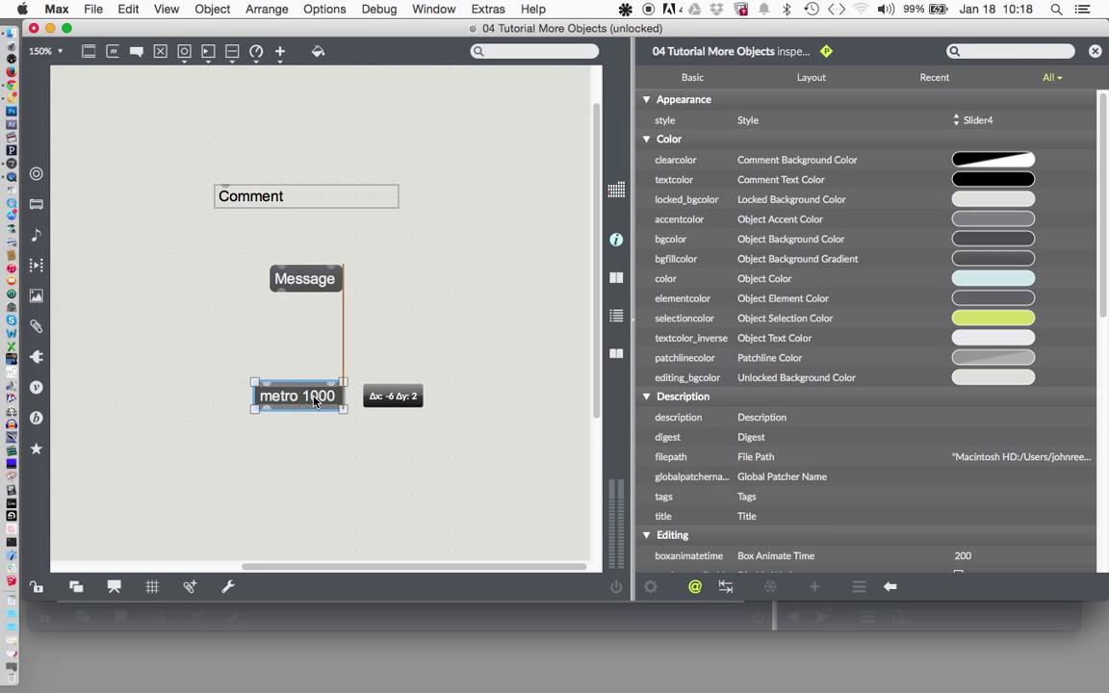
Drag the metro 1000 object to a new position in the patcher
left_click_drag(298, 396, 158, 367)
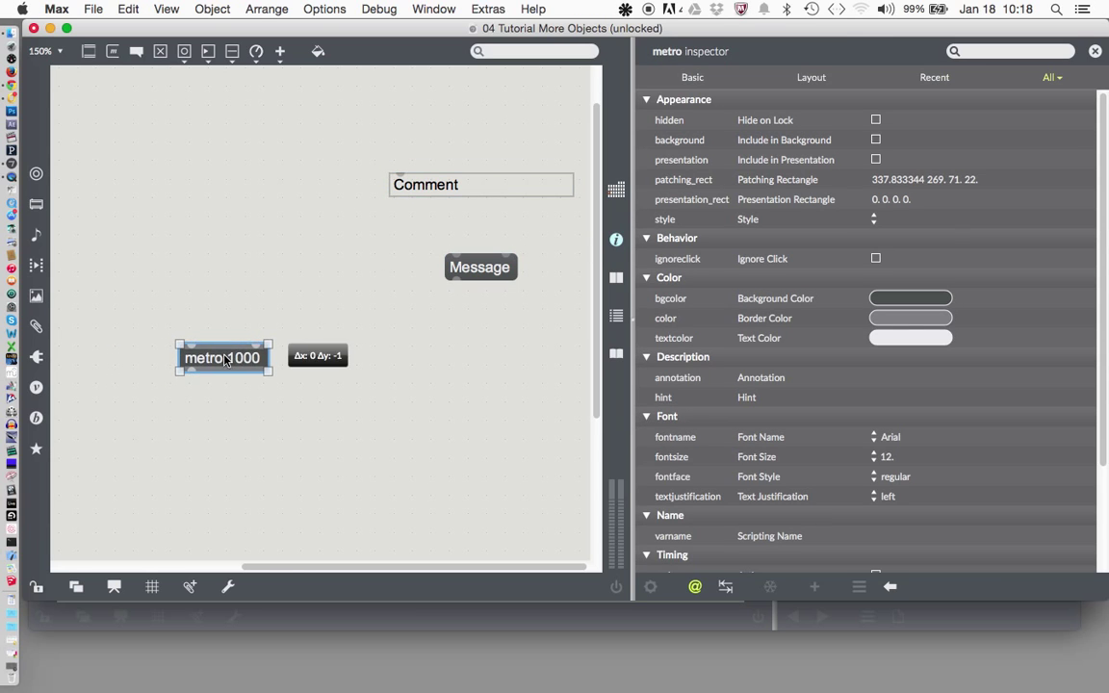
left_click_drag(221, 357, 212, 316)
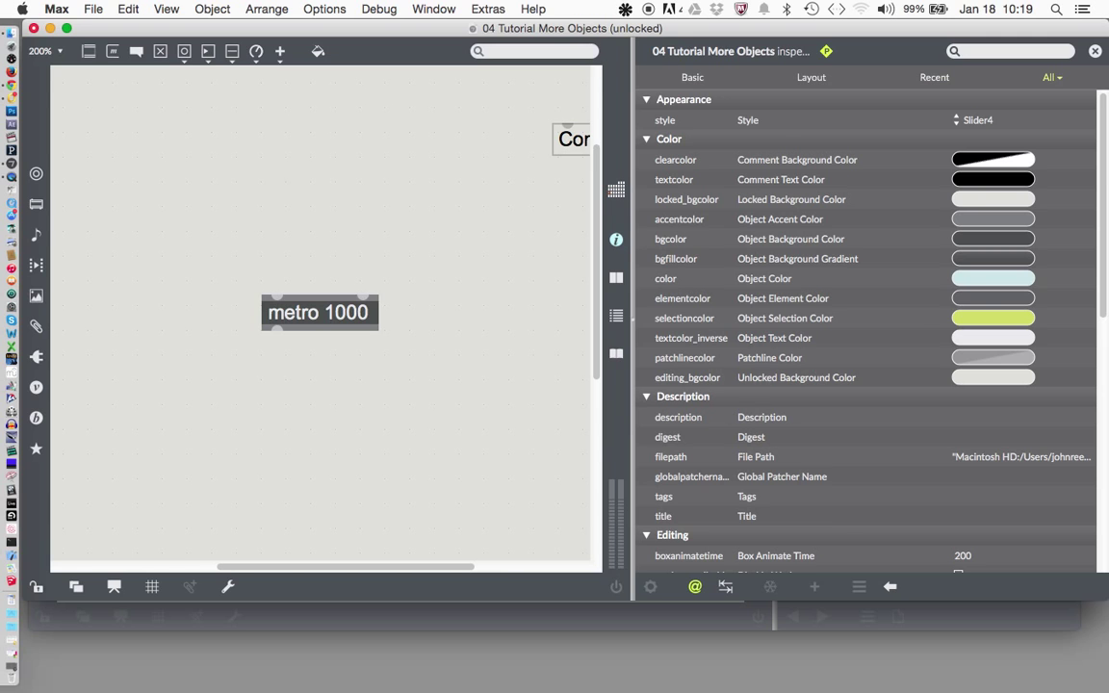
Add a toggle feeding metro 1000's start inlet and a bang button driven by its outlet
left_click(286, 192)
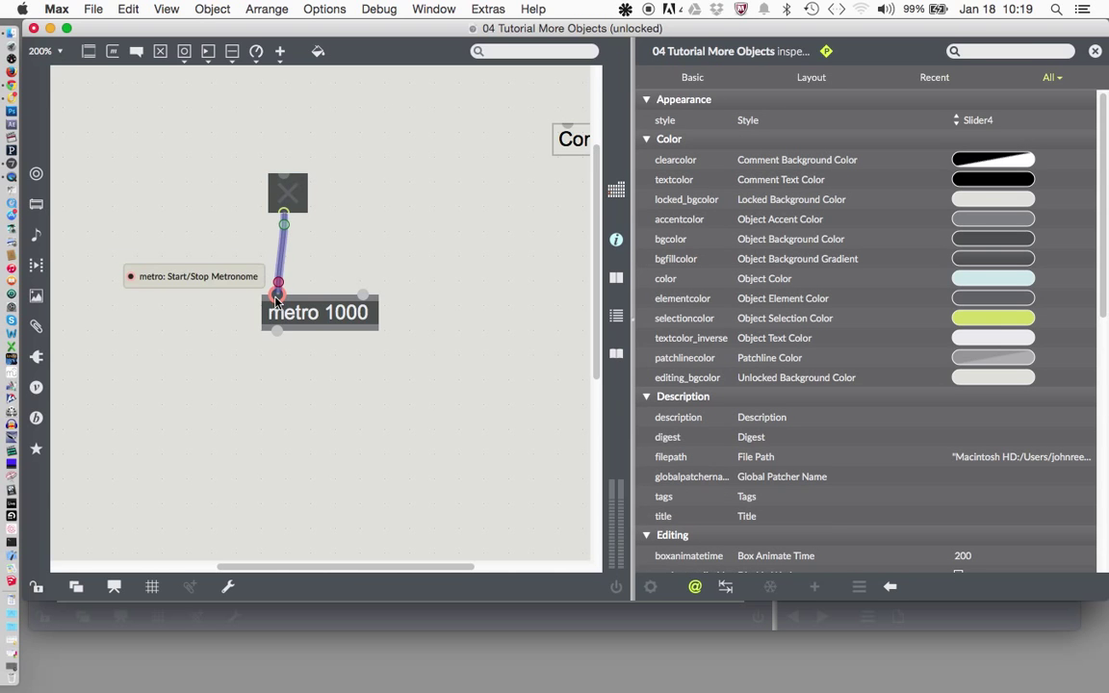
left_click(289, 193)
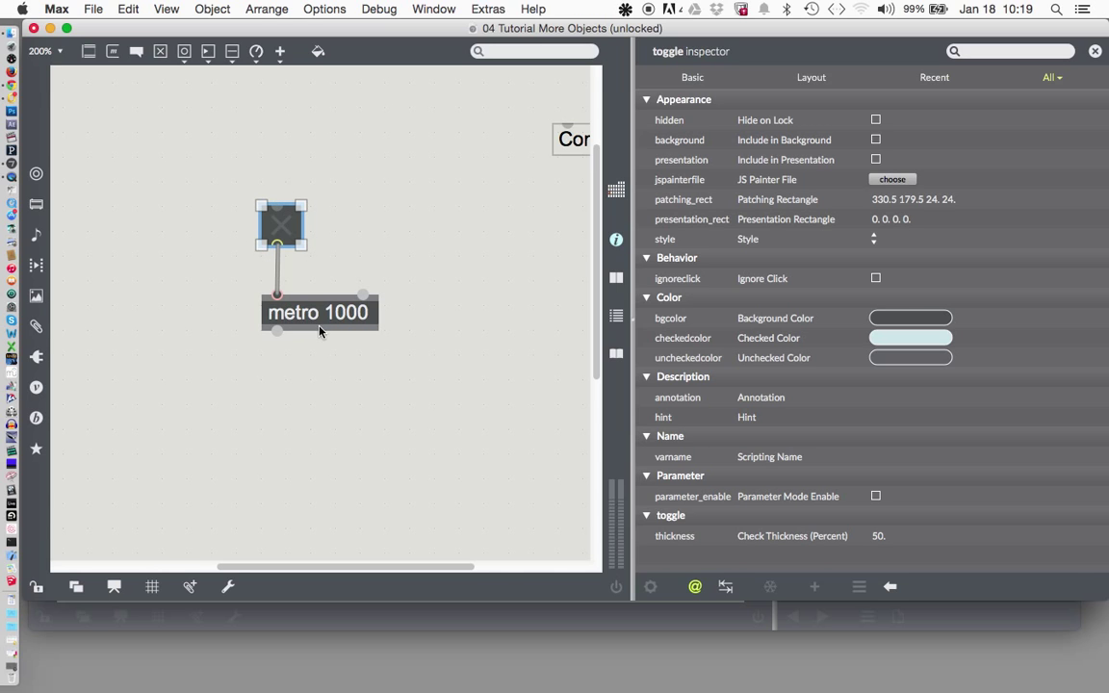
mouse_move(364, 324)
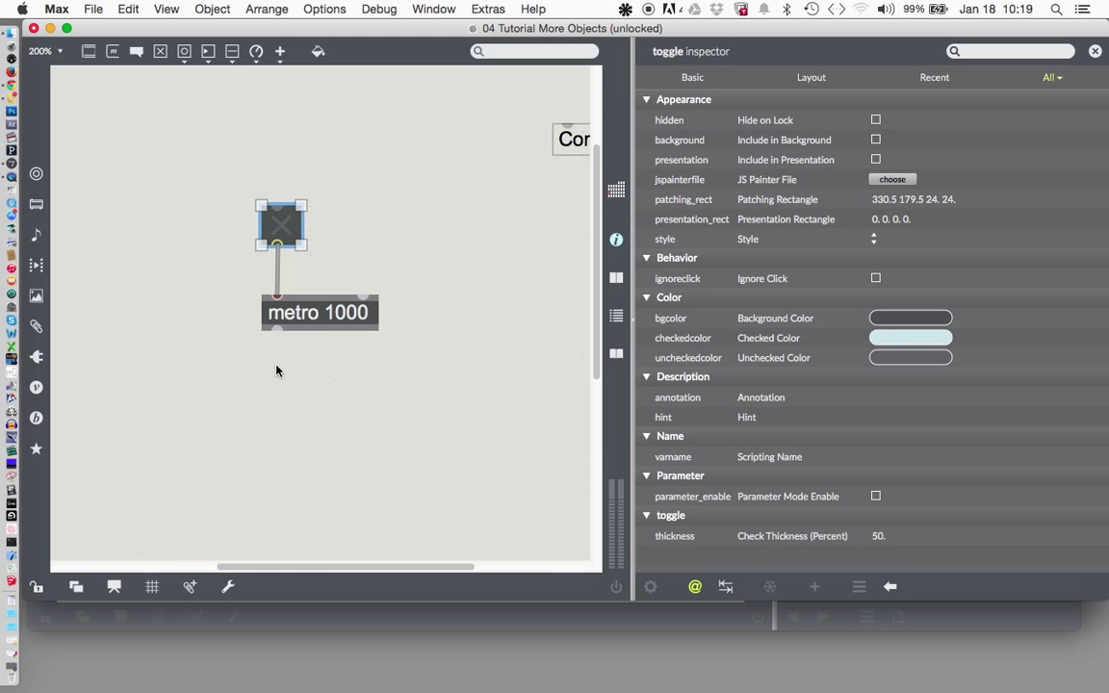
left_click(287, 396)
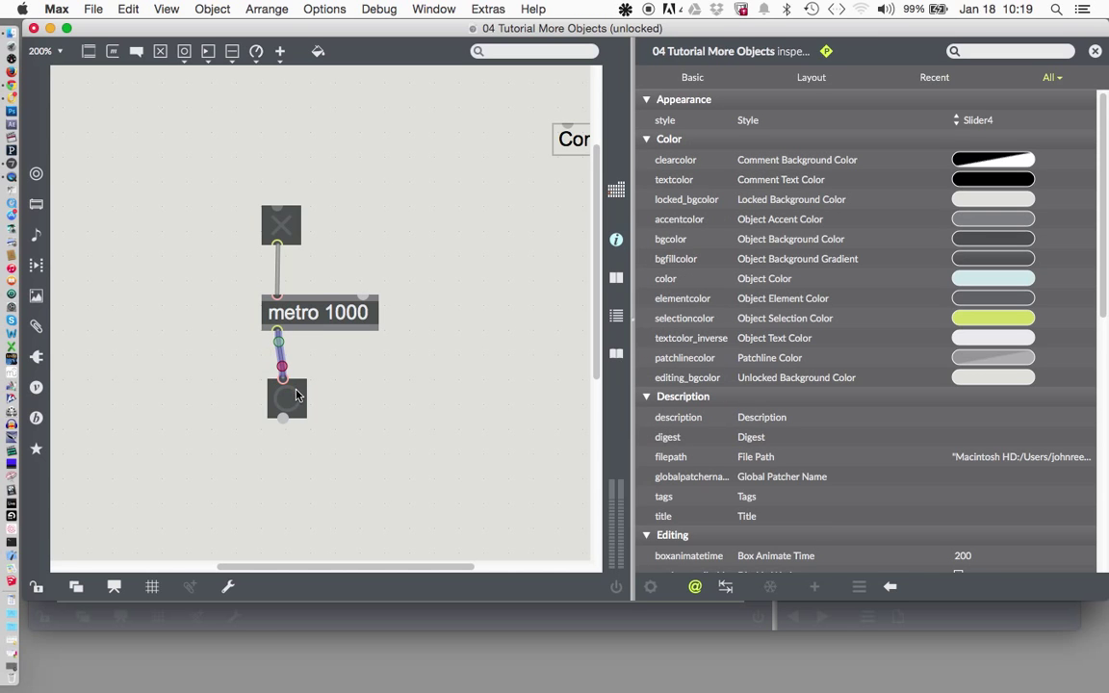
left_click(281, 385)
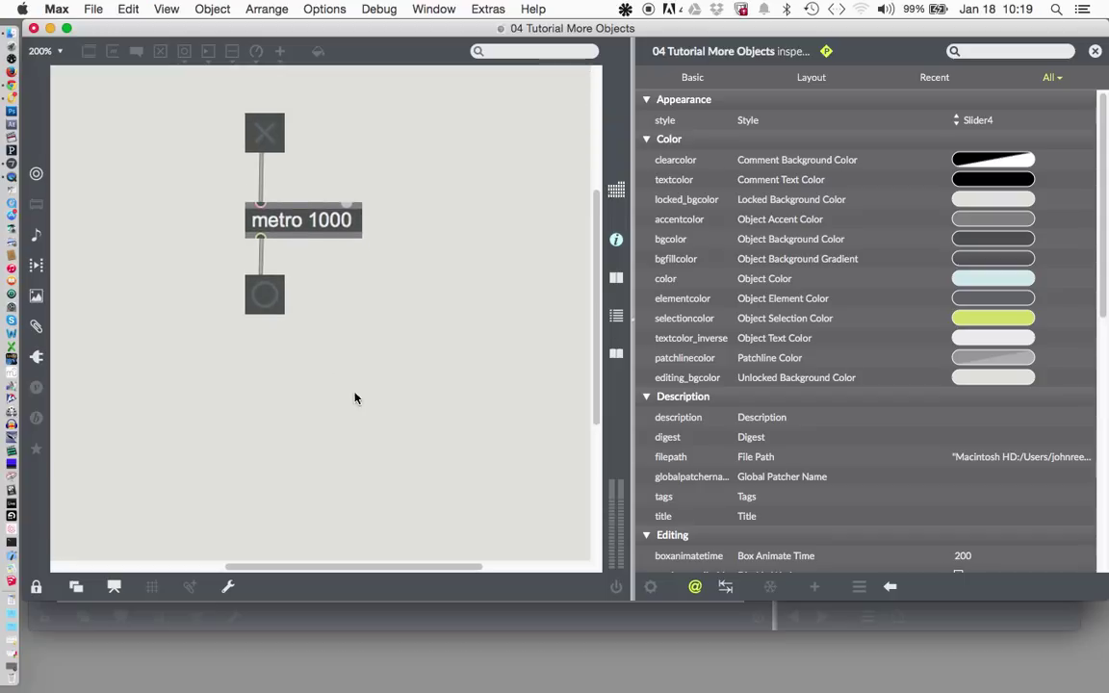
mouse_move(350, 405)
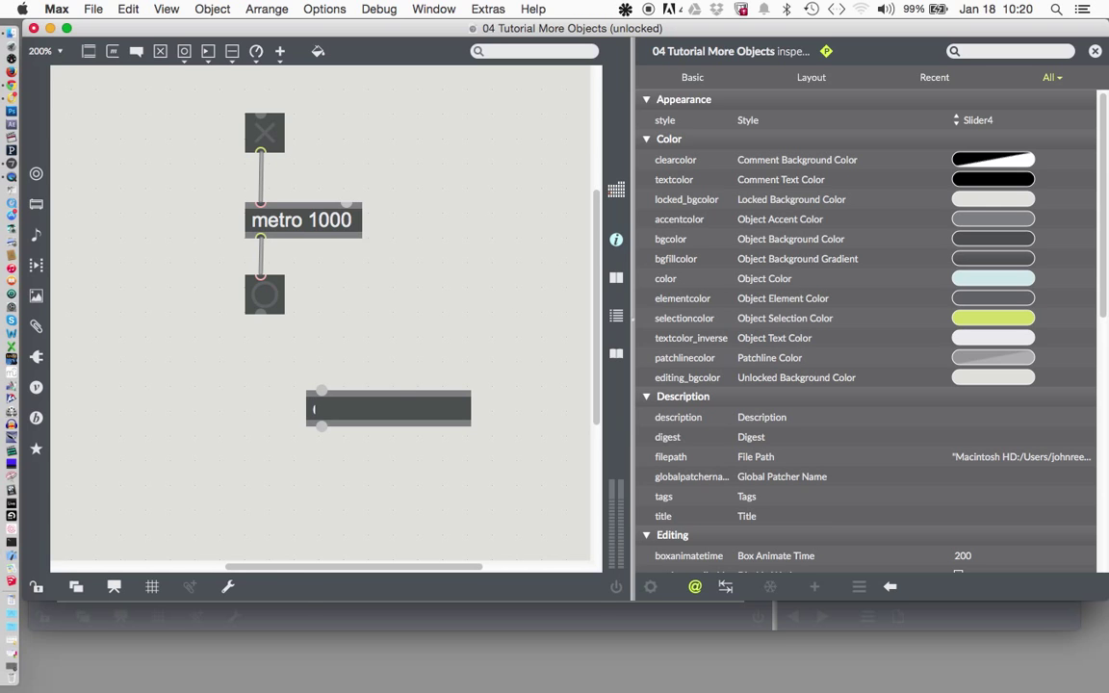
Create a 'counter 0 1 10' object box below the bang button
type("c")
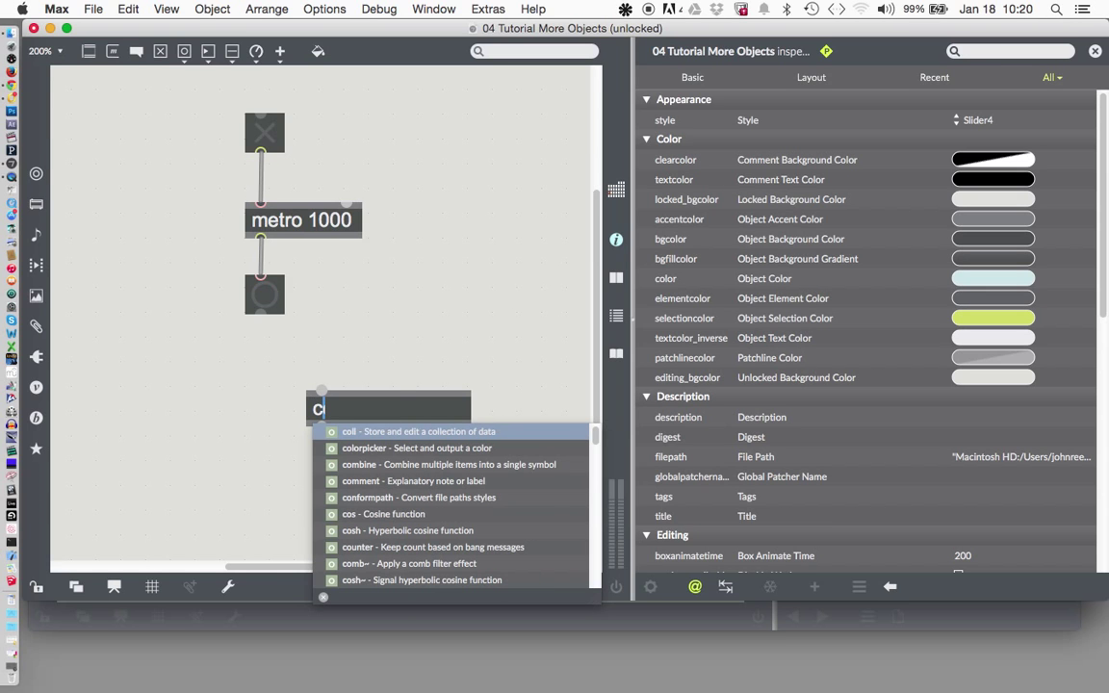
type("ount")
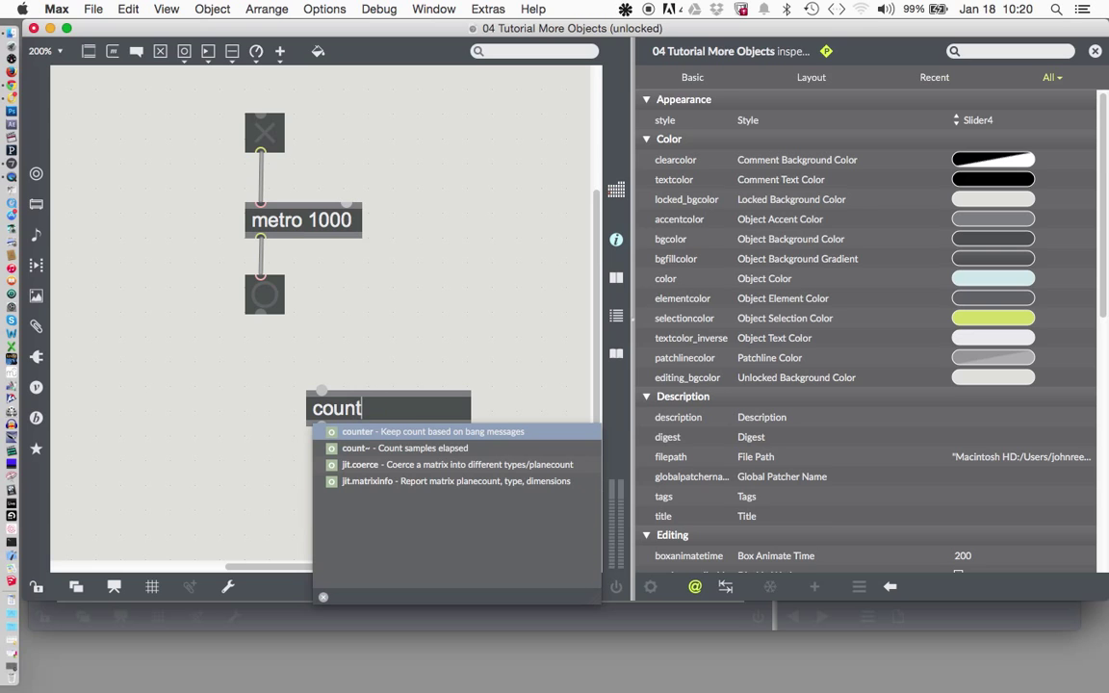
type("er")
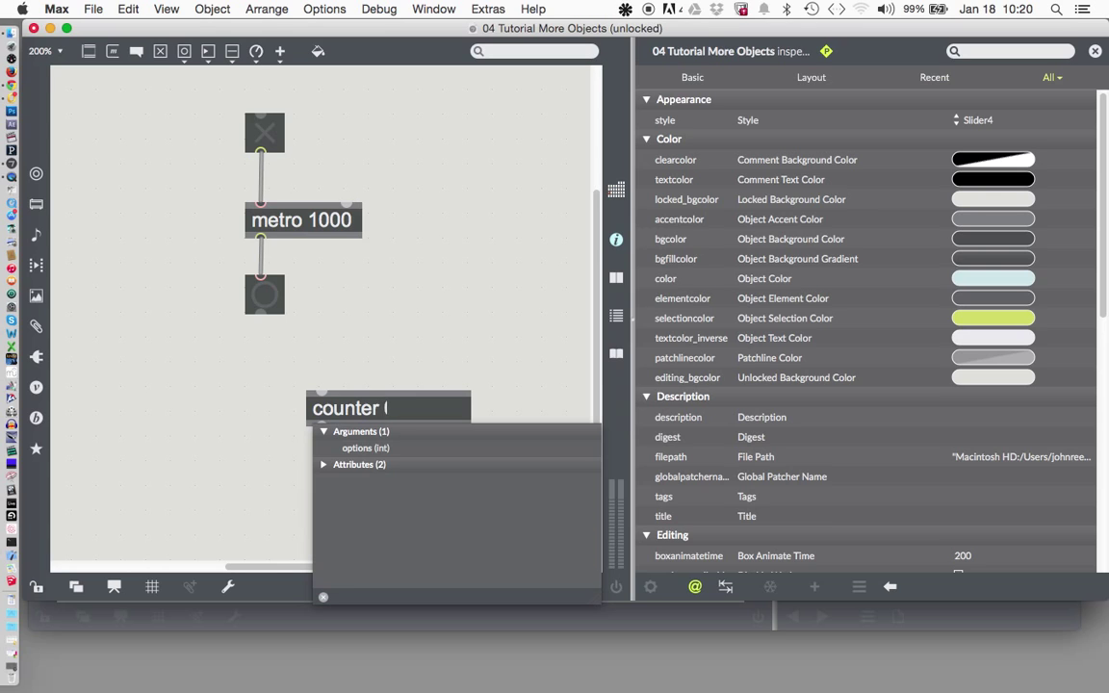
type("0")
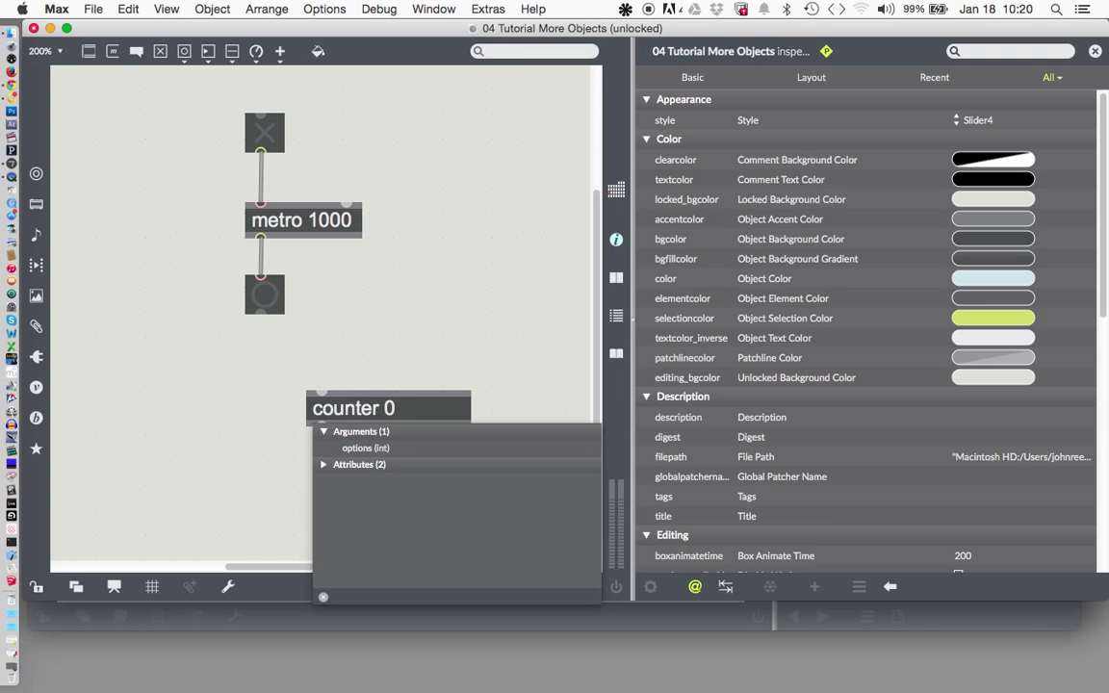
left_click(389, 408)
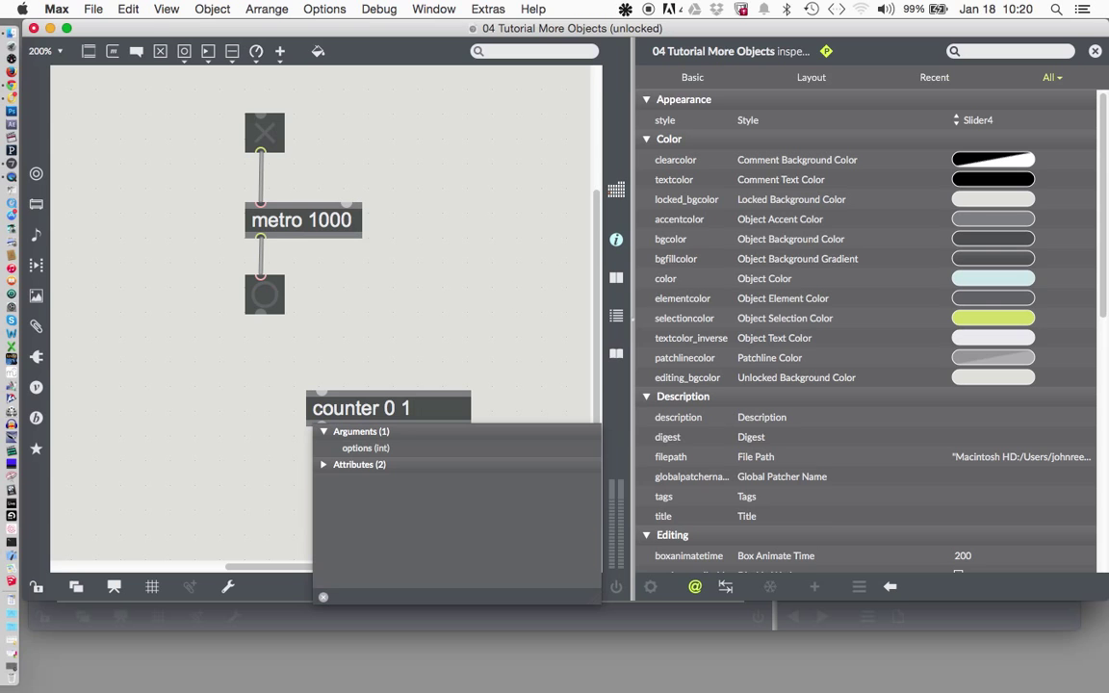
left_click(414, 408)
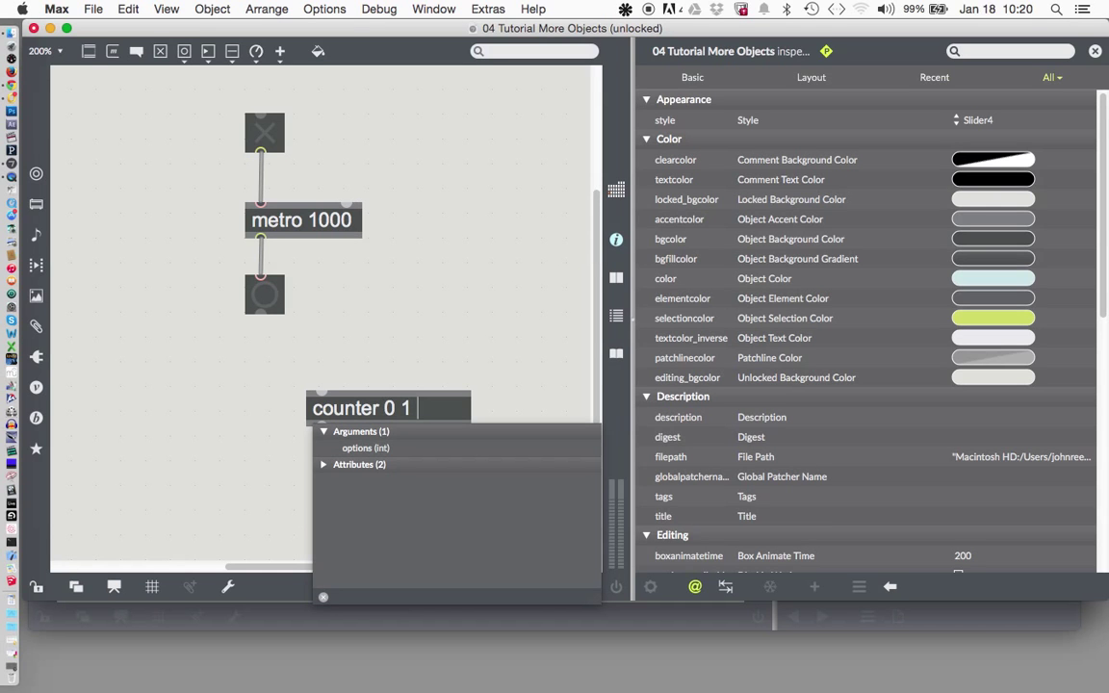
type("10")
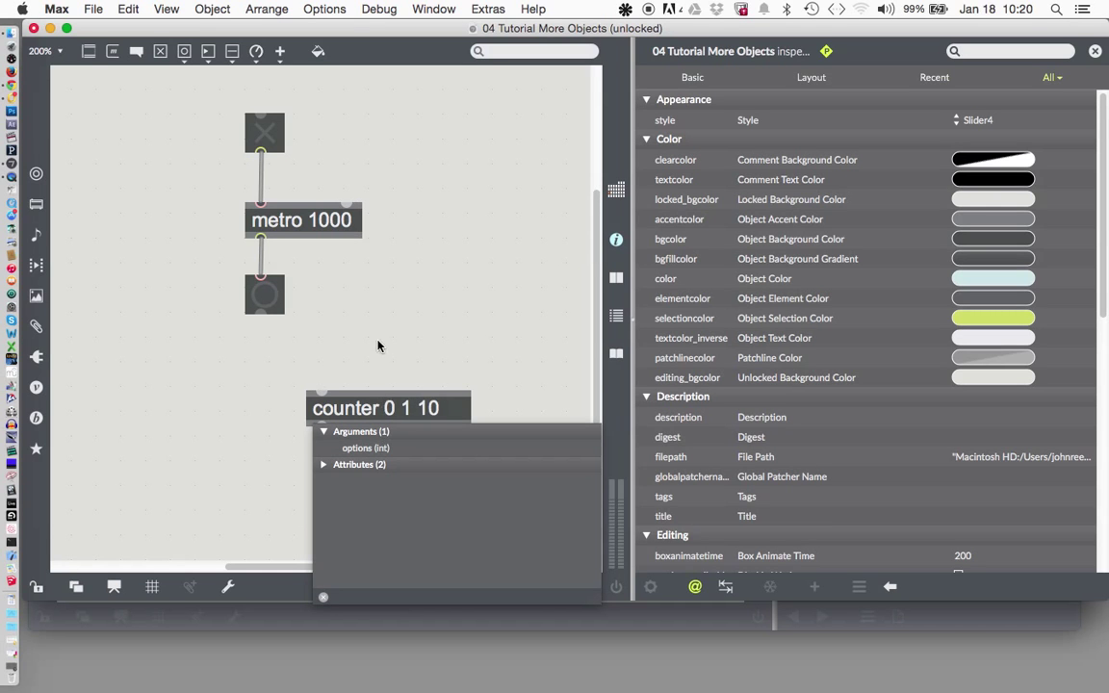
left_click(375, 409)
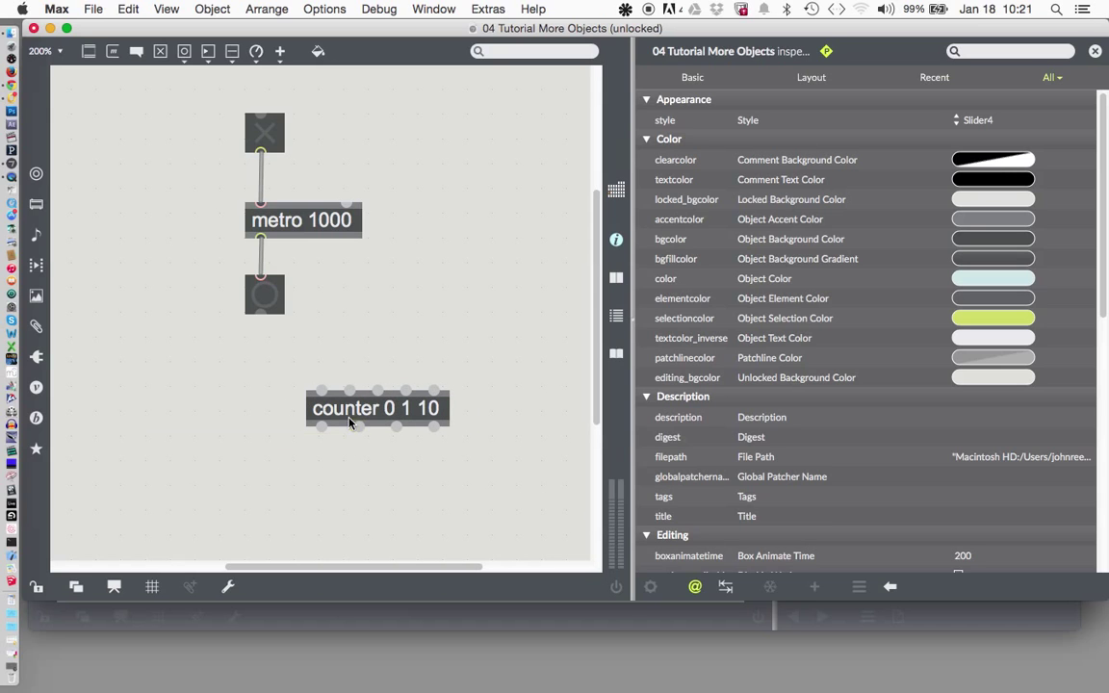
Place the counter under the bang and wire two number boxes to its first and last outlets
left_click_drag(375, 408, 335, 404)
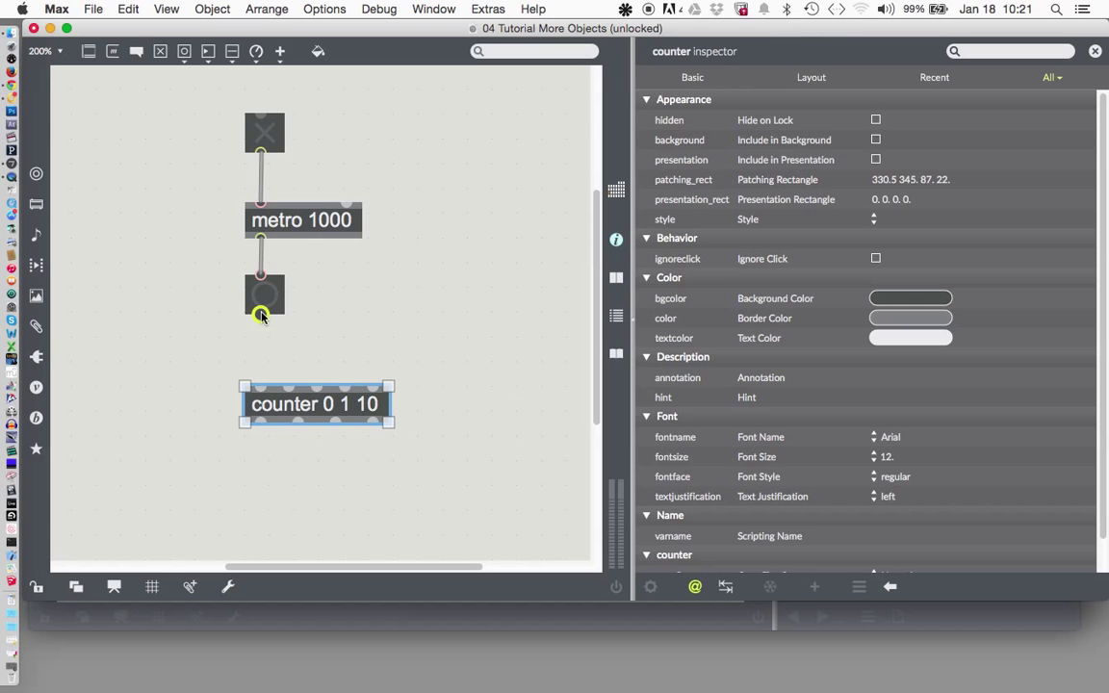
mouse_move(262, 316)
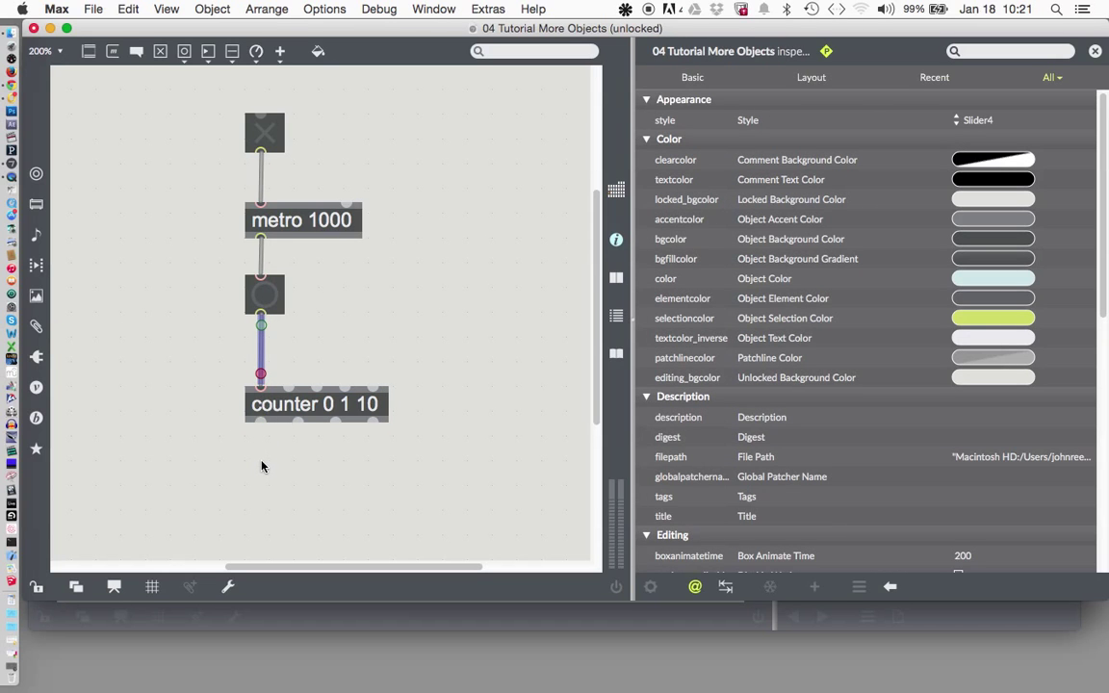
mouse_move(258, 447)
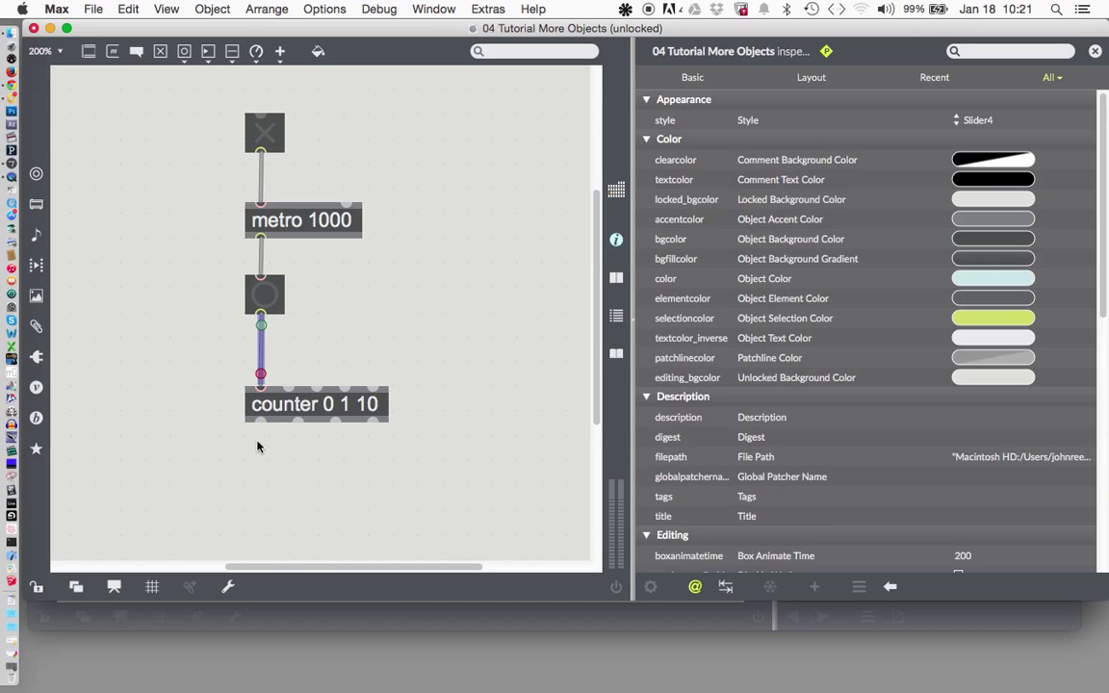
mouse_move(261, 466)
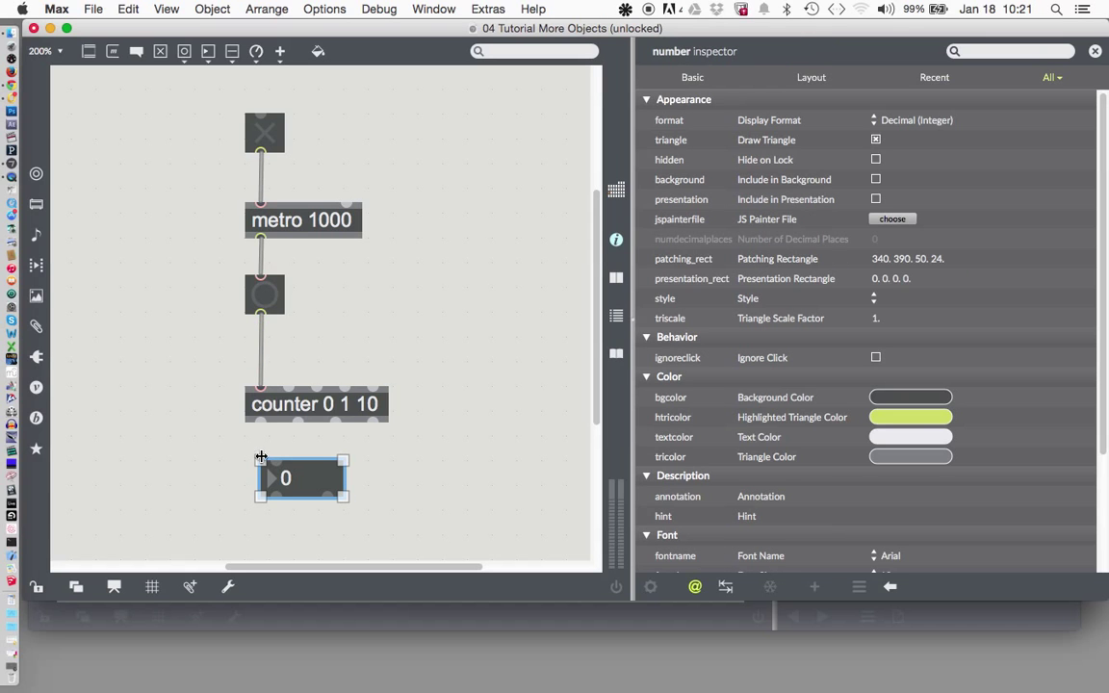
mouse_move(262, 423)
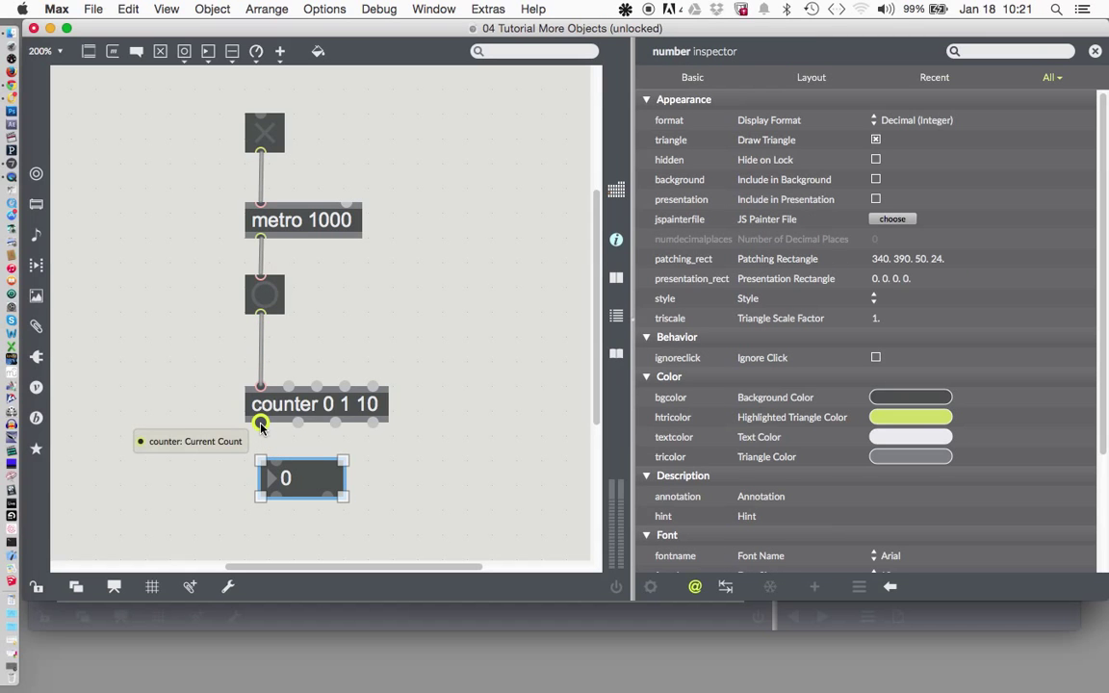
left_click(285, 477)
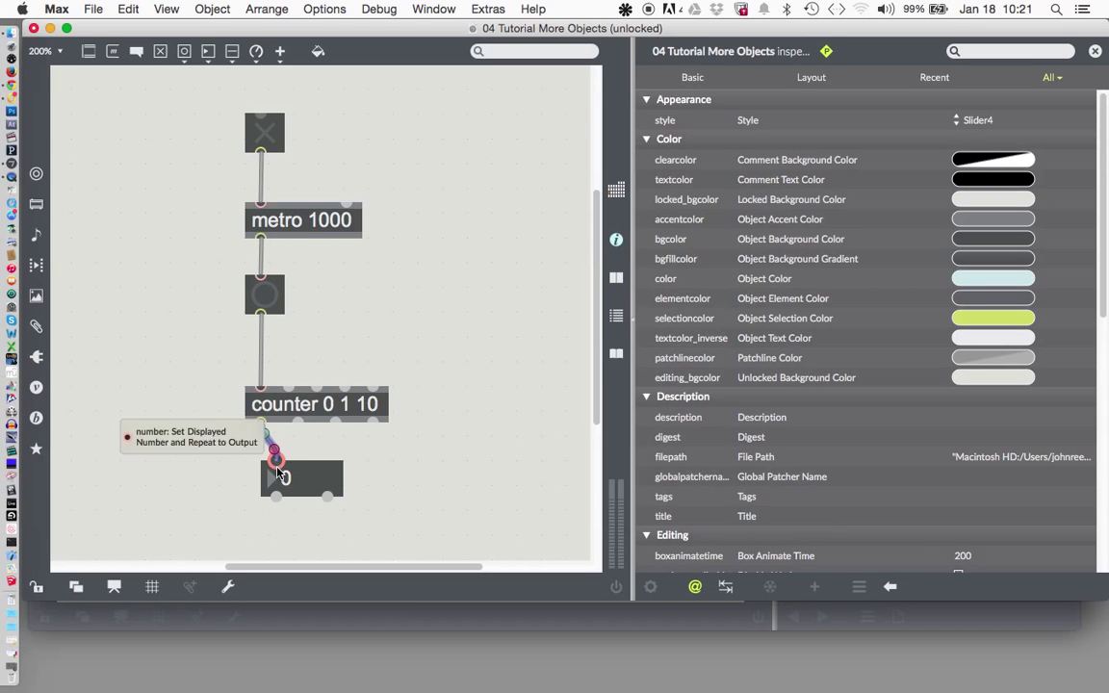
left_click_drag(281, 478, 274, 473)
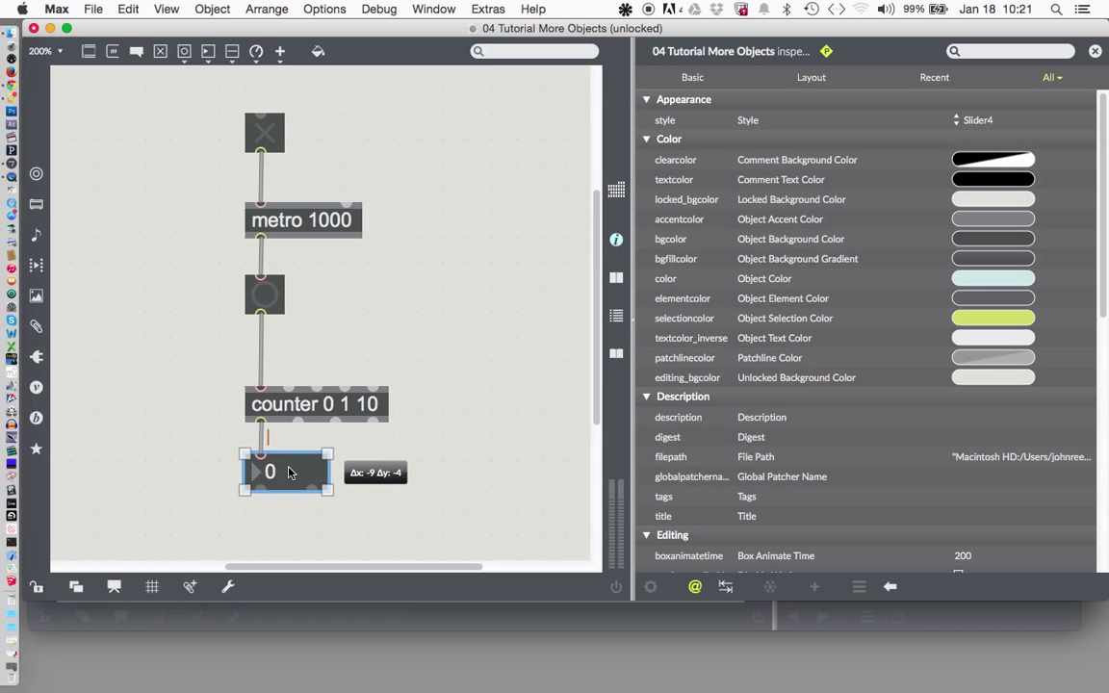
left_click(285, 472)
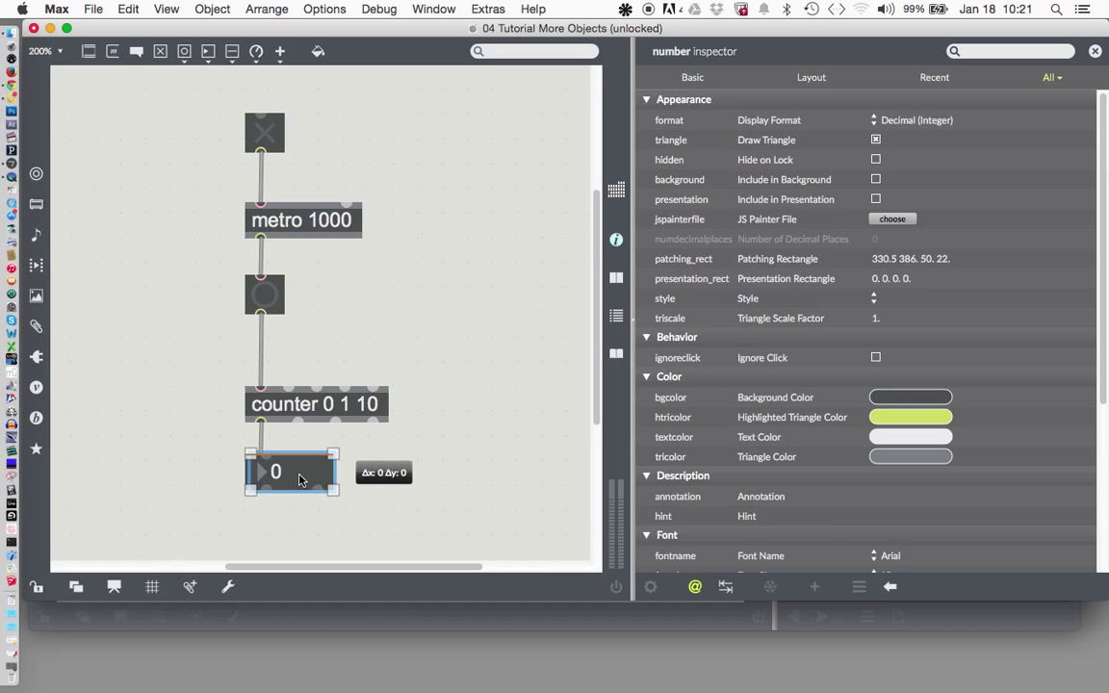
left_click_drag(292, 471, 404, 471)
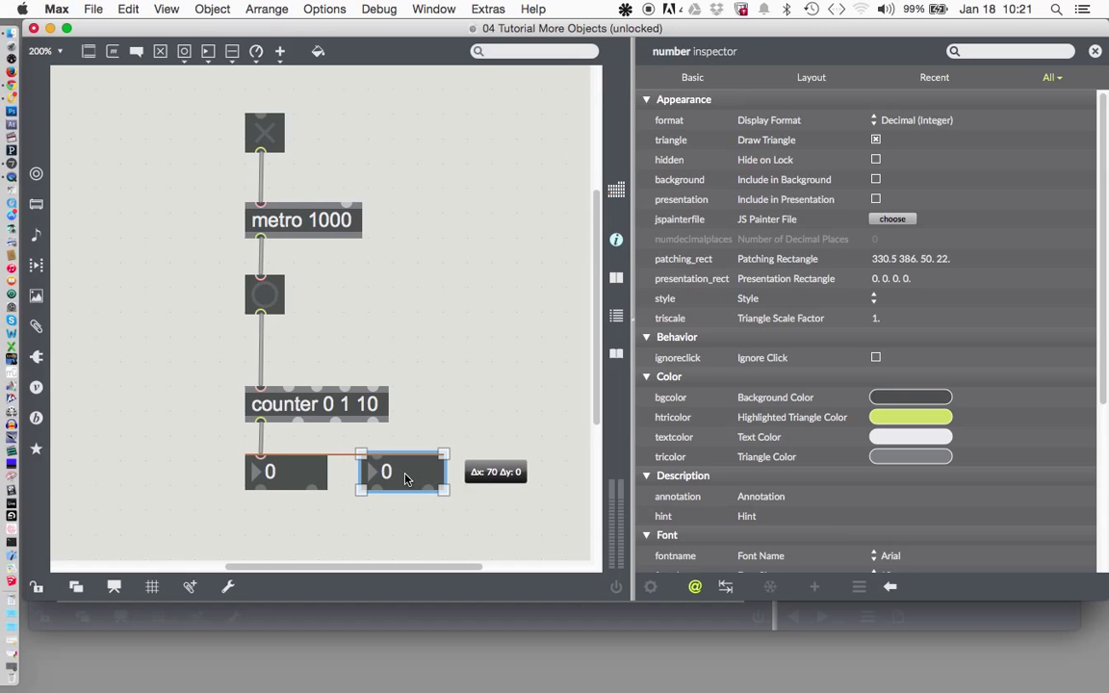
left_click_drag(404, 472, 383, 472)
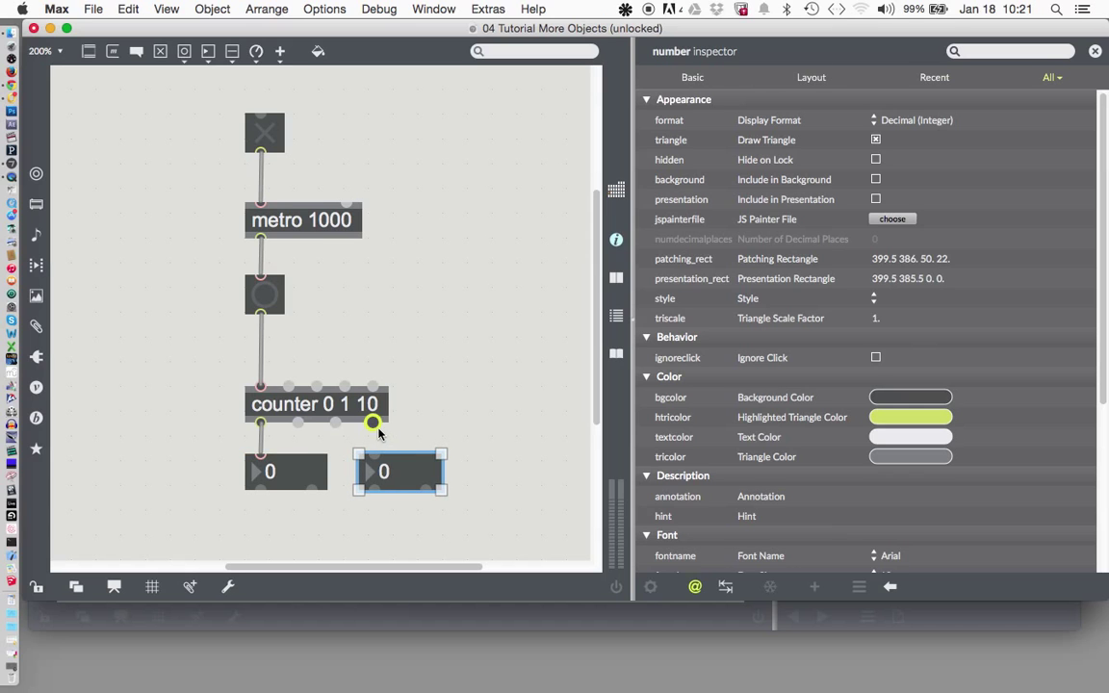
mouse_move(373, 424)
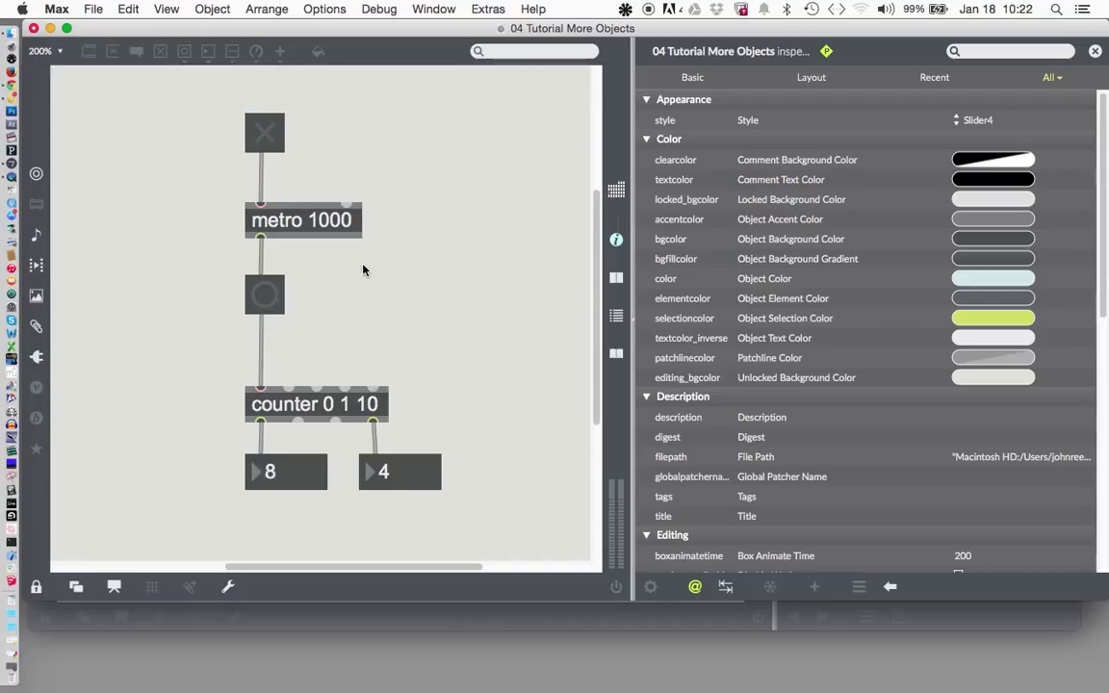
mouse_move(362, 275)
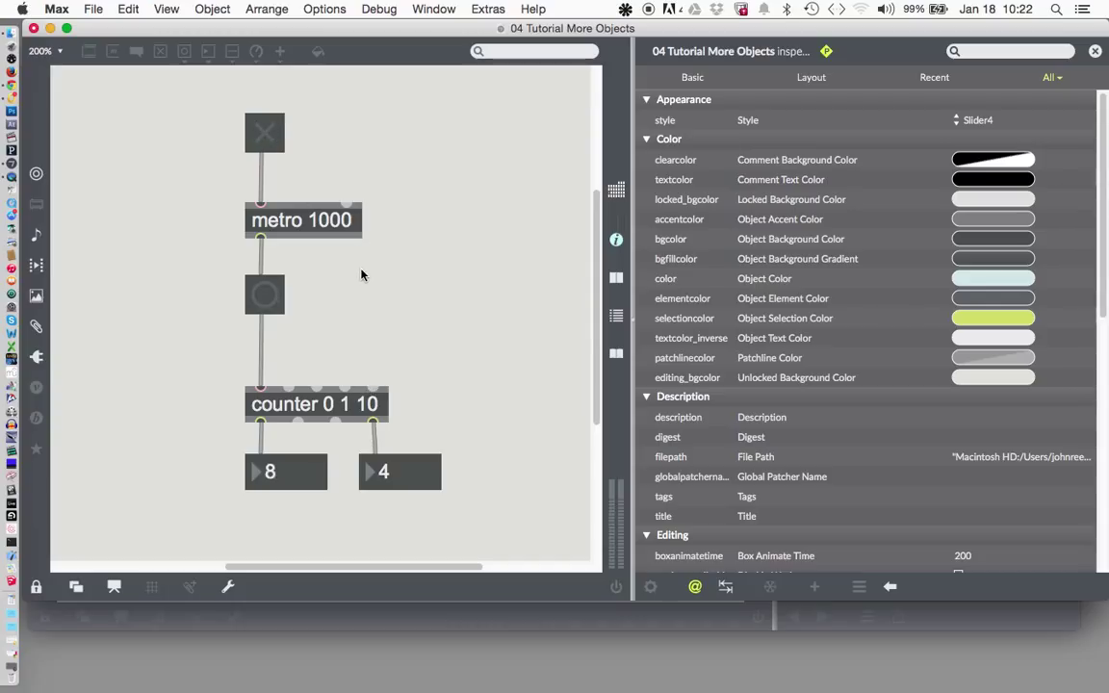
mouse_move(347, 385)
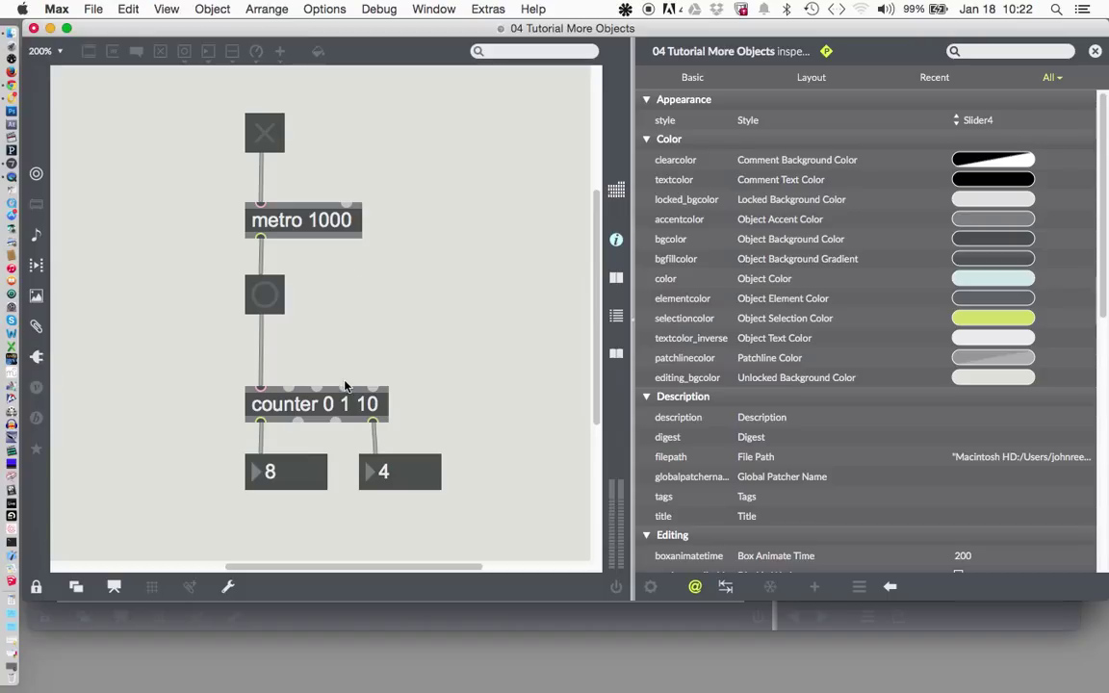
mouse_move(317, 415)
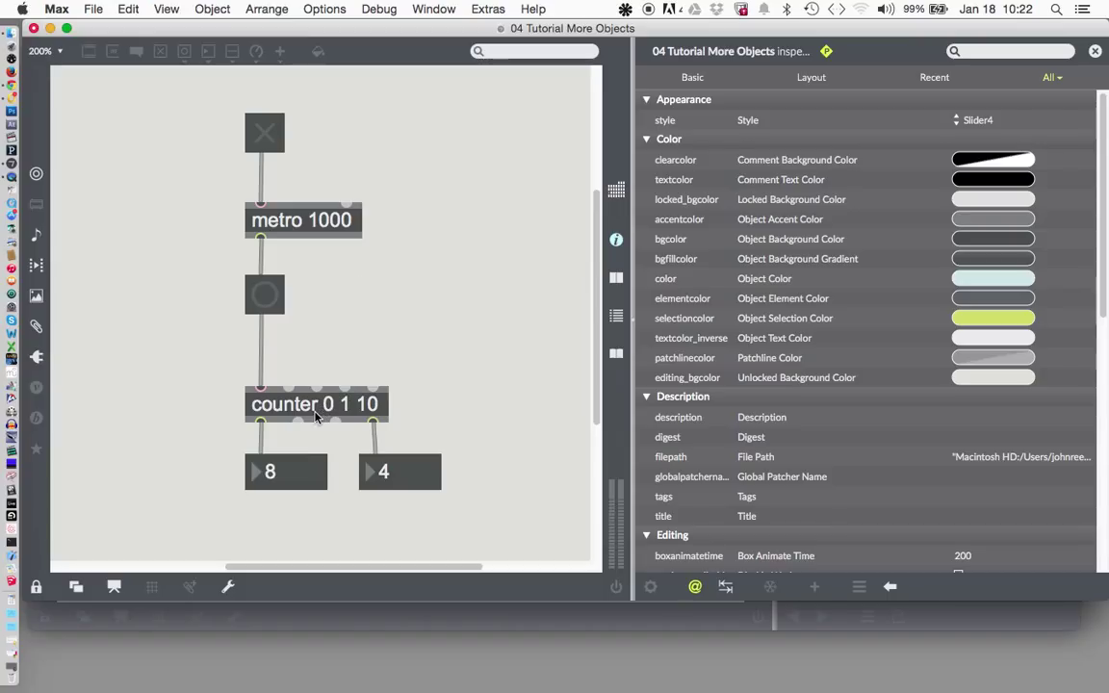
mouse_move(357, 412)
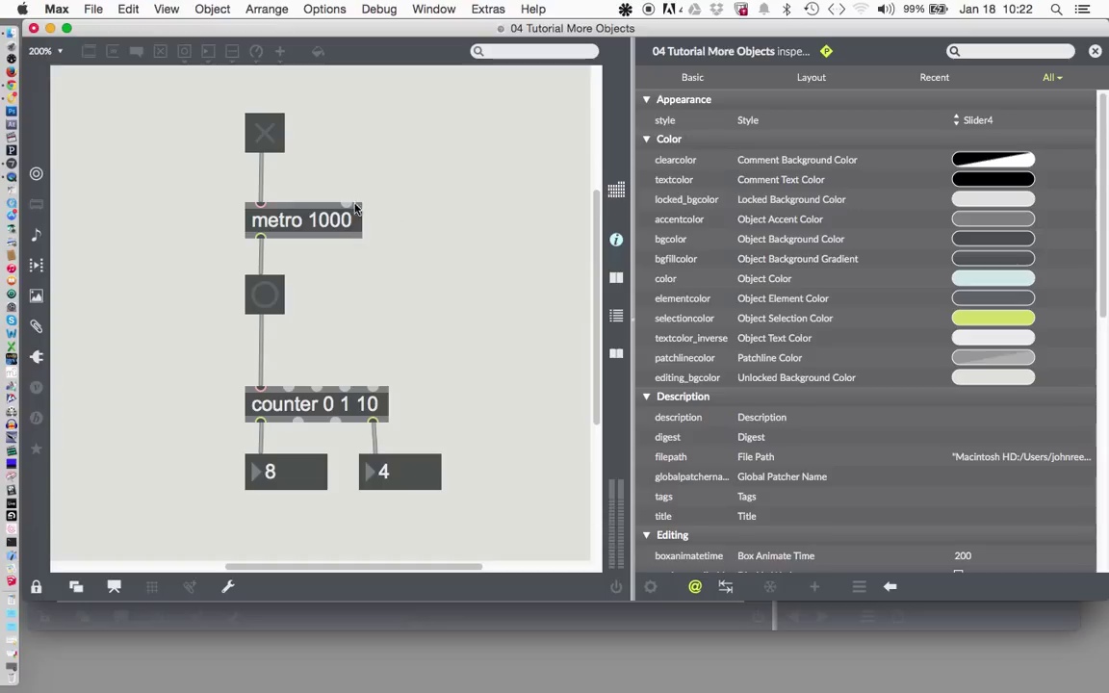
mouse_move(370, 183)
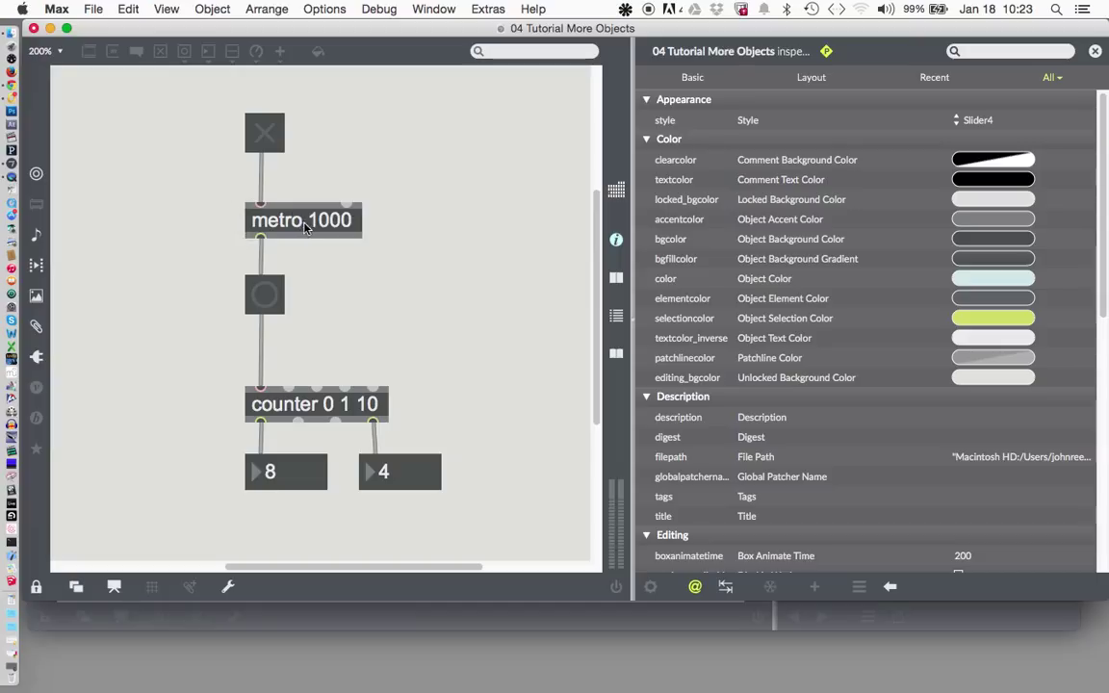
mouse_move(323, 231)
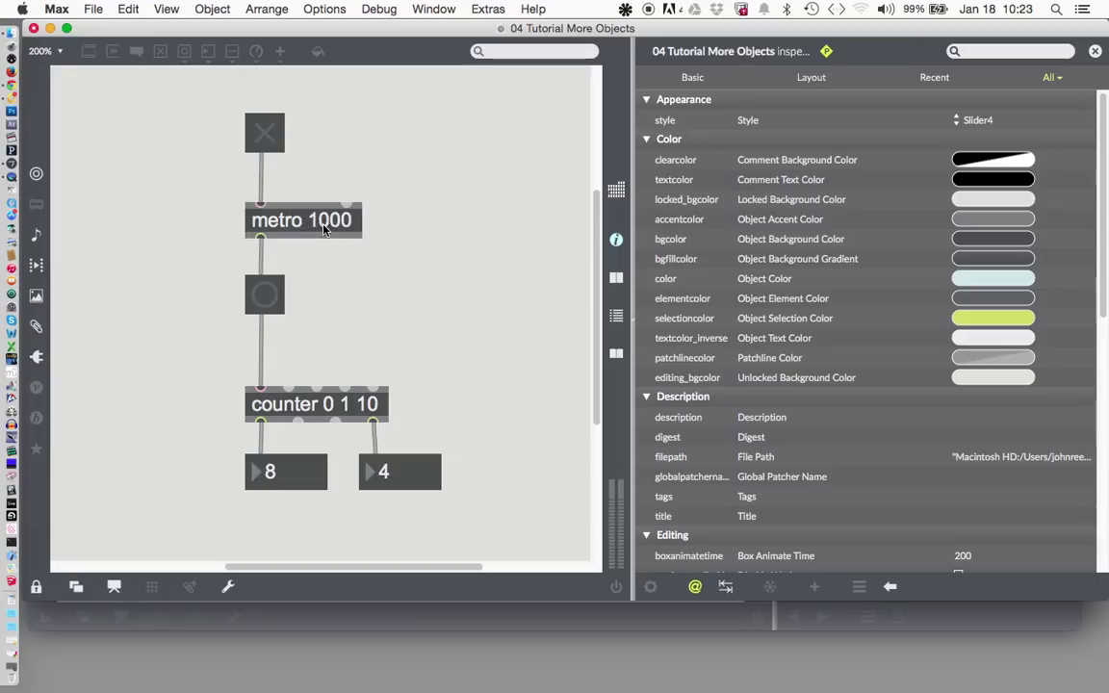
mouse_move(330, 260)
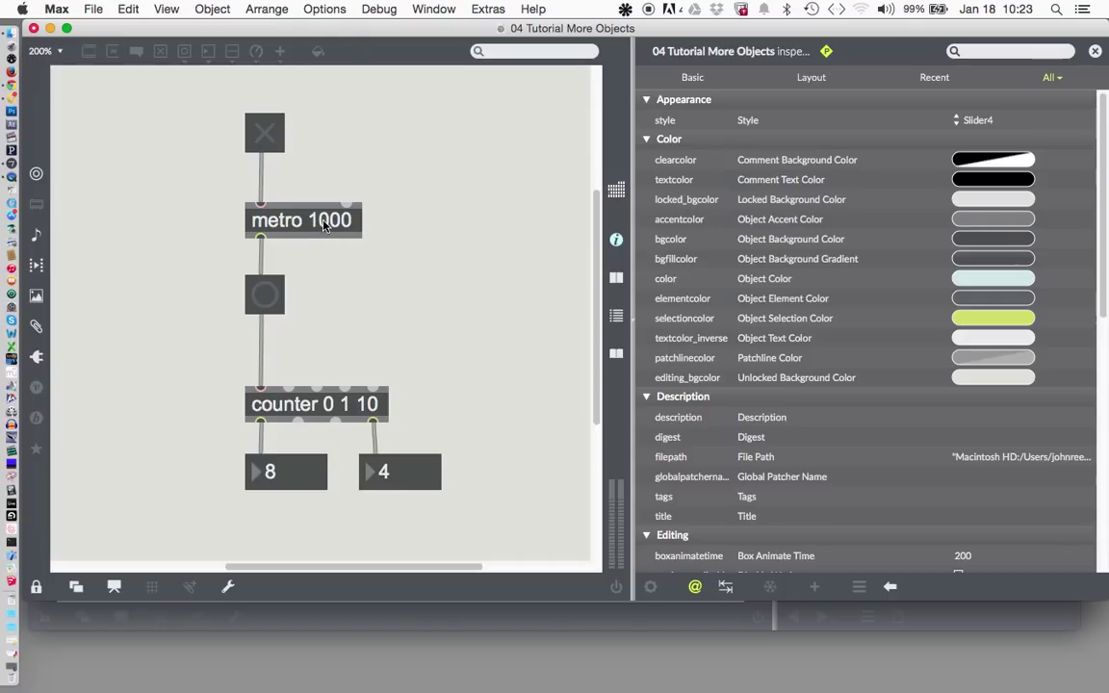
left_click(35, 586)
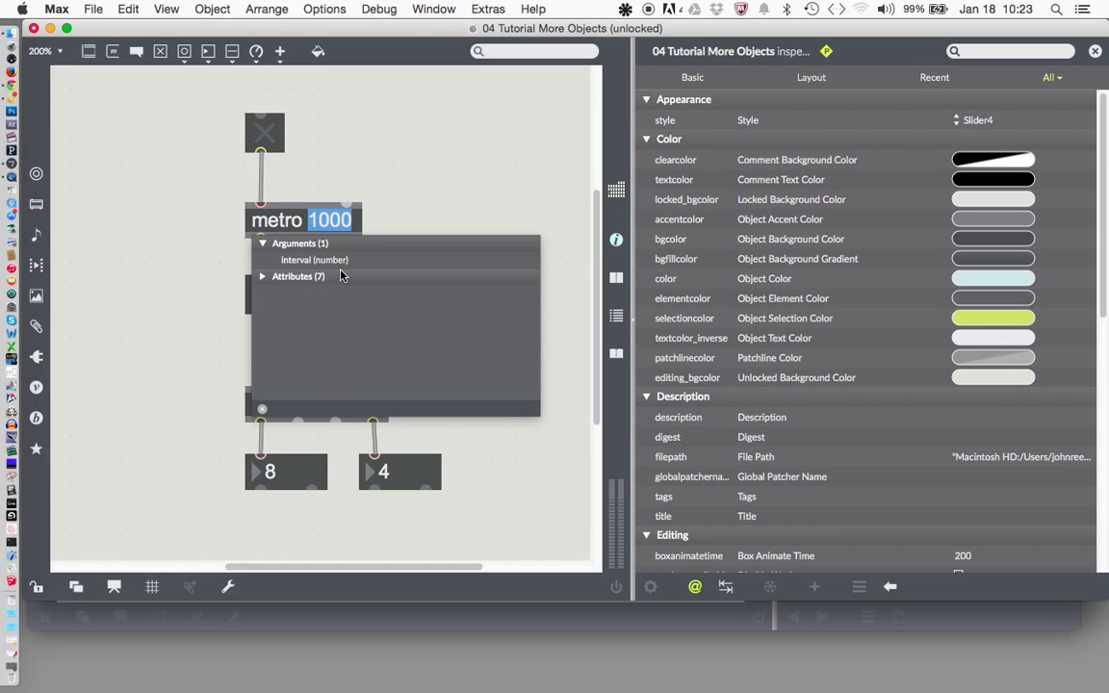
Replace the metro's interval argument 1000 with 500
type("500")
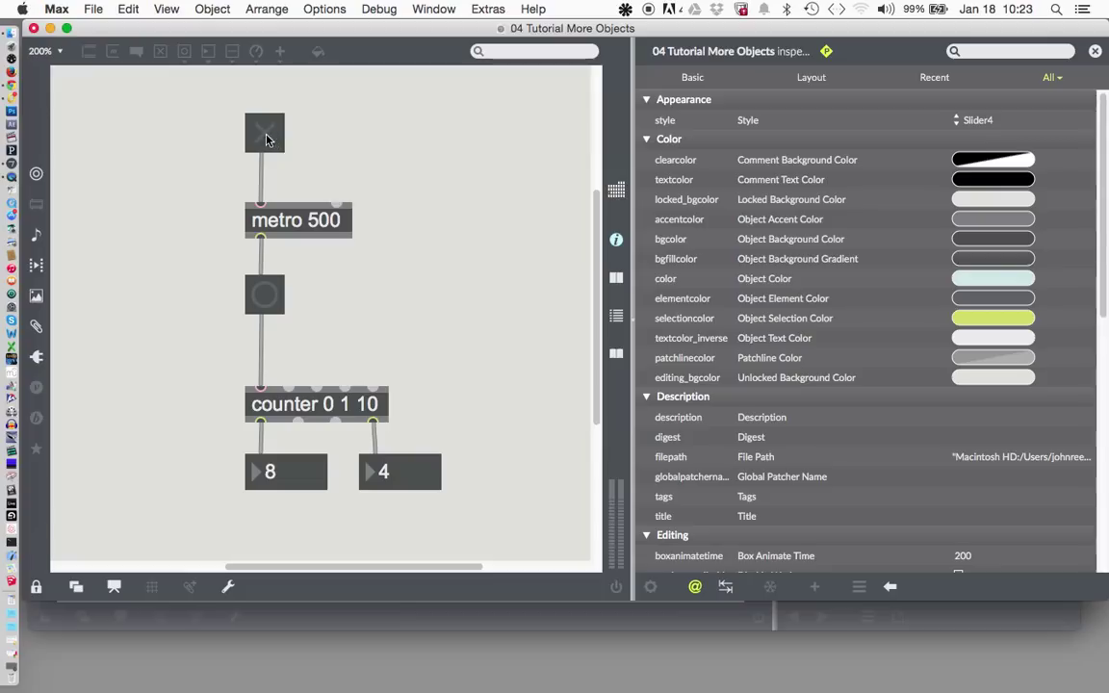
Start the metro via the toggle at the 500 interval and watch the counter reach 10
left_click(265, 131)
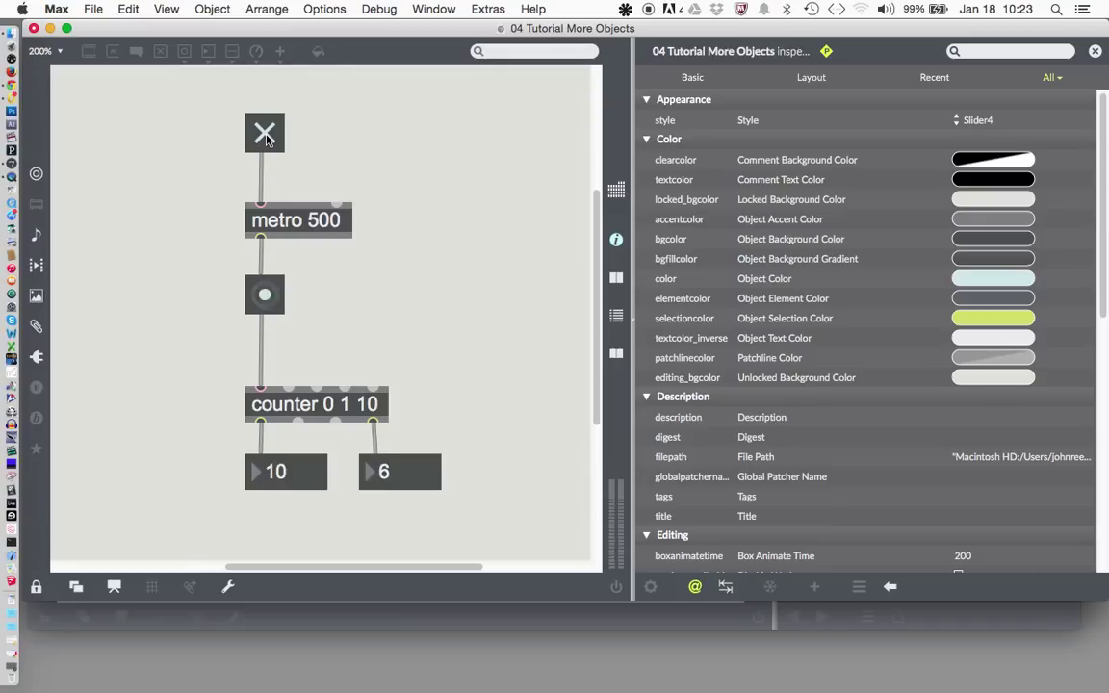
left_click(265, 294)
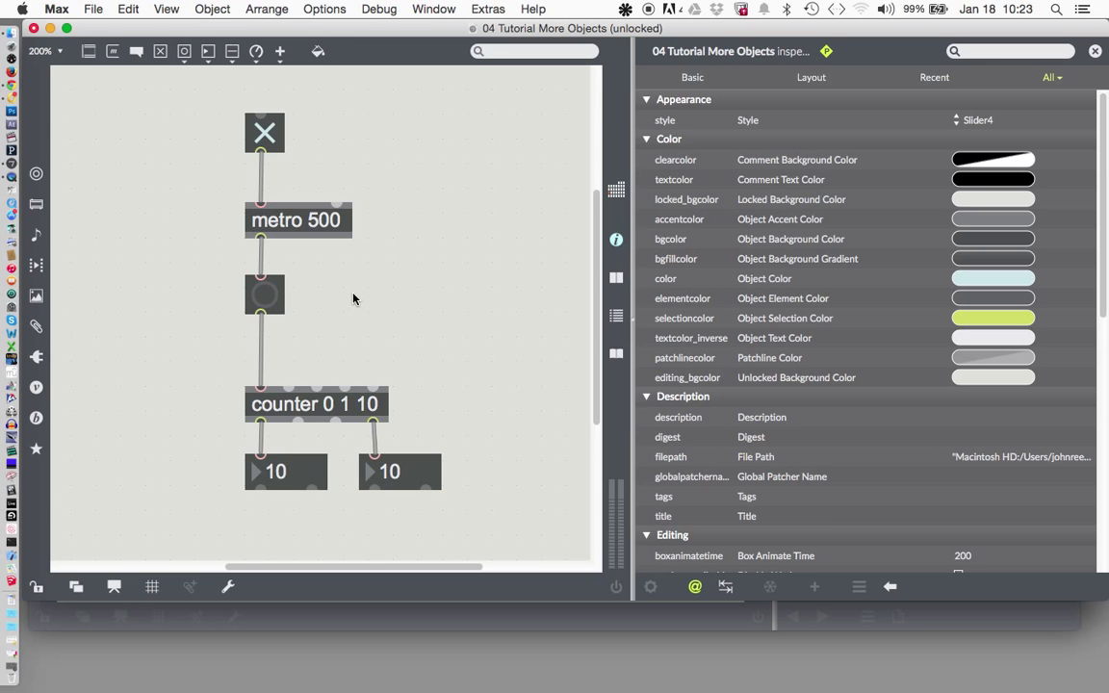
Add message boxes 250 and 2000 and wire them into metro's interval inlet
left_click(266, 292)
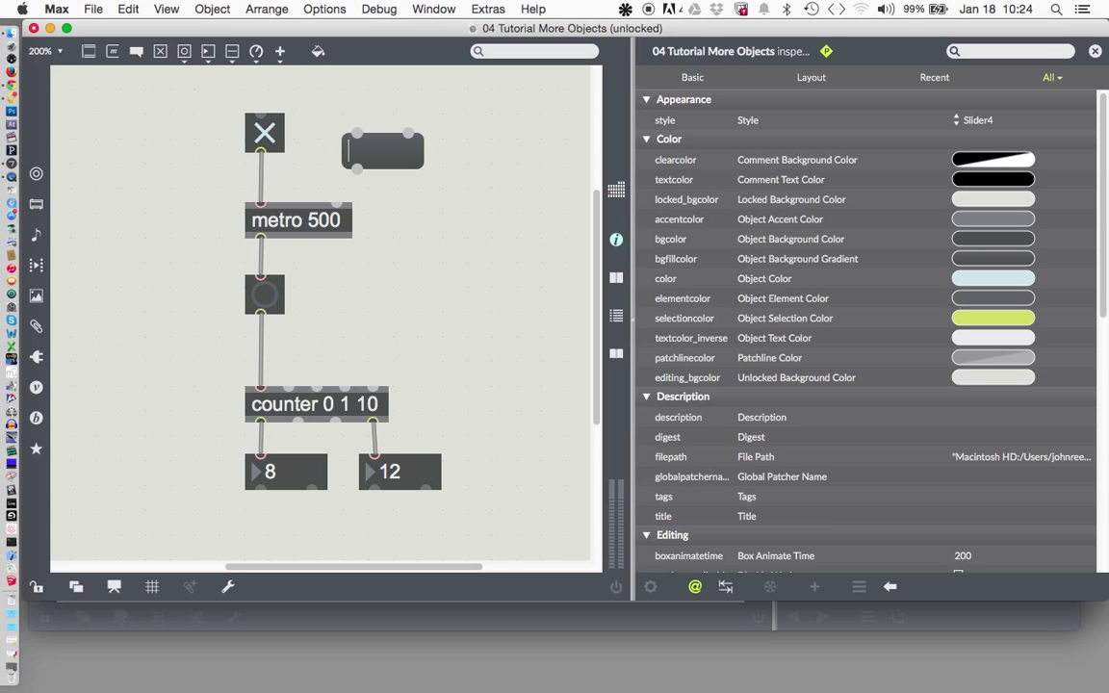
type("250")
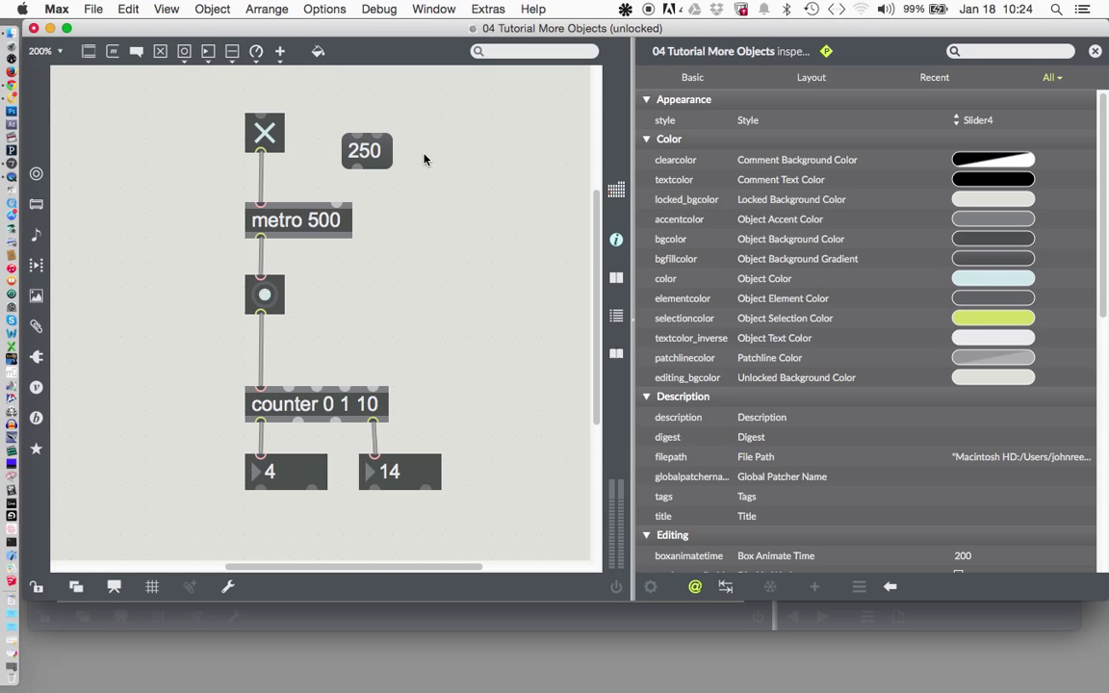
left_click(266, 293)
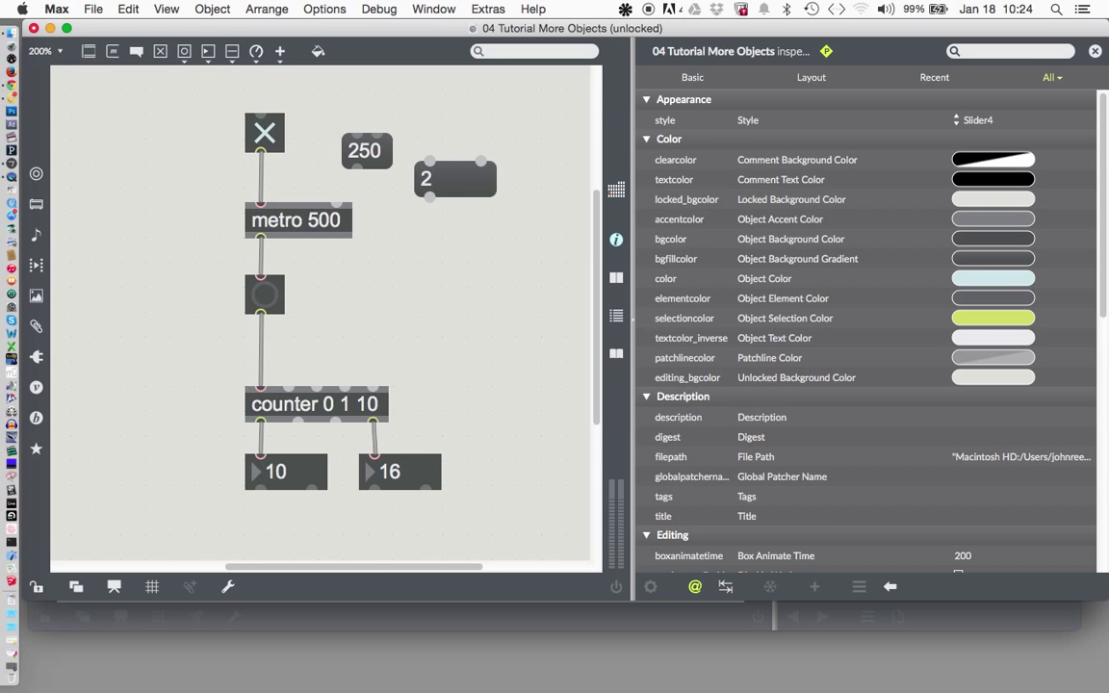
type("2000")
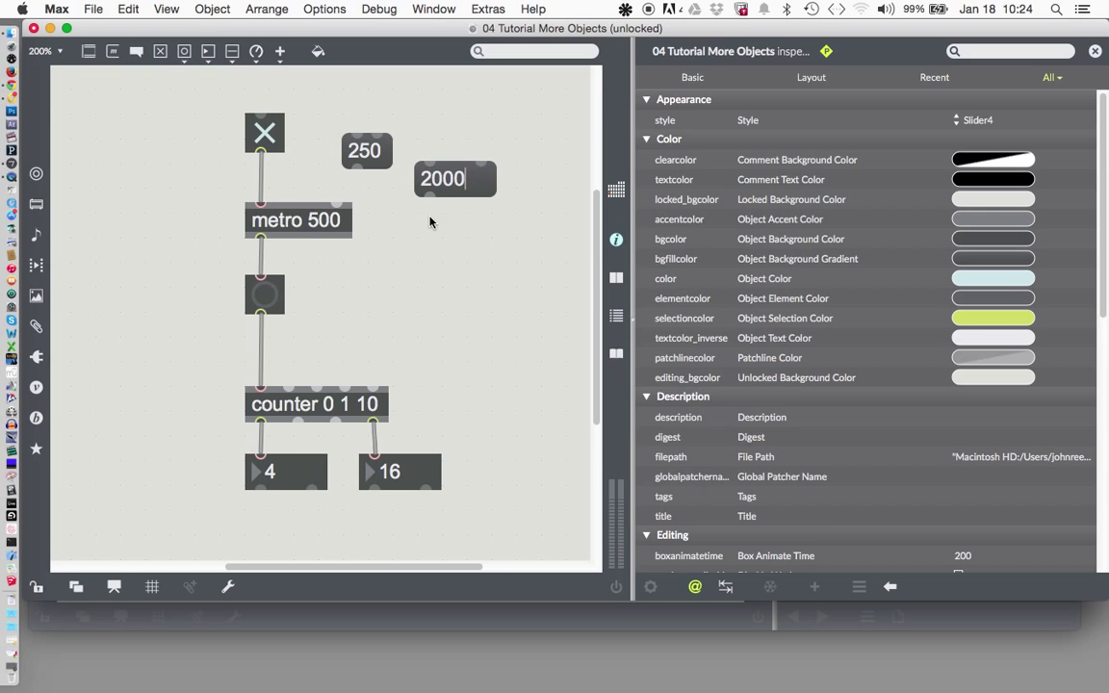
left_click_drag(440, 177, 435, 150)
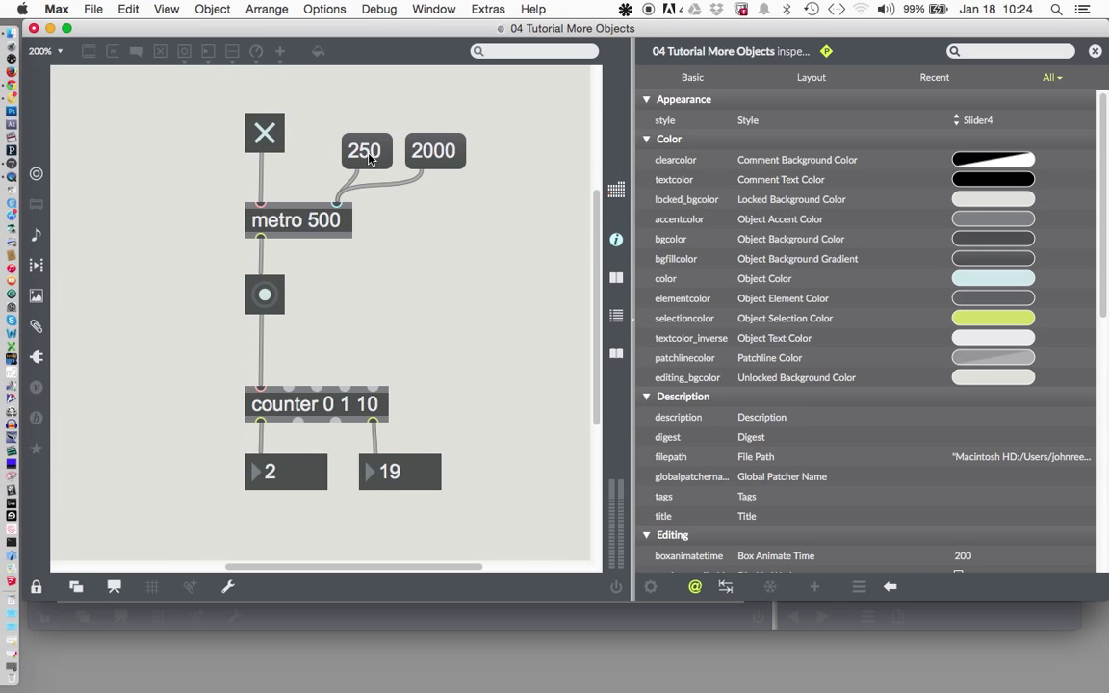
left_click(265, 295)
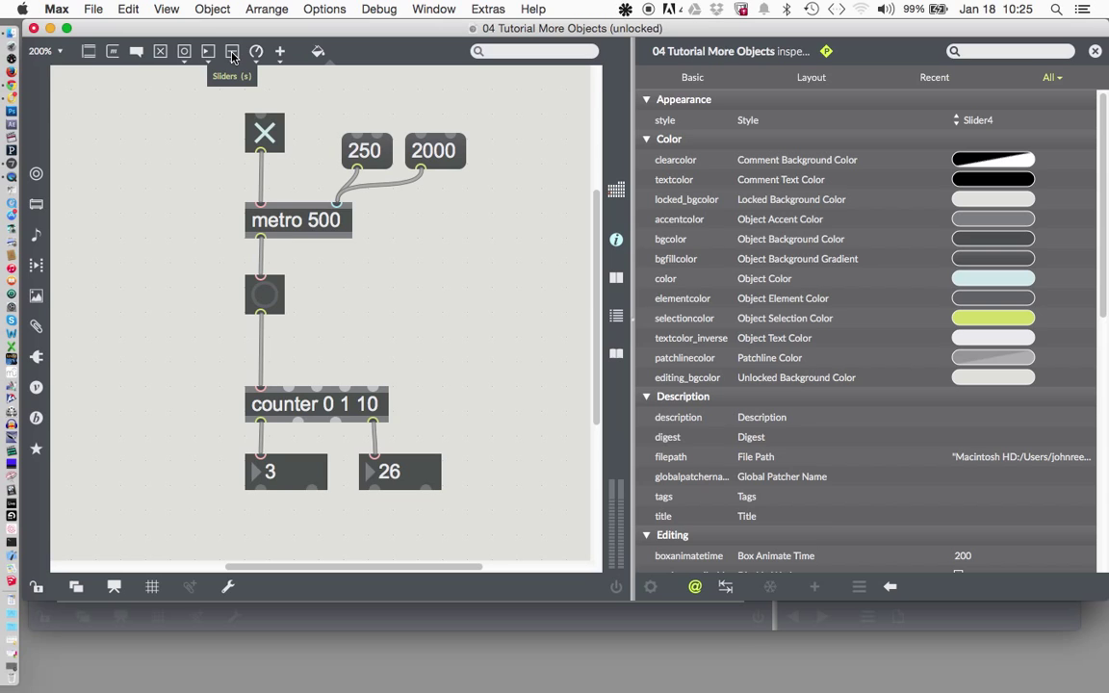
Add a slider from the object browser and place it in the patch
left_click(231, 50)
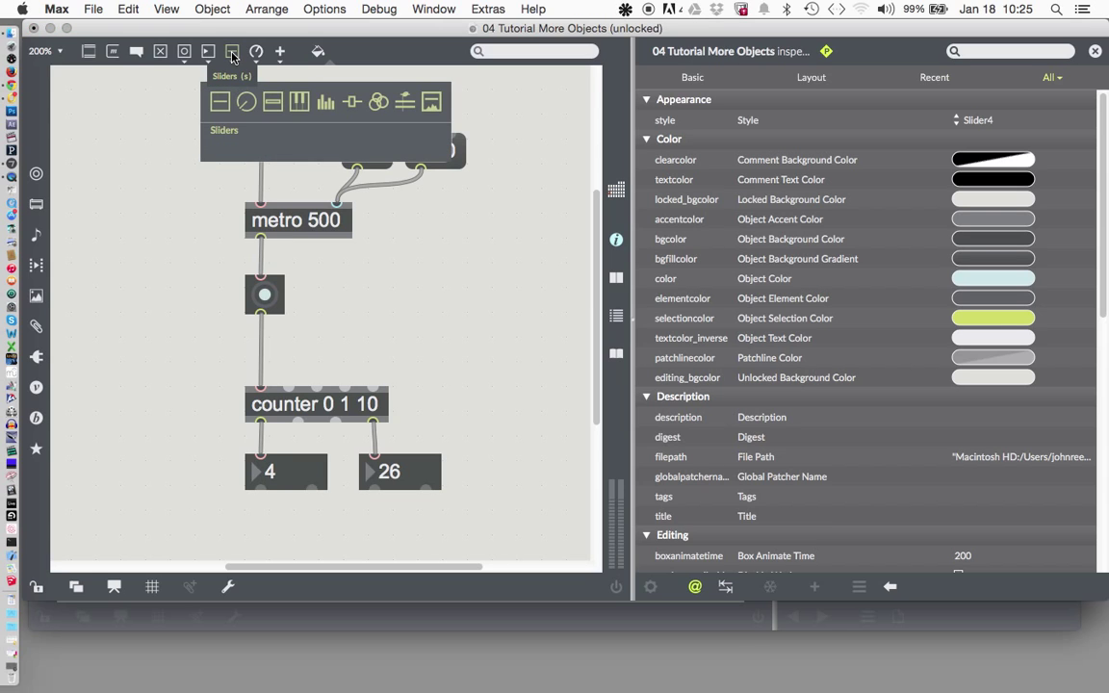
mouse_move(220, 102)
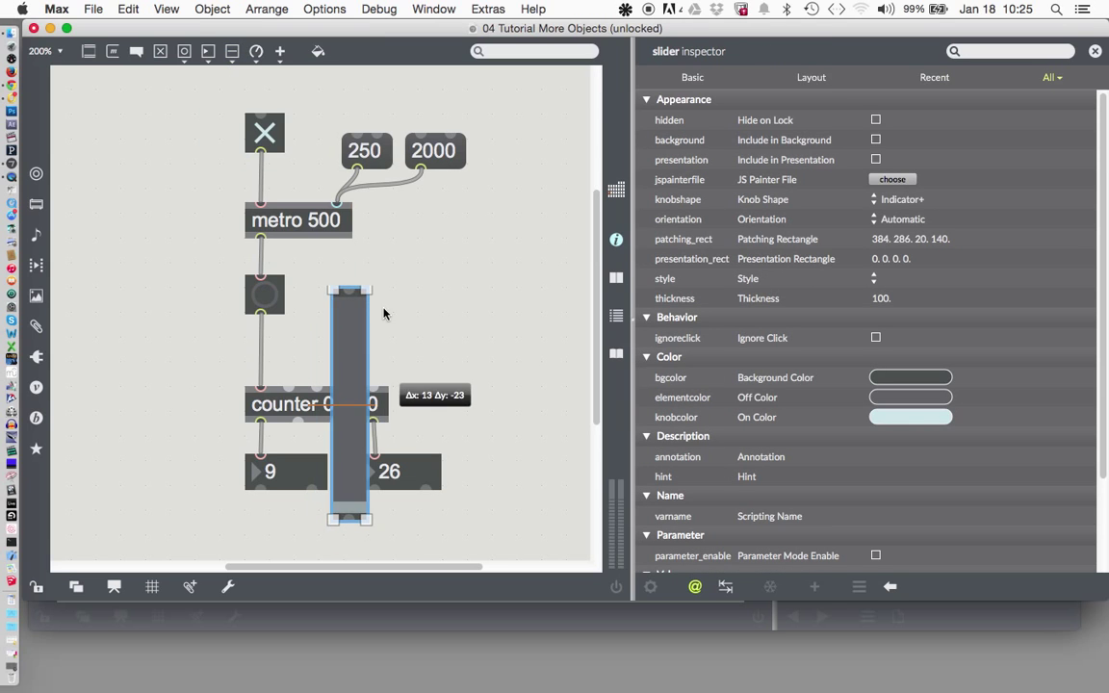
left_click_drag(349, 404, 510, 220)
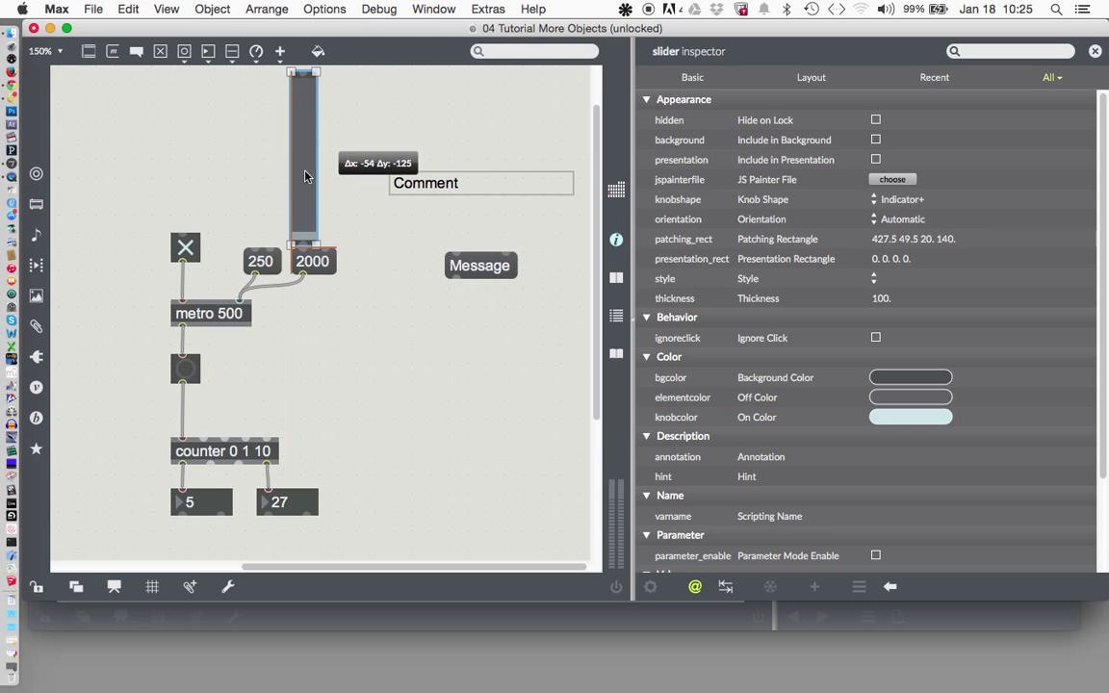
left_click_drag(302, 170, 339, 285)
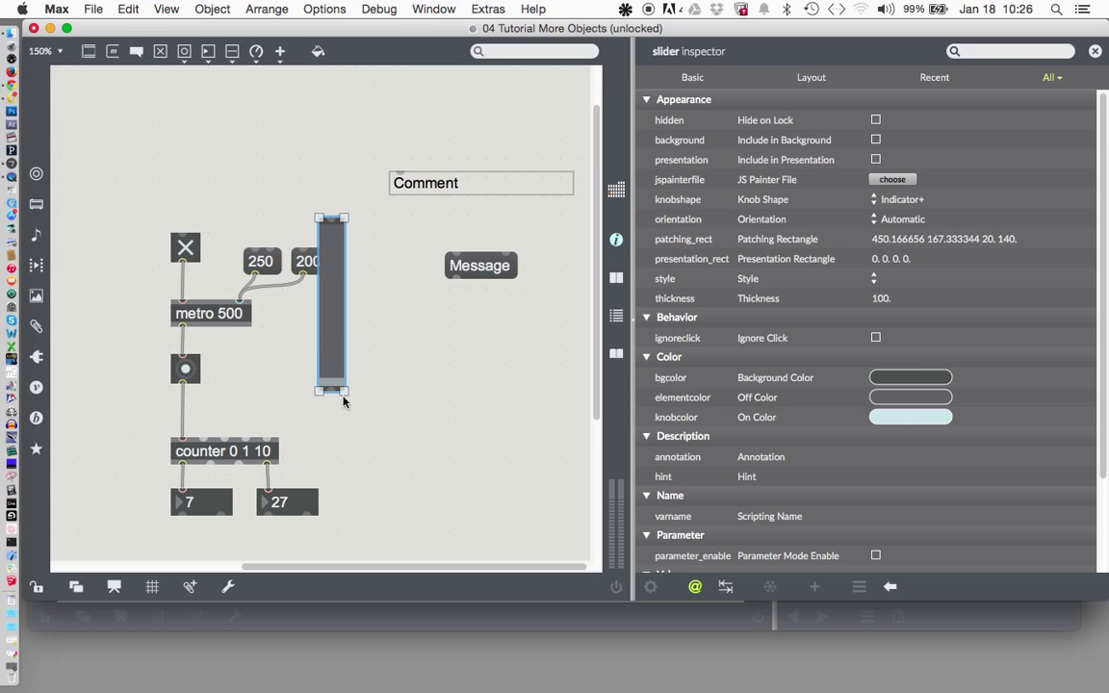
left_click_drag(342, 392, 362, 376)
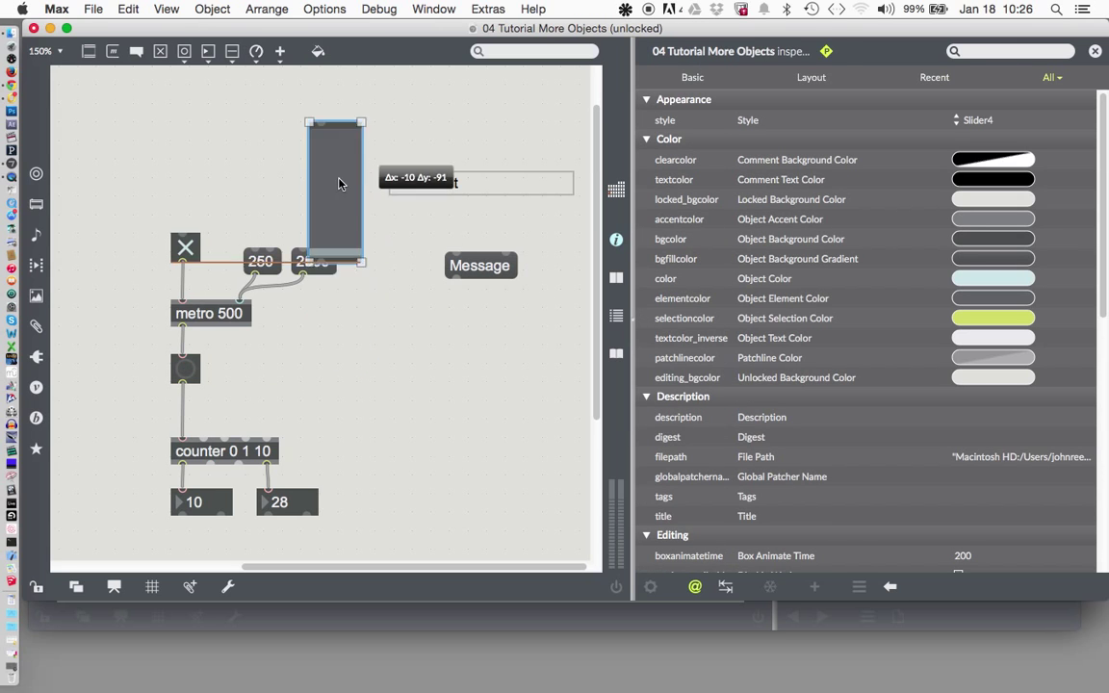
Settle the slider at the top above the toggle with a number box under it
left_click_drag(335, 183, 287, 154)
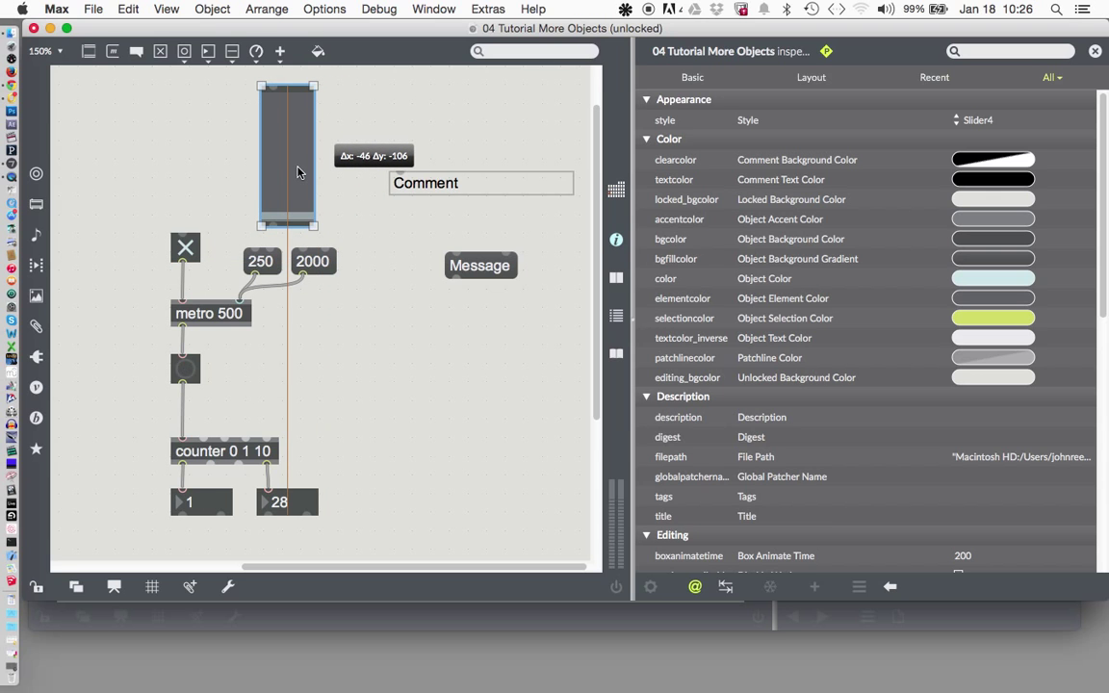
left_click_drag(299, 173, 270, 177)
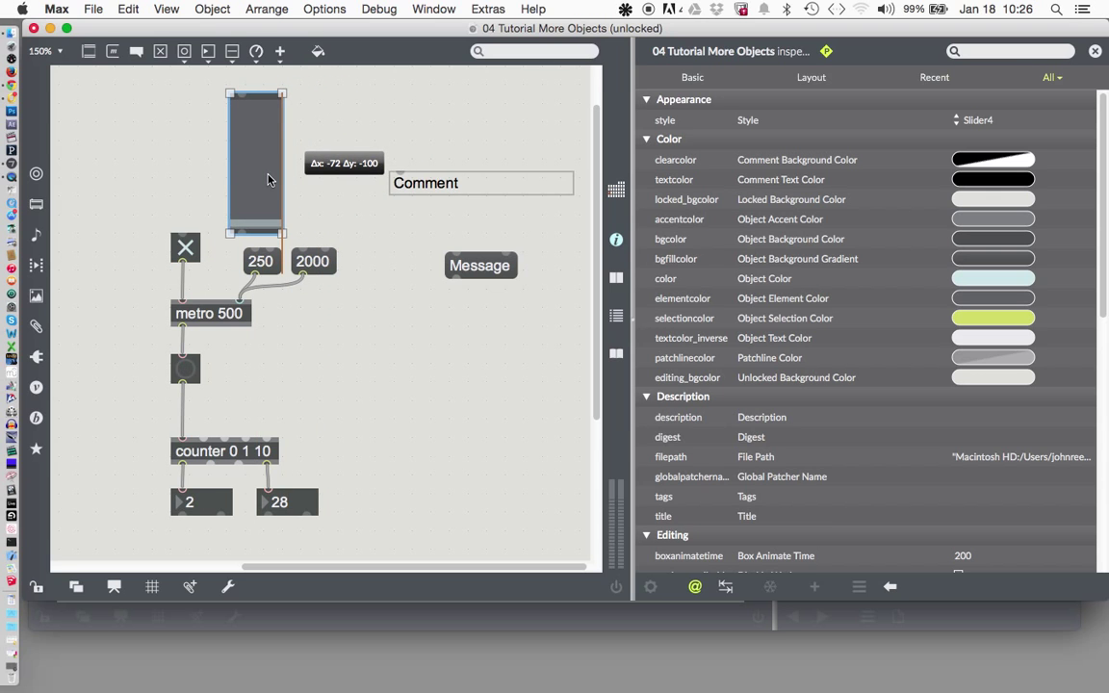
left_click(254, 231)
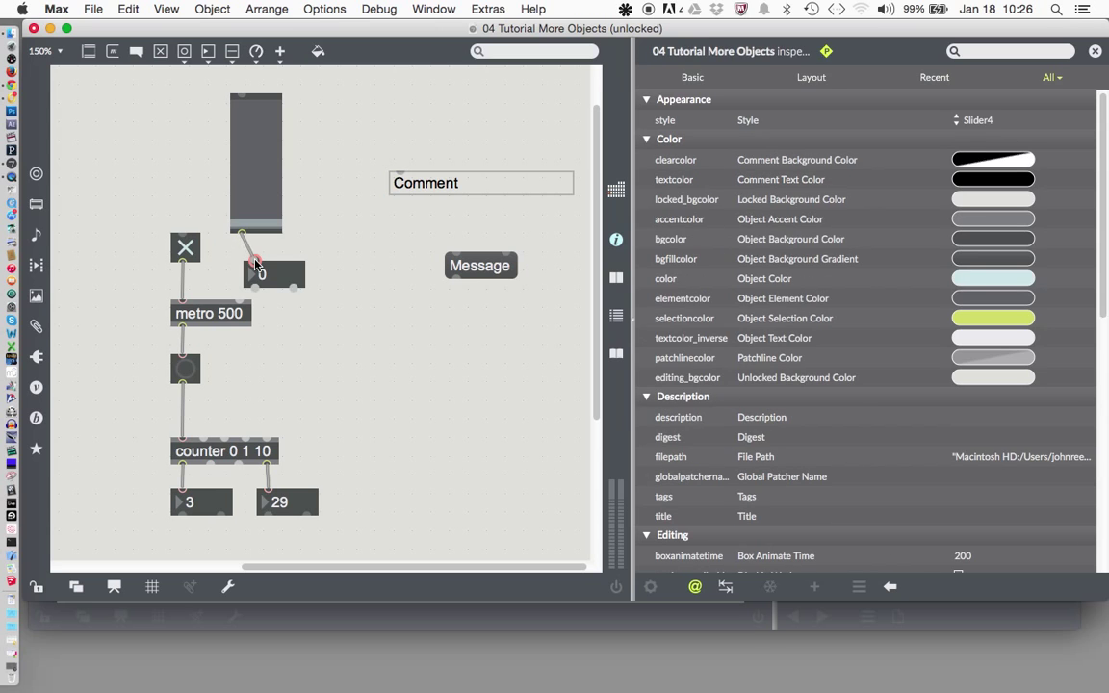
Connect the slider outlet to the number box beneath it and lock the patch
left_click(273, 273)
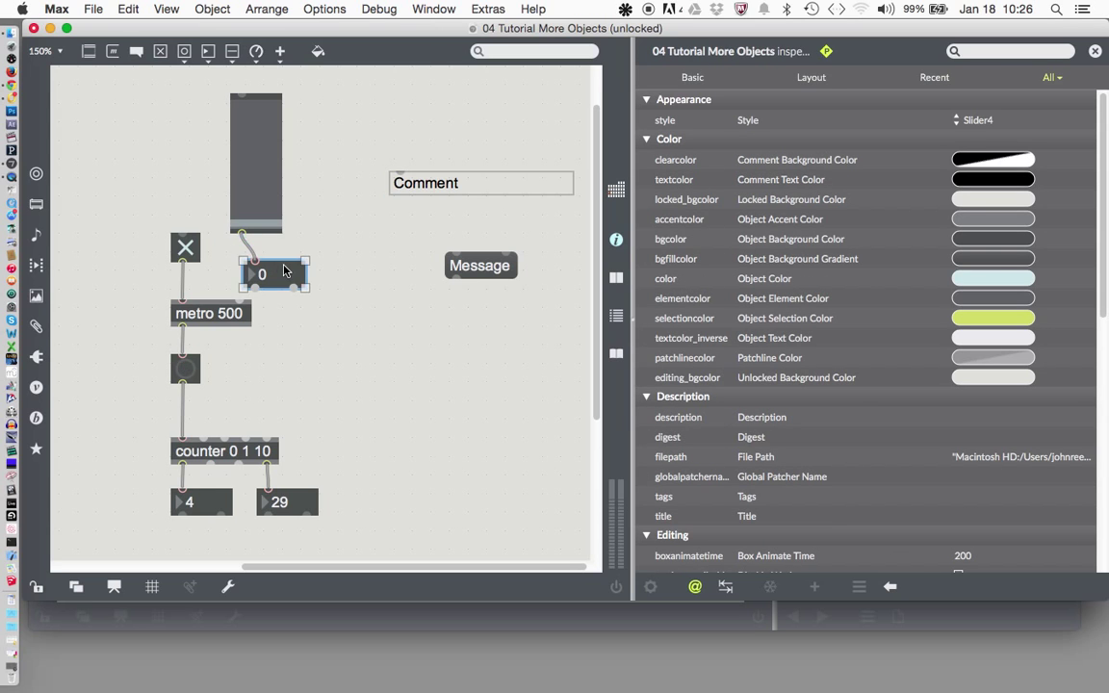
left_click(262, 266)
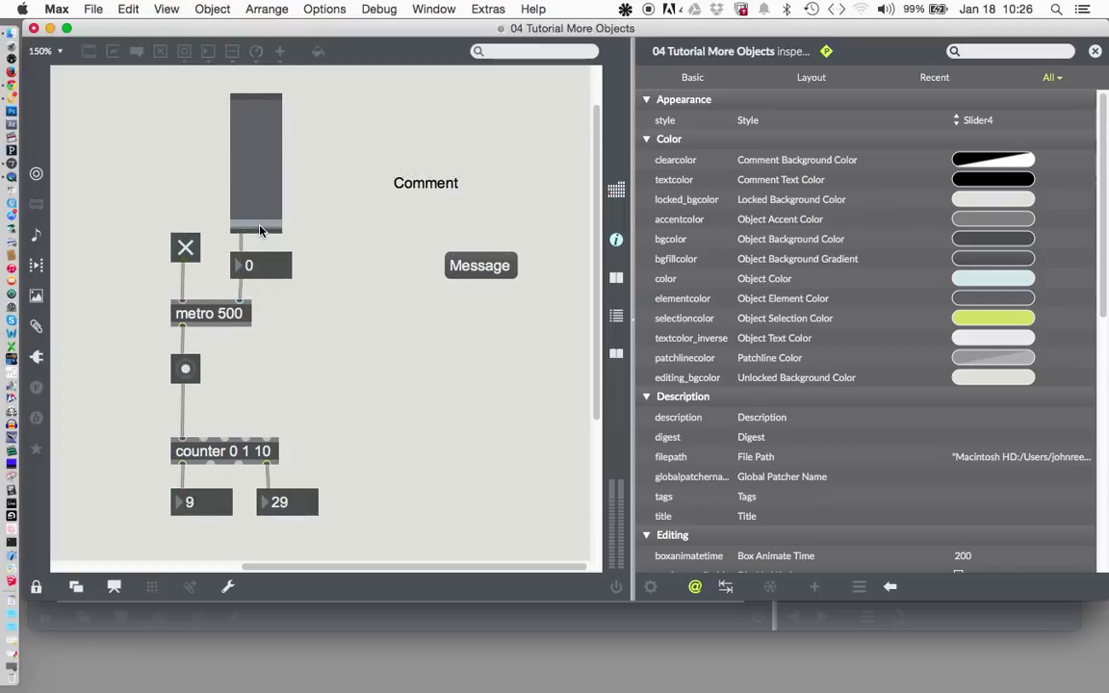
Raise the slider to its top so the metro interval readout shows 100
left_click(184, 369)
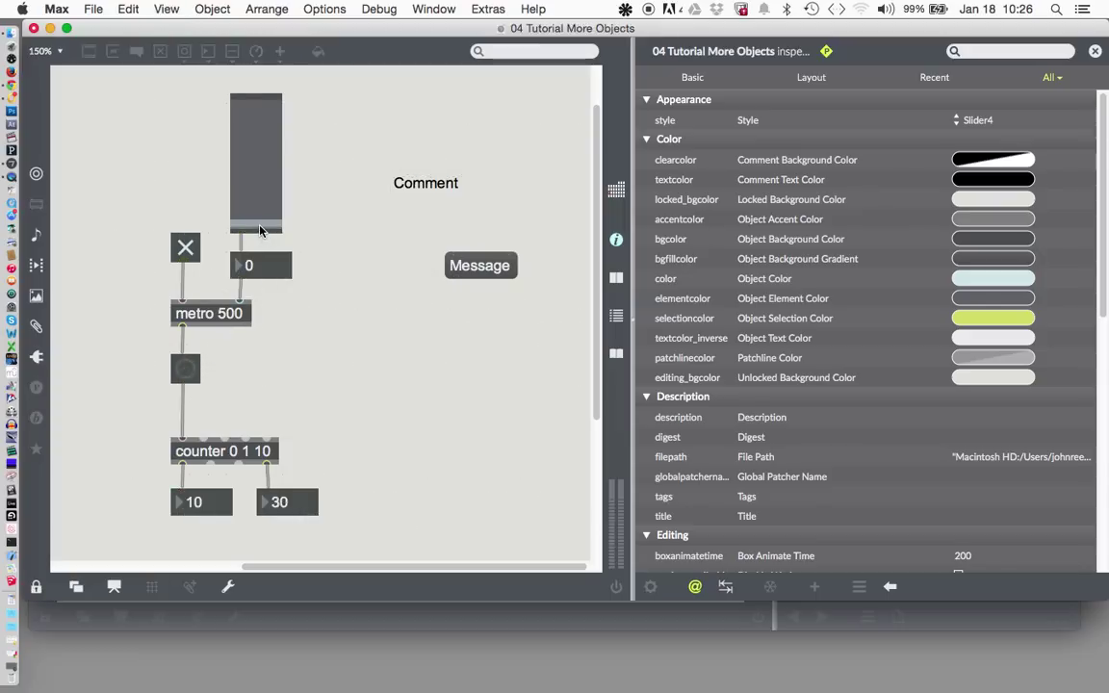
left_click_drag(254, 235, 254, 227)
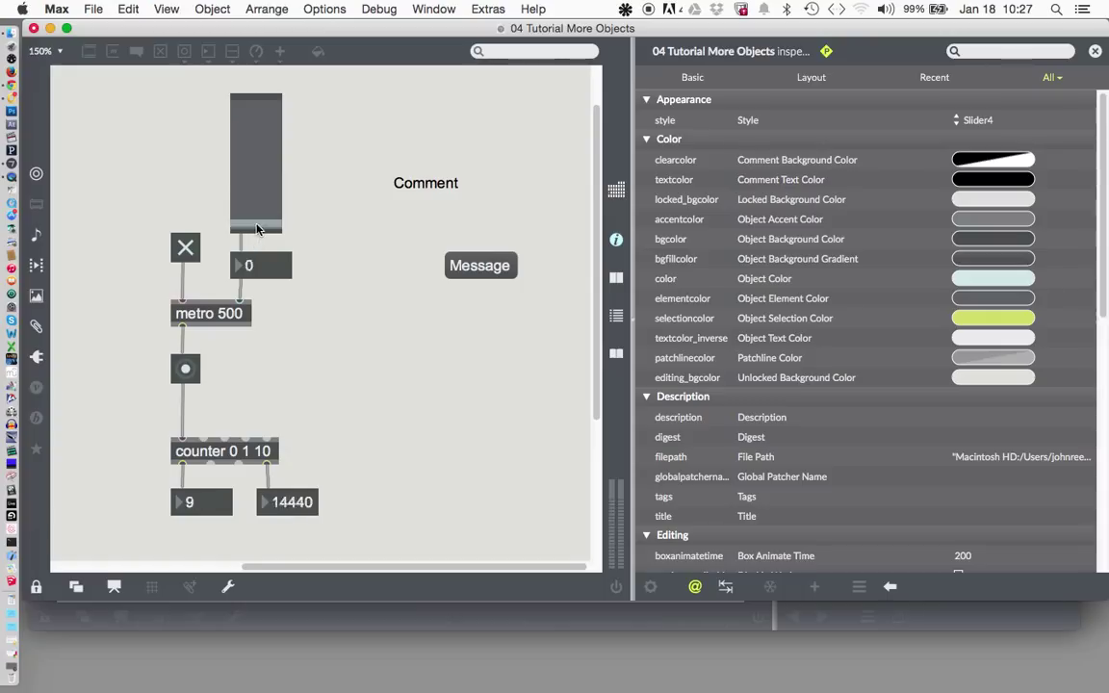
left_click_drag(256, 221, 256, 106)
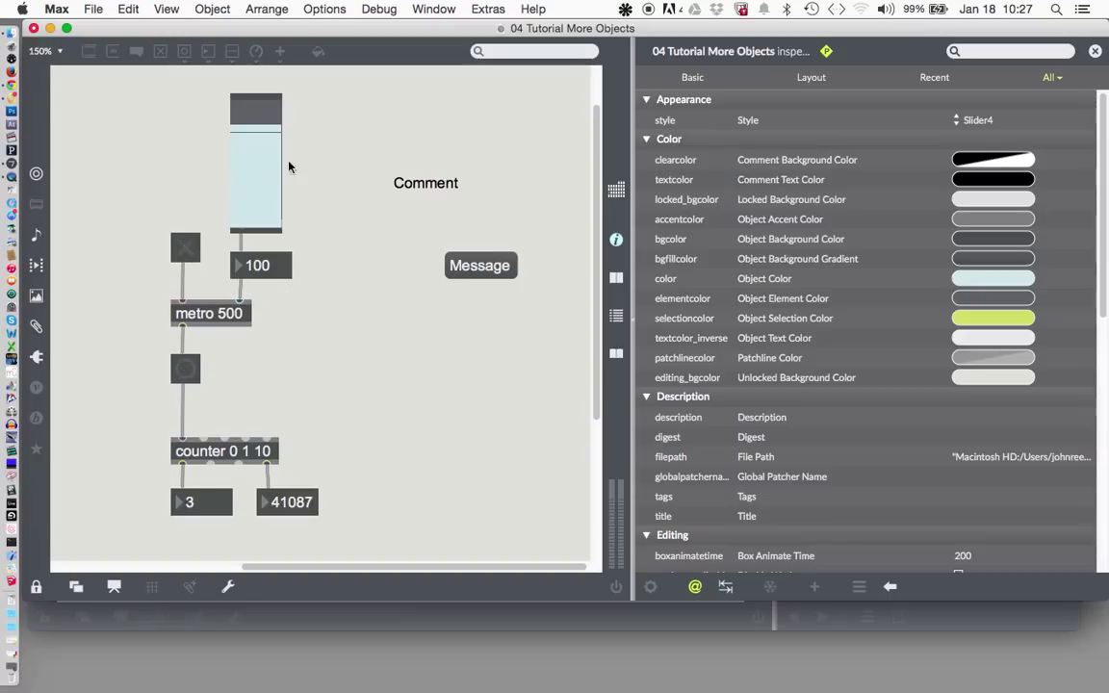
mouse_move(277, 192)
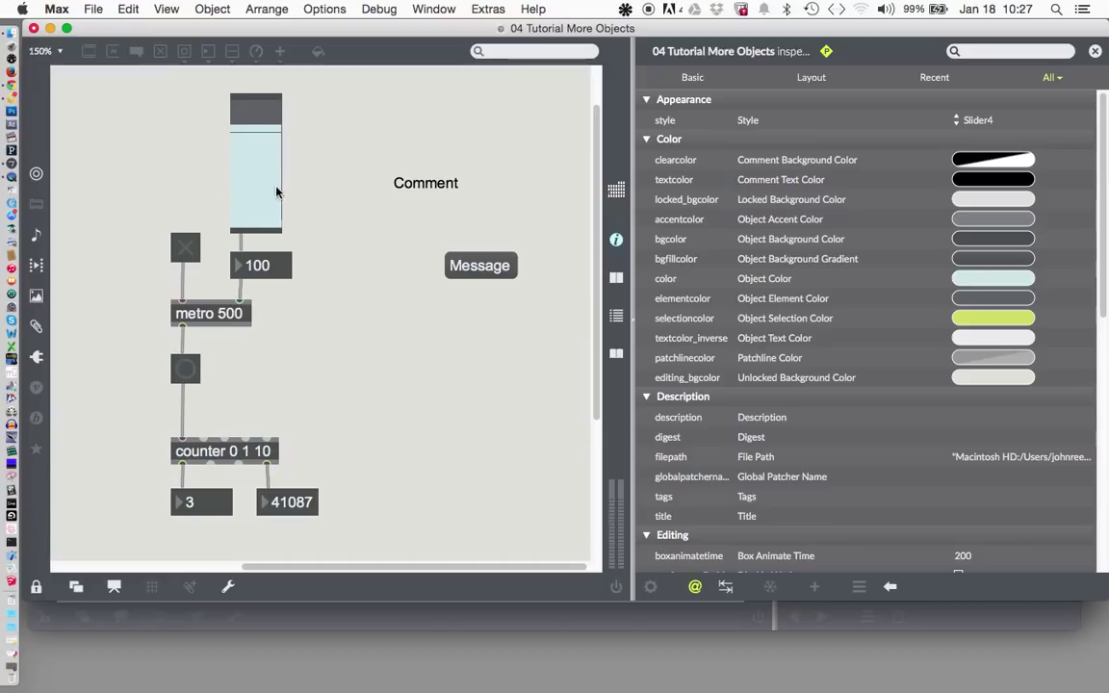
mouse_move(296, 210)
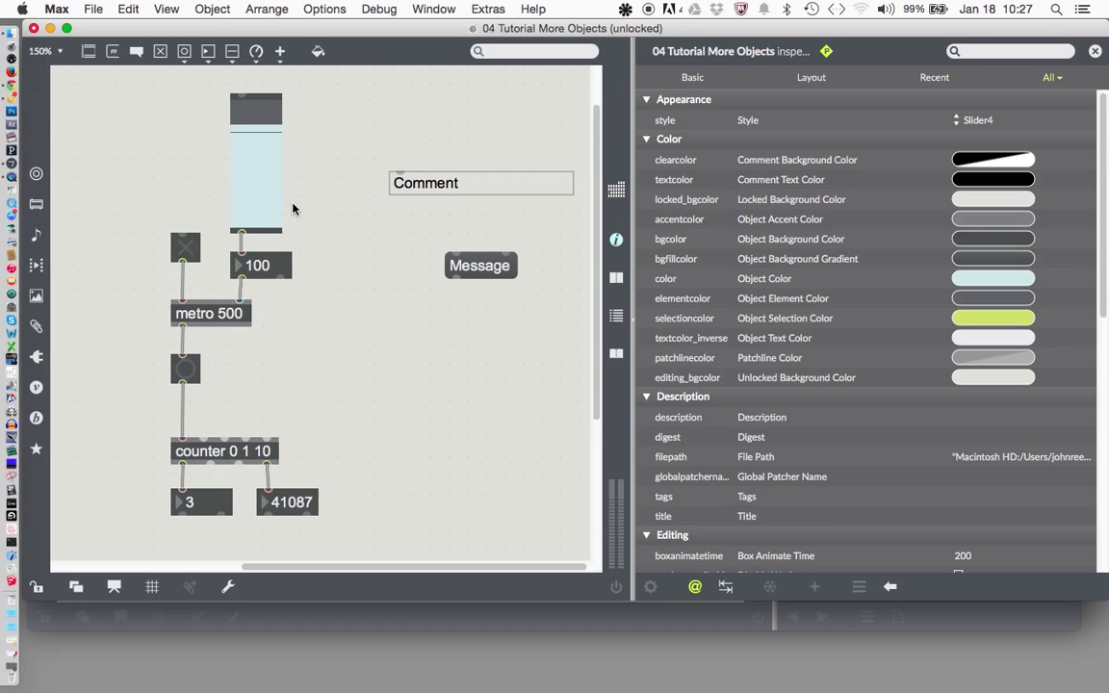
Select the slider and toggle the Inspector sidebar to show its attributes
left_click(256, 163)
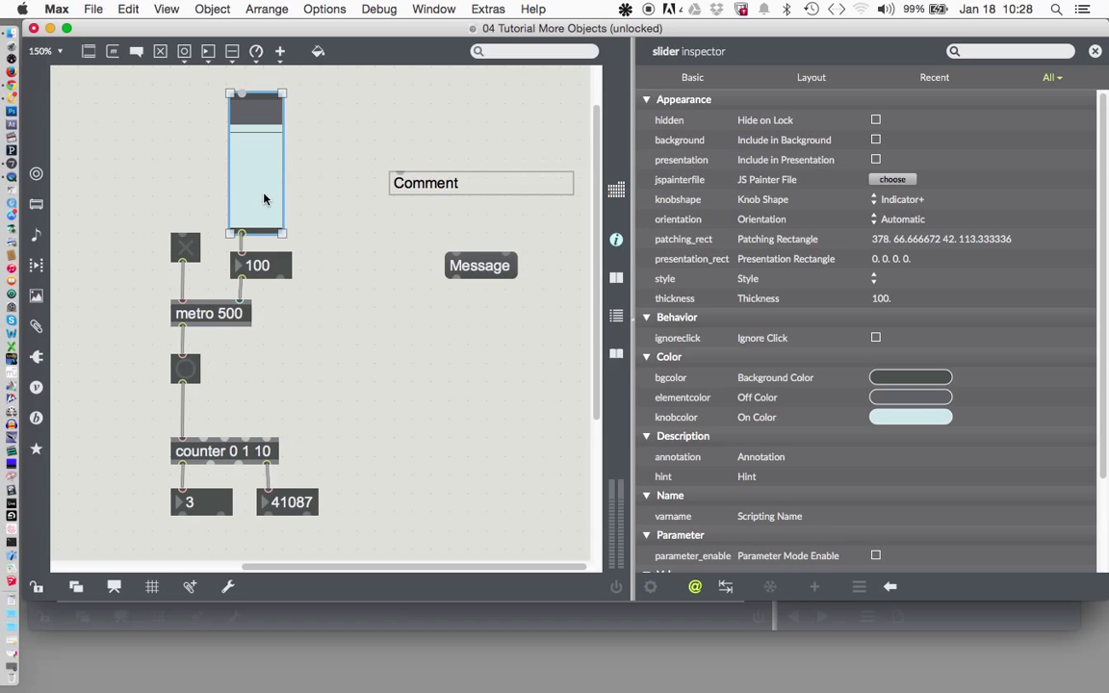
mouse_move(297, 202)
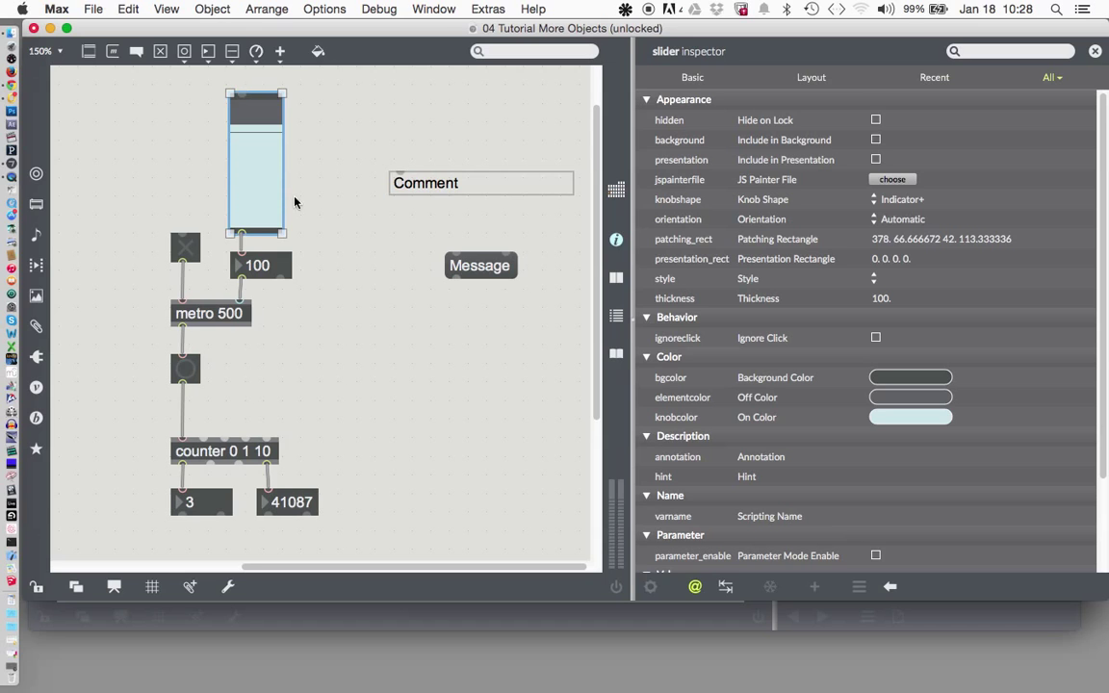
mouse_move(319, 227)
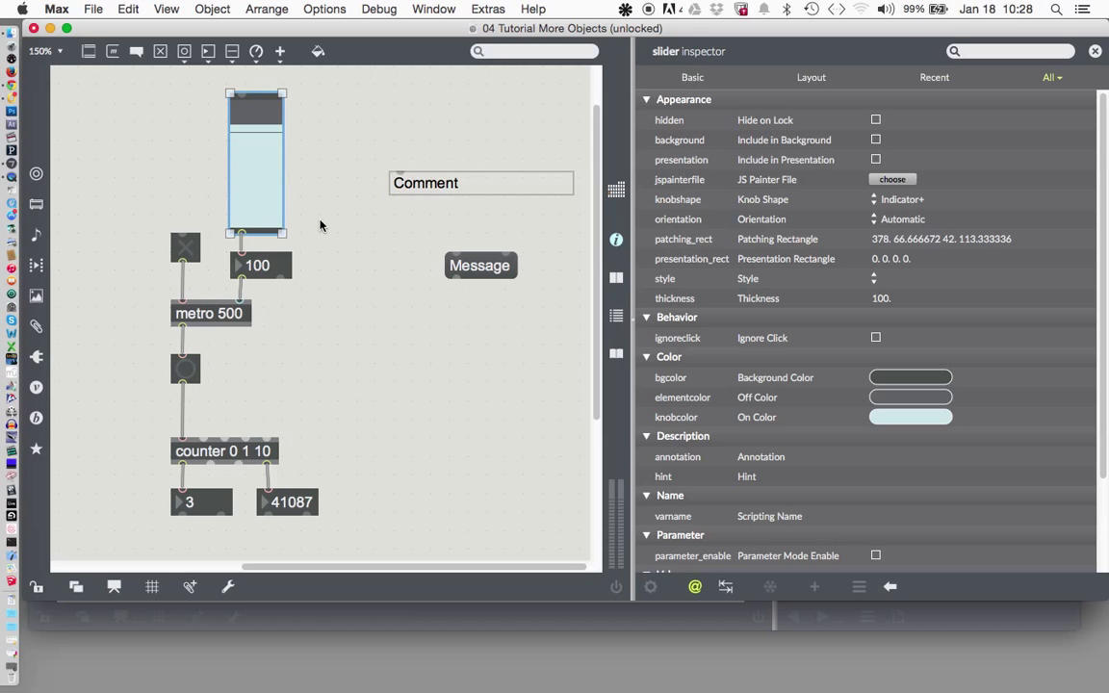
mouse_move(570, 262)
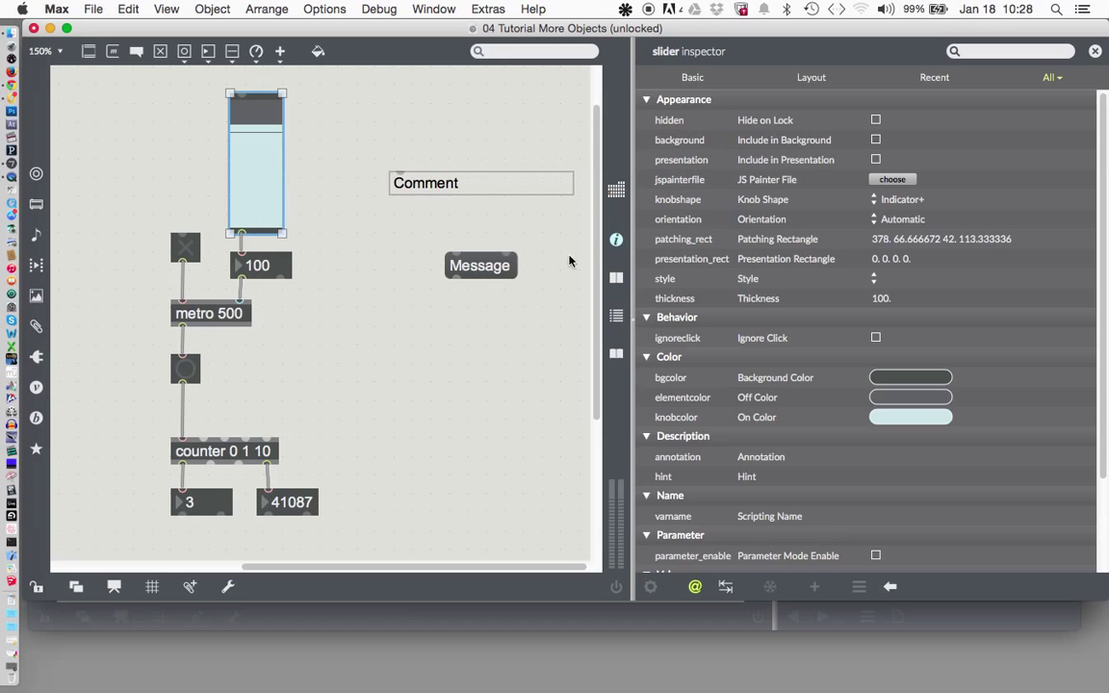
mouse_move(616, 239)
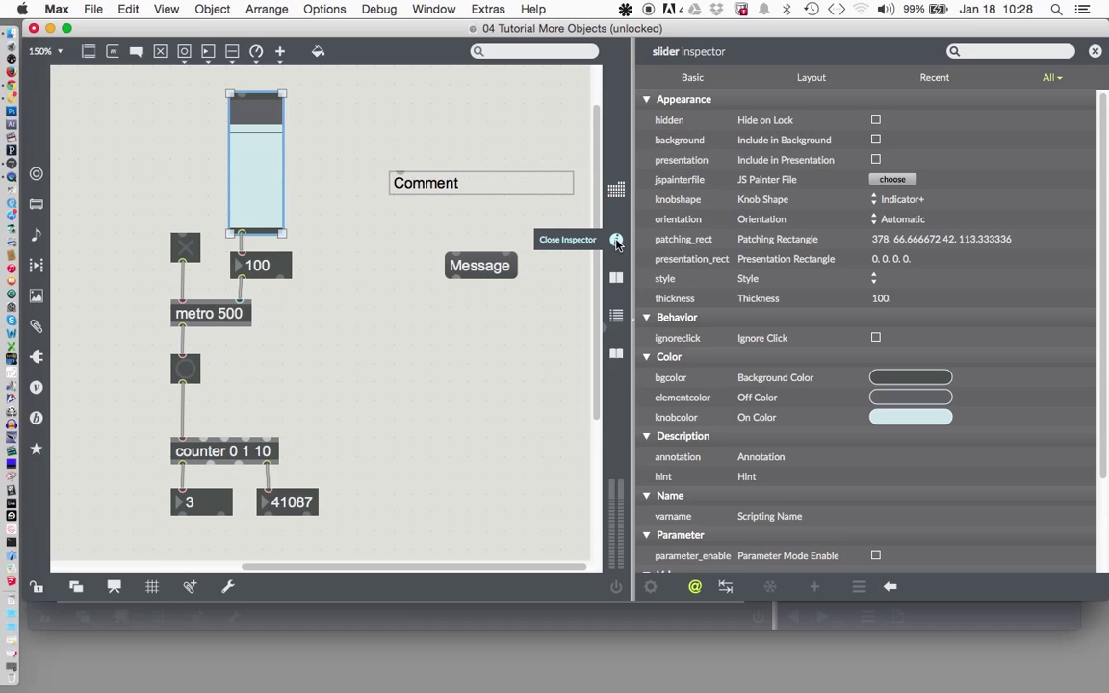
left_click(616, 239)
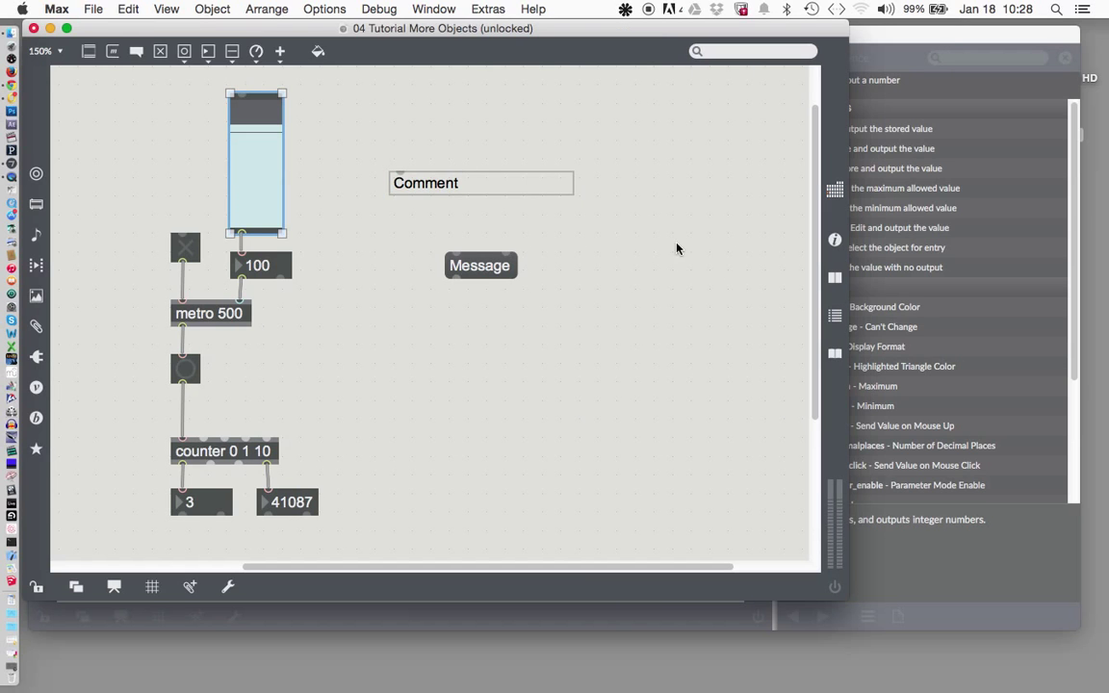
left_click(835, 238)
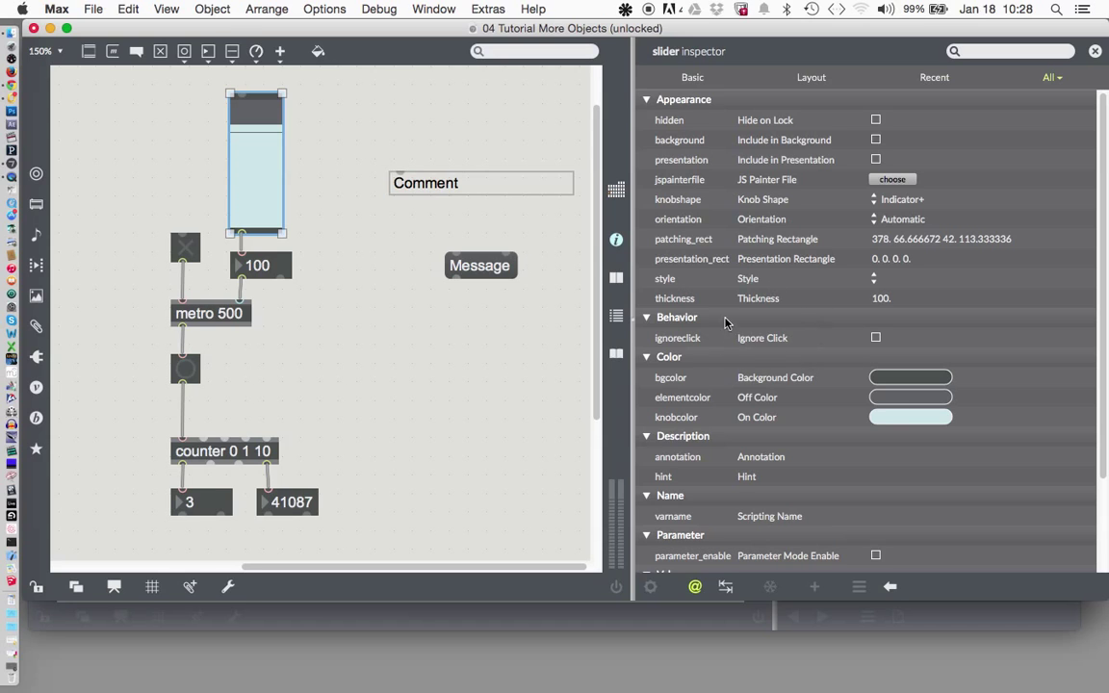
mouse_move(696, 150)
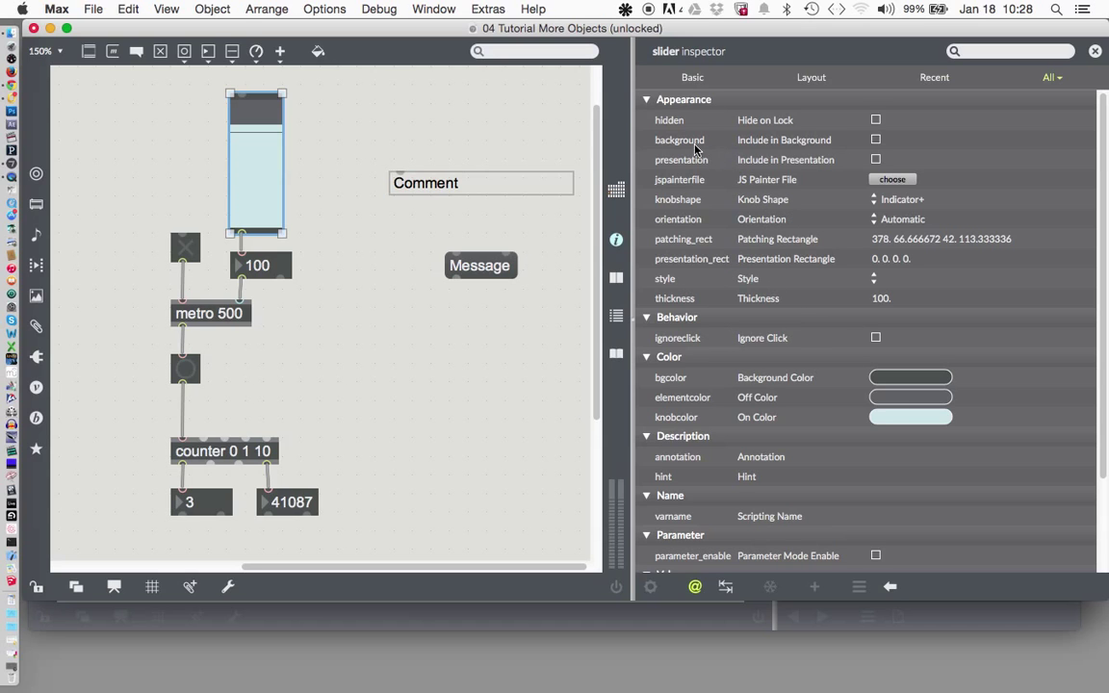
mouse_move(682, 283)
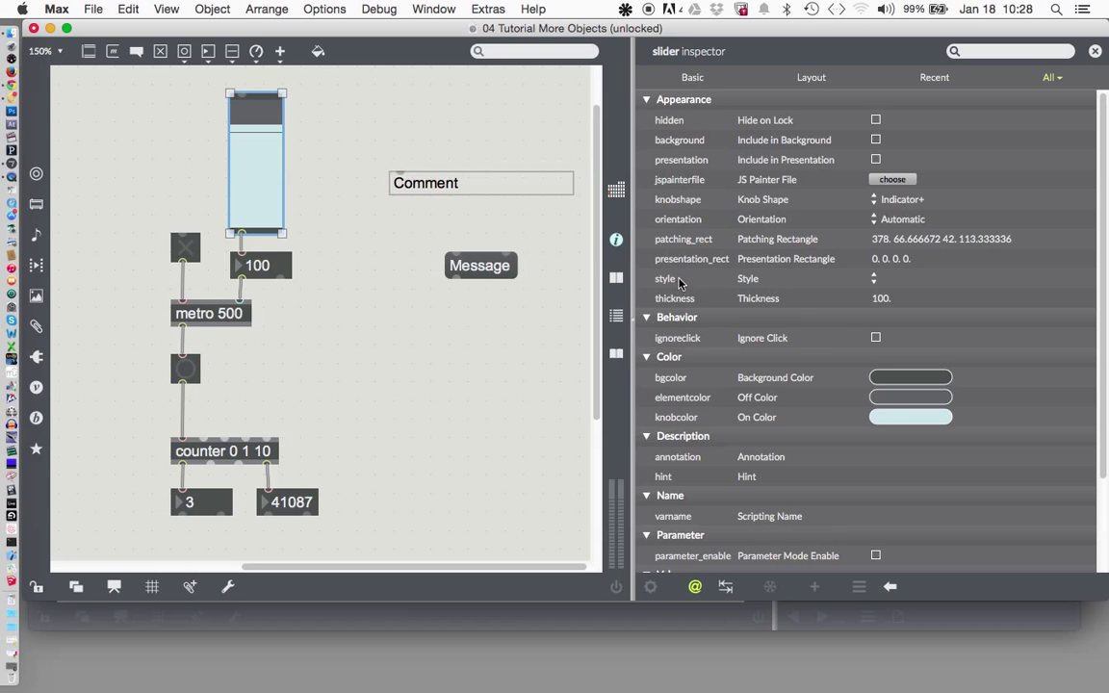
mouse_move(670, 142)
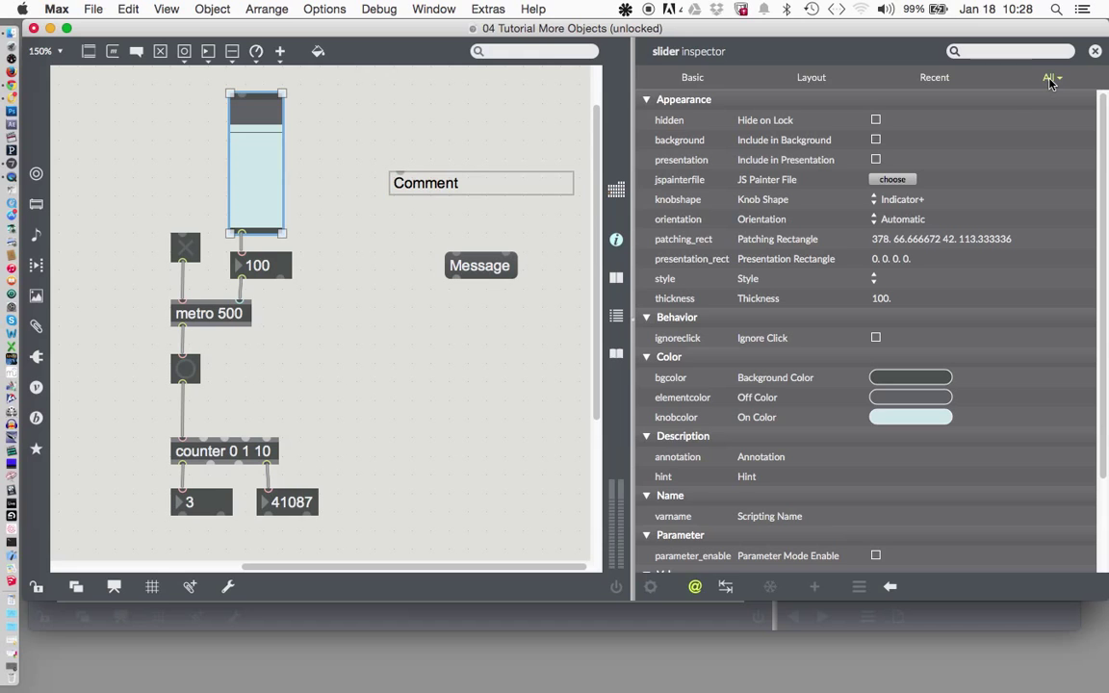
left_click(691, 77)
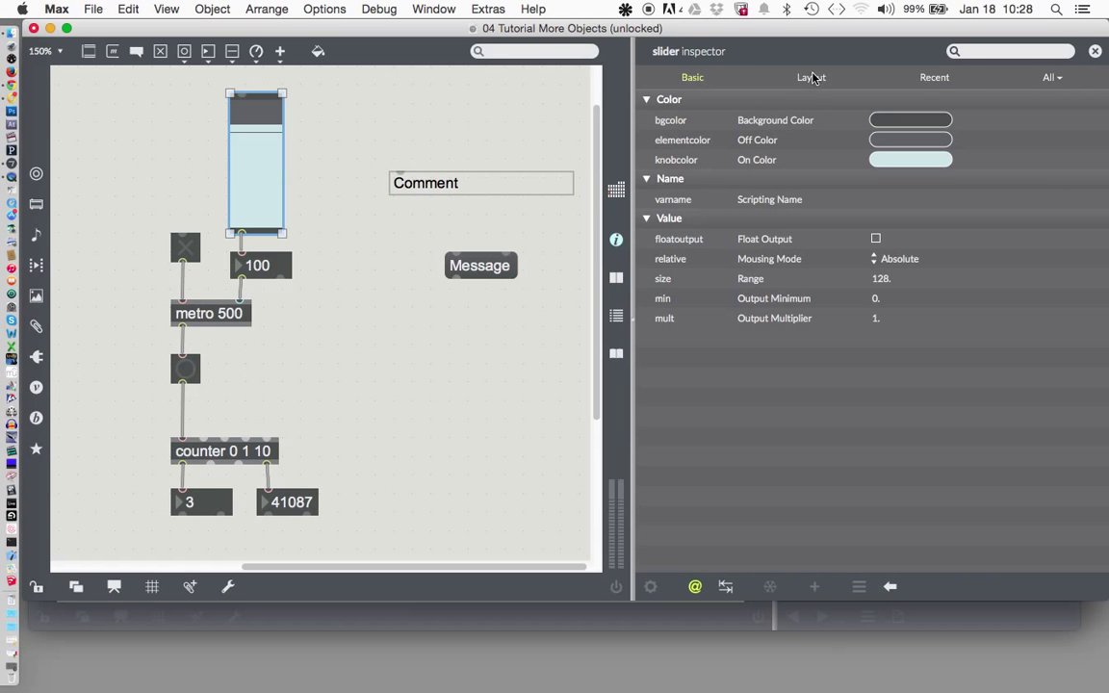
left_click(810, 77)
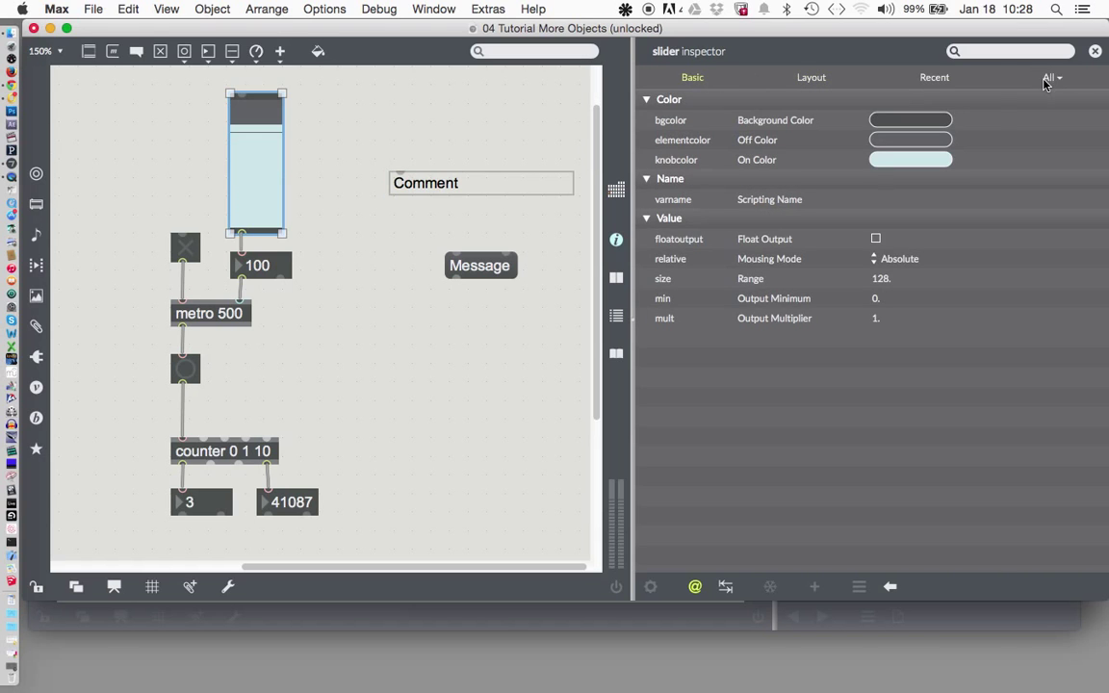
left_click(1047, 77)
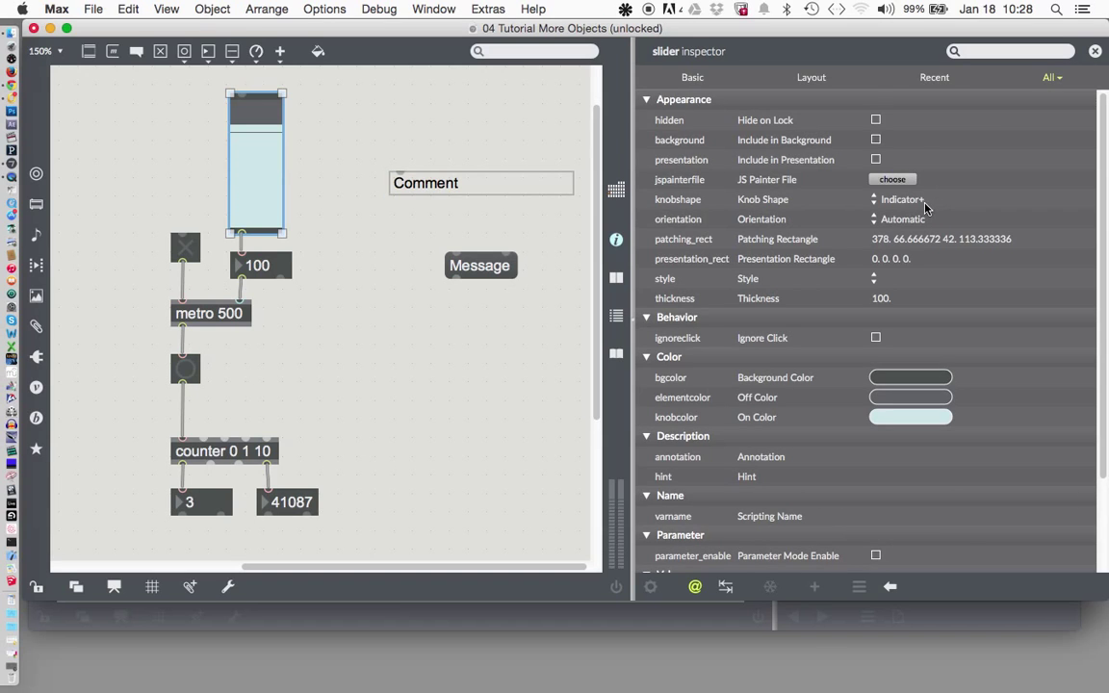
mouse_move(805, 335)
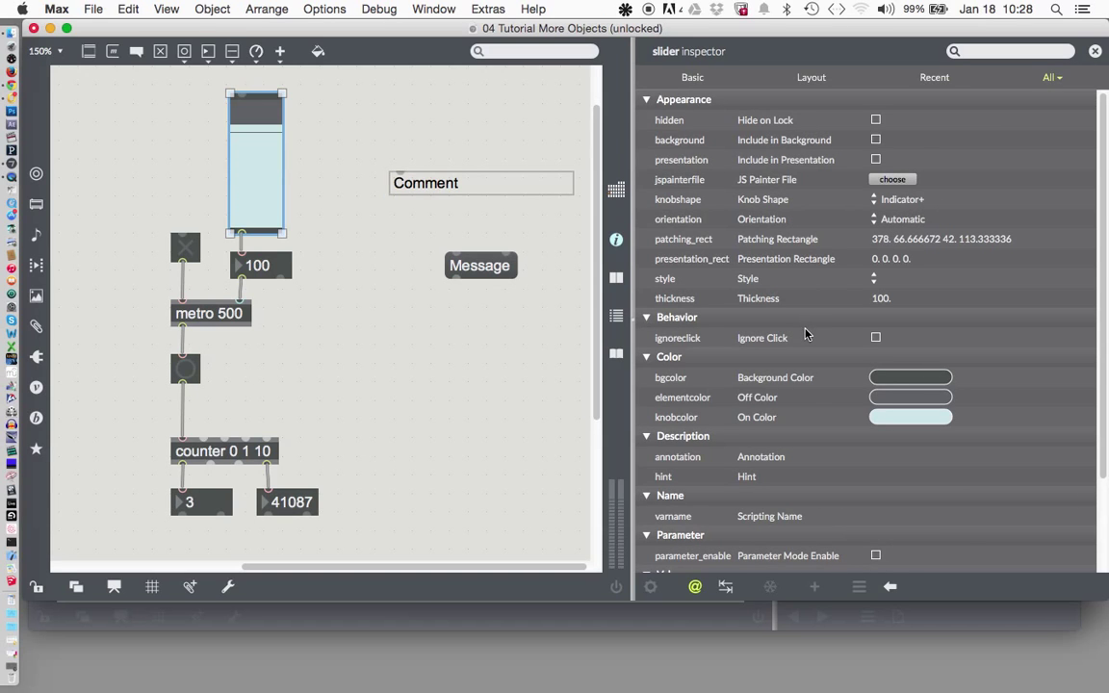
scroll("down", 3)
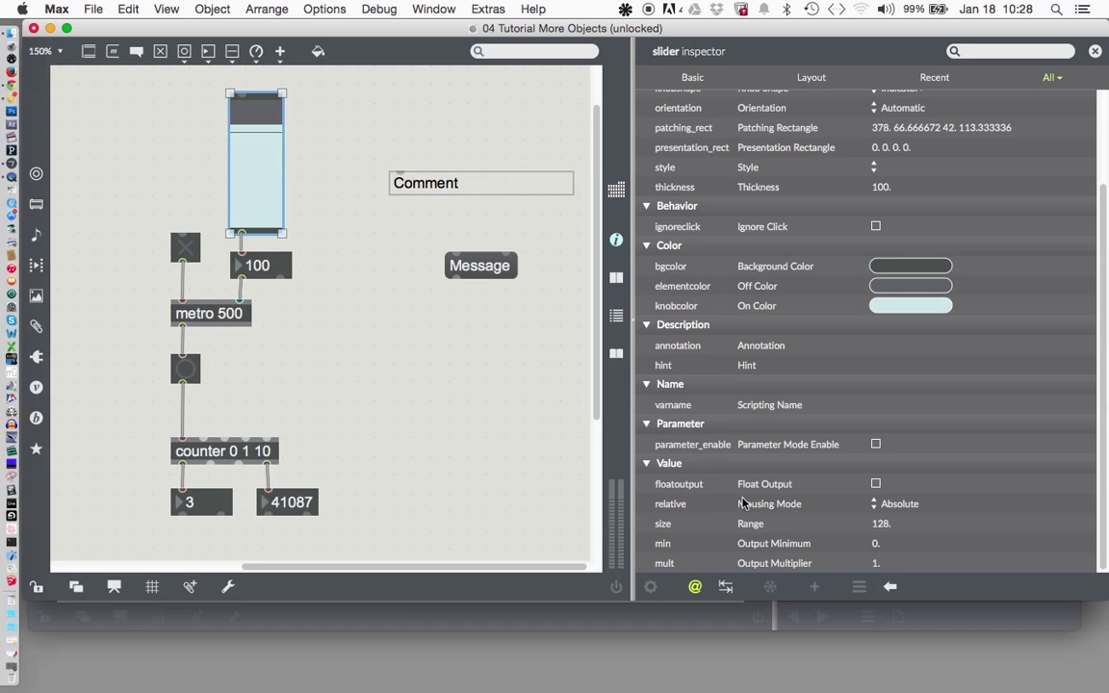
mouse_move(924, 535)
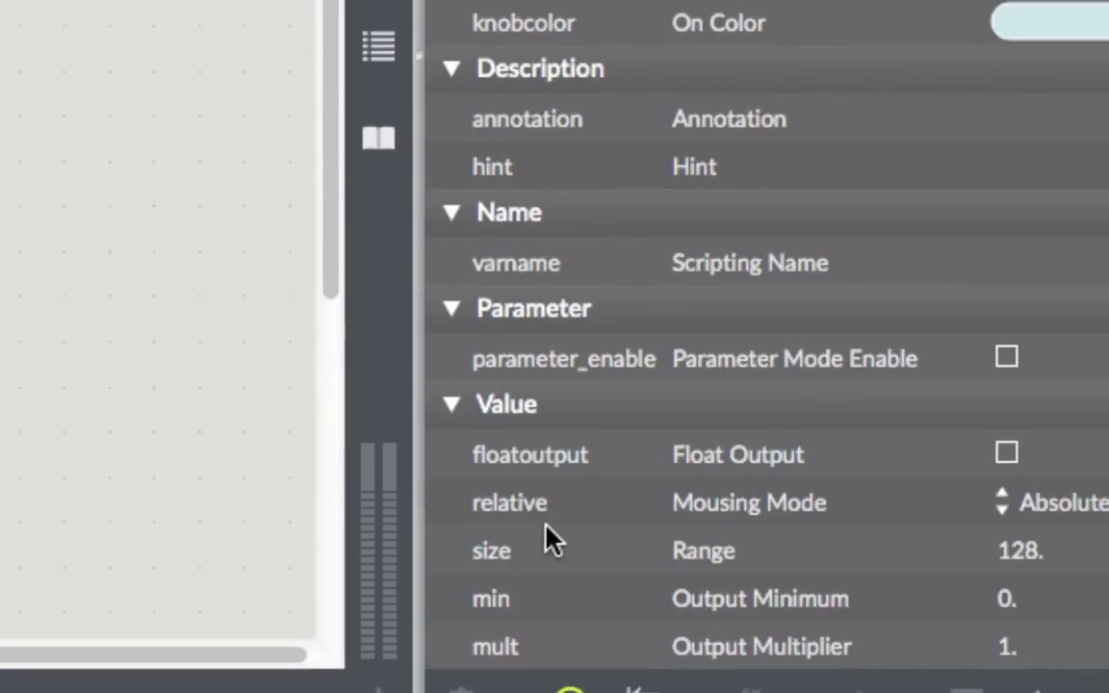
Change the slider's Range attribute from 128 to 5000 in the inspector's Value section
scroll("down", 3)
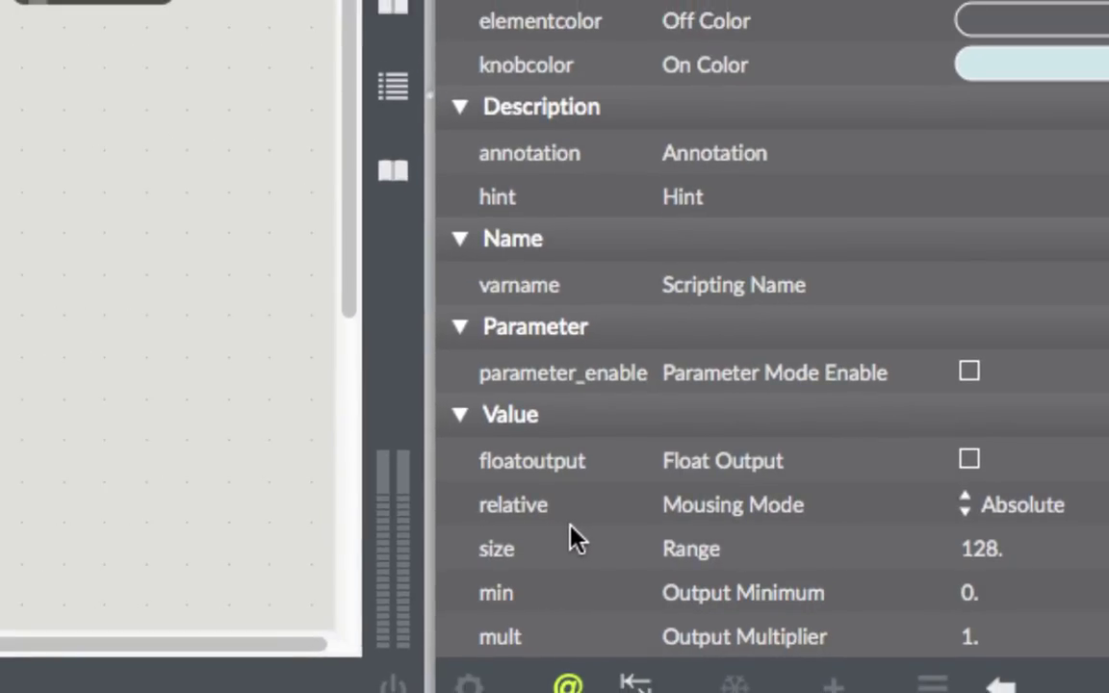
mouse_move(722, 567)
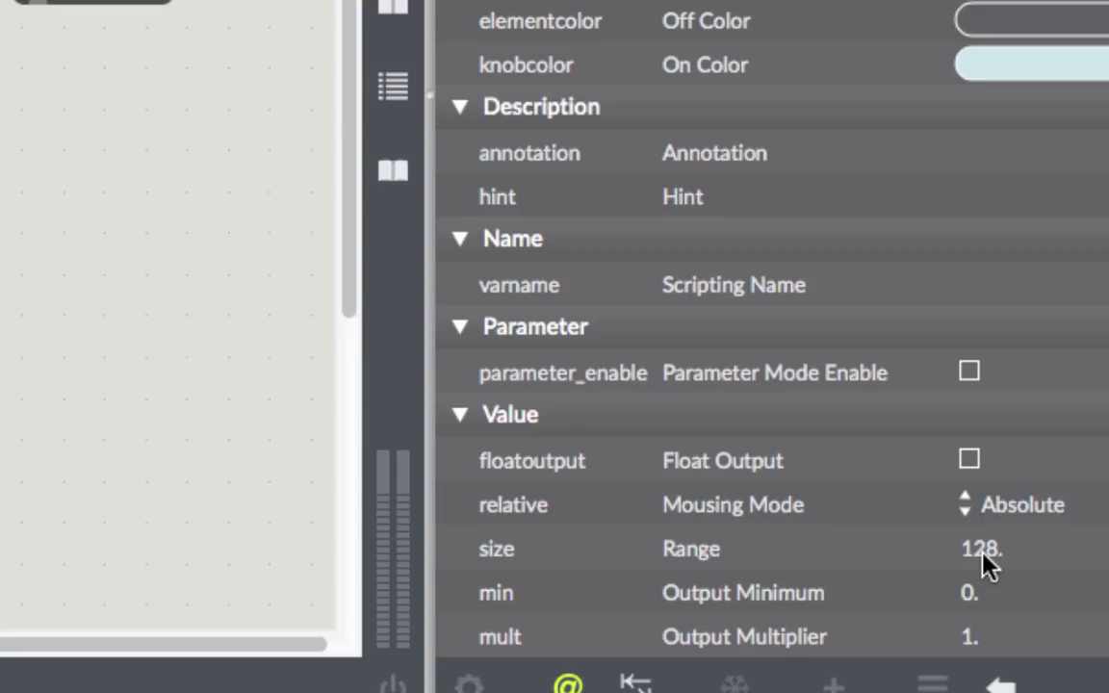
left_click(979, 548)
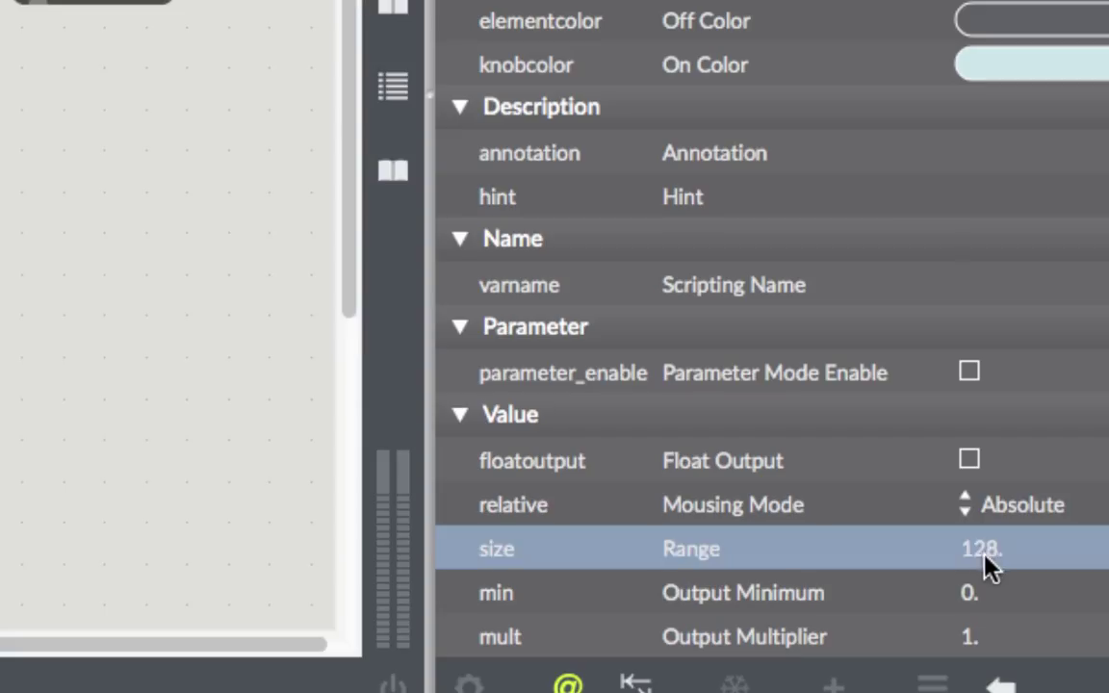
double_click(979, 549)
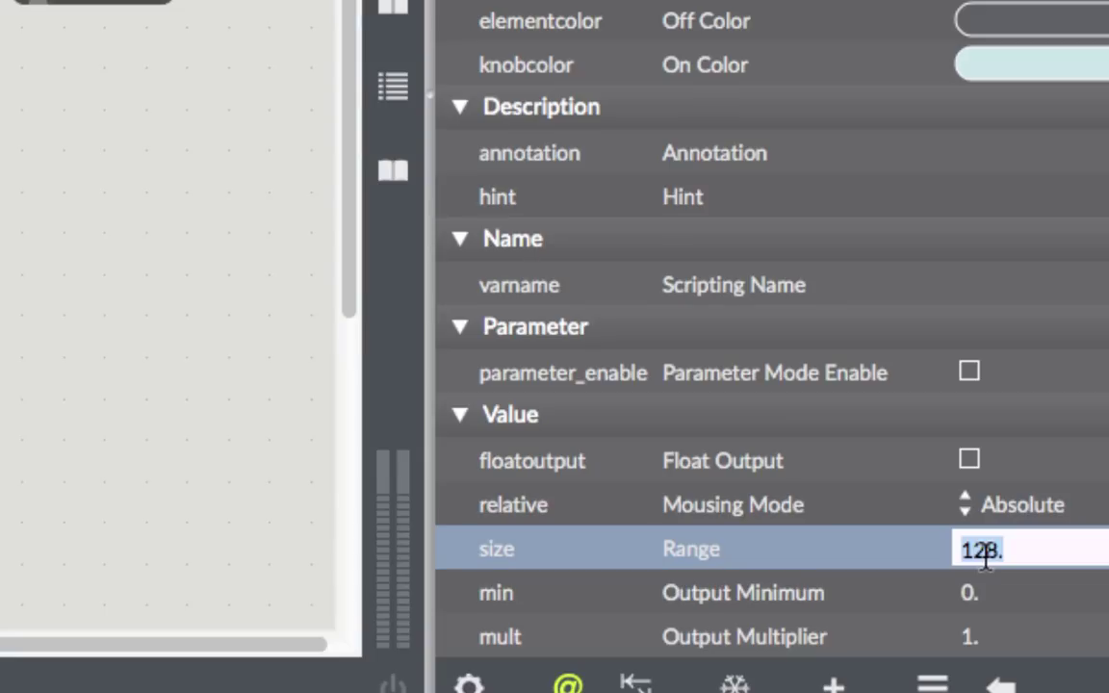
type("5000.")
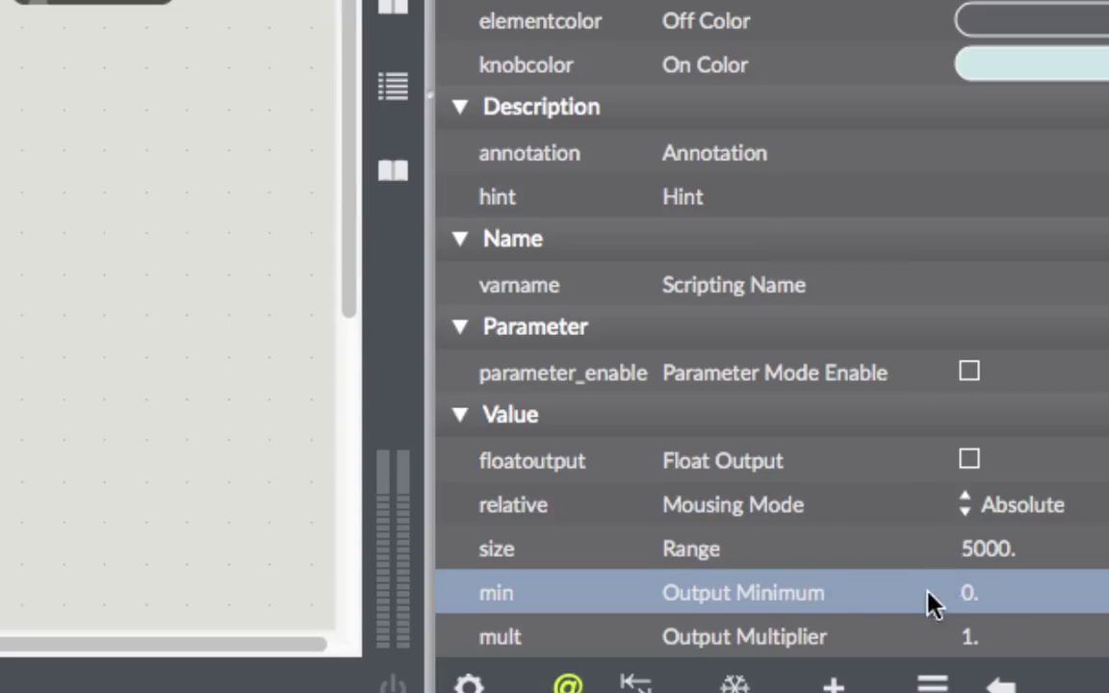
mouse_move(790, 604)
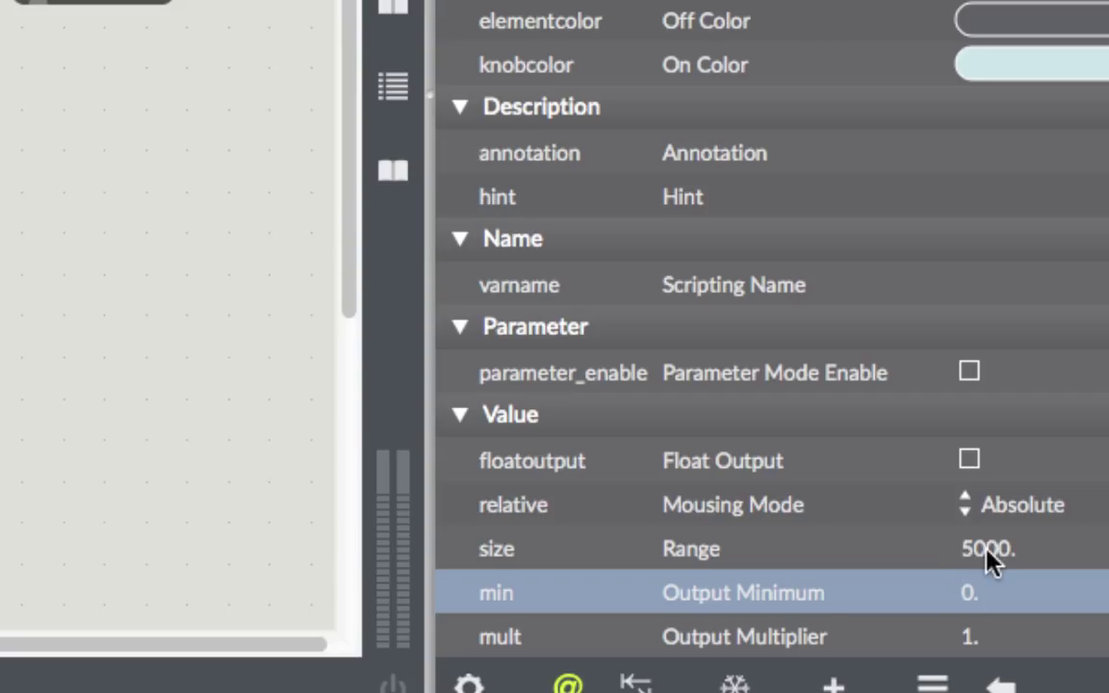
mouse_move(967, 655)
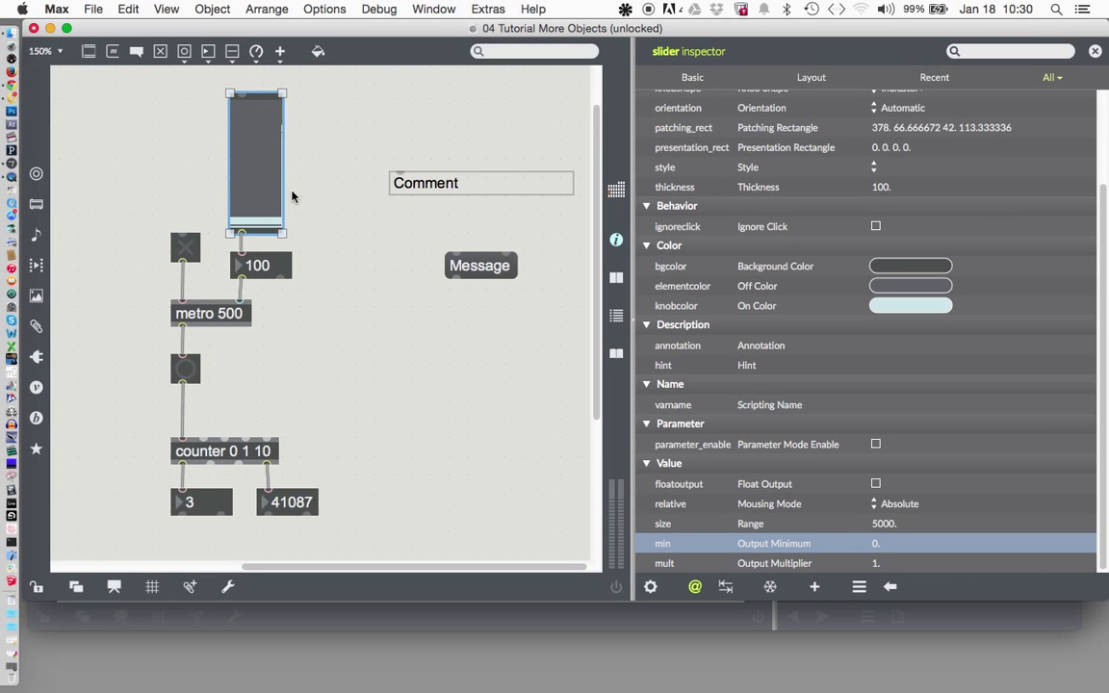
mouse_move(317, 197)
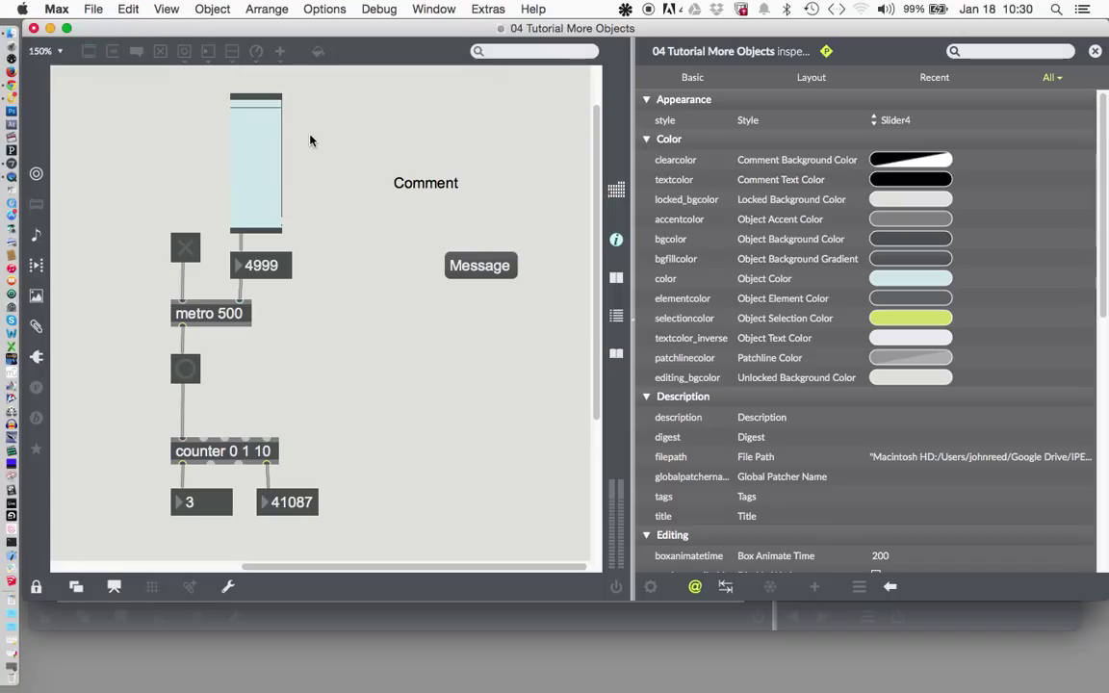
mouse_move(308, 150)
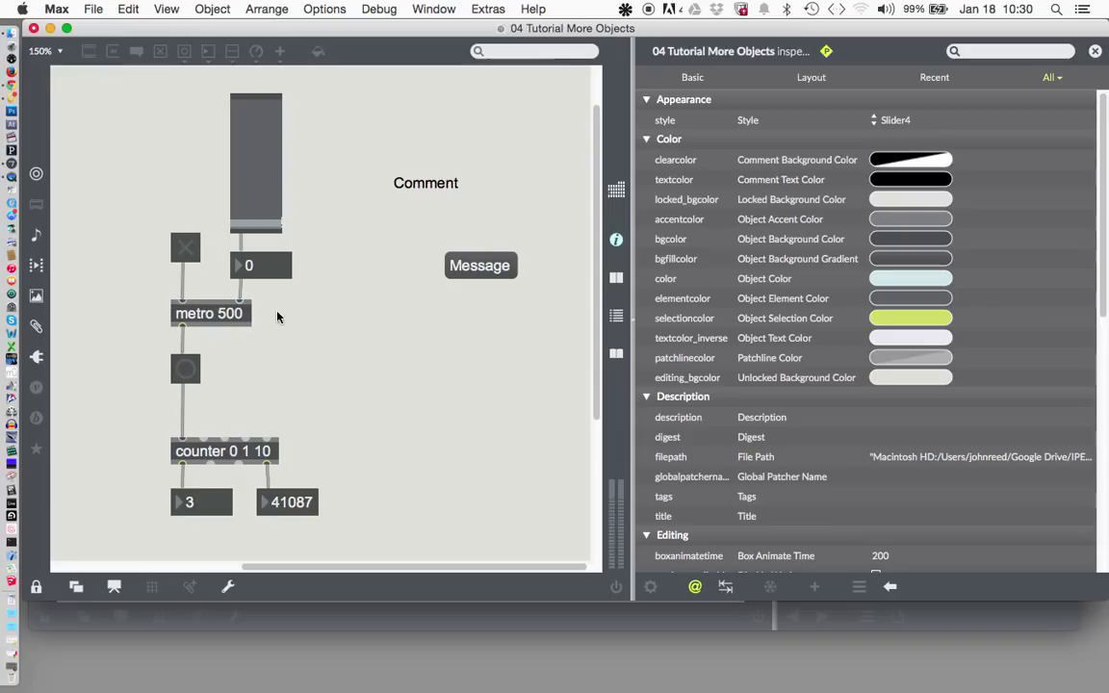
mouse_move(254, 272)
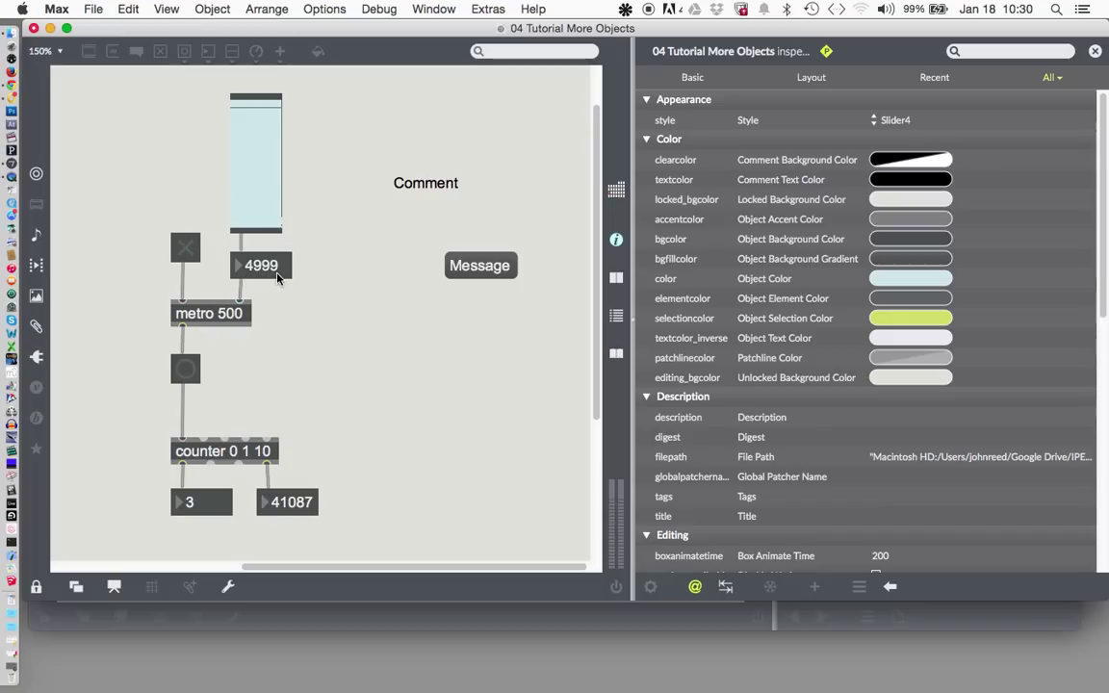
mouse_move(304, 281)
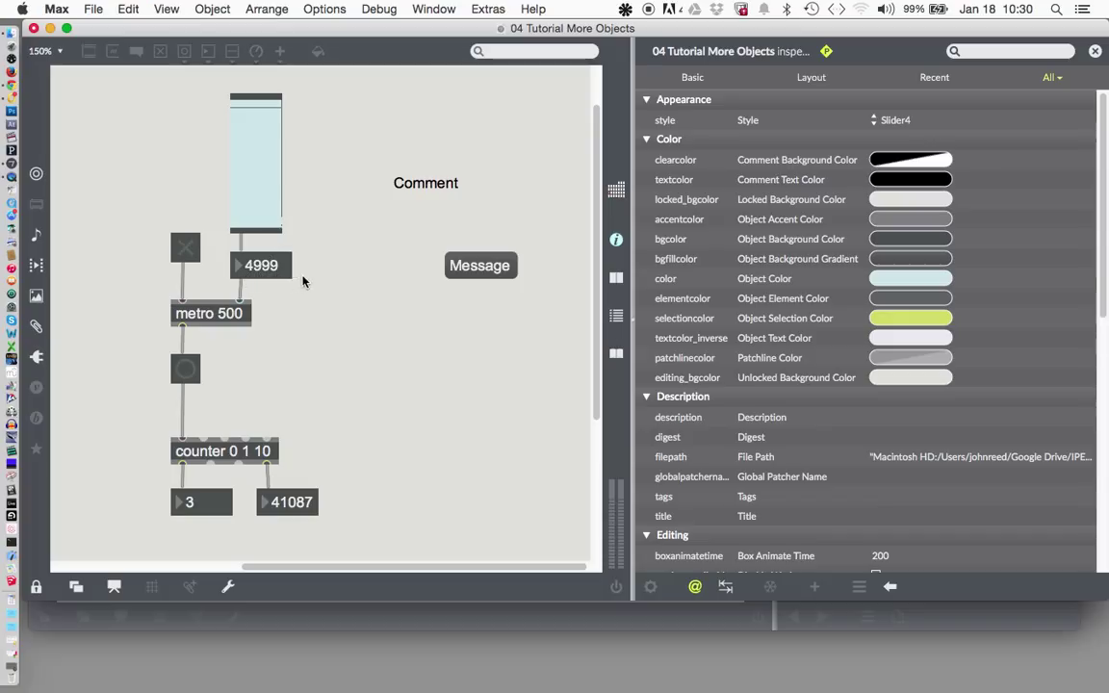
mouse_move(308, 254)
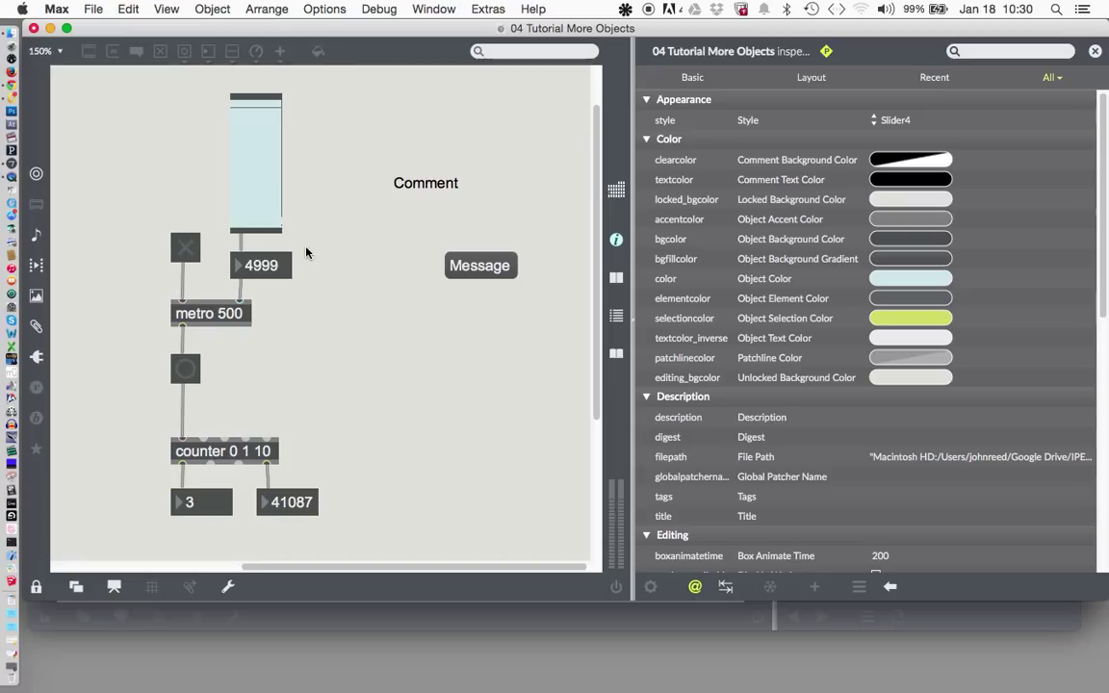
mouse_move(281, 239)
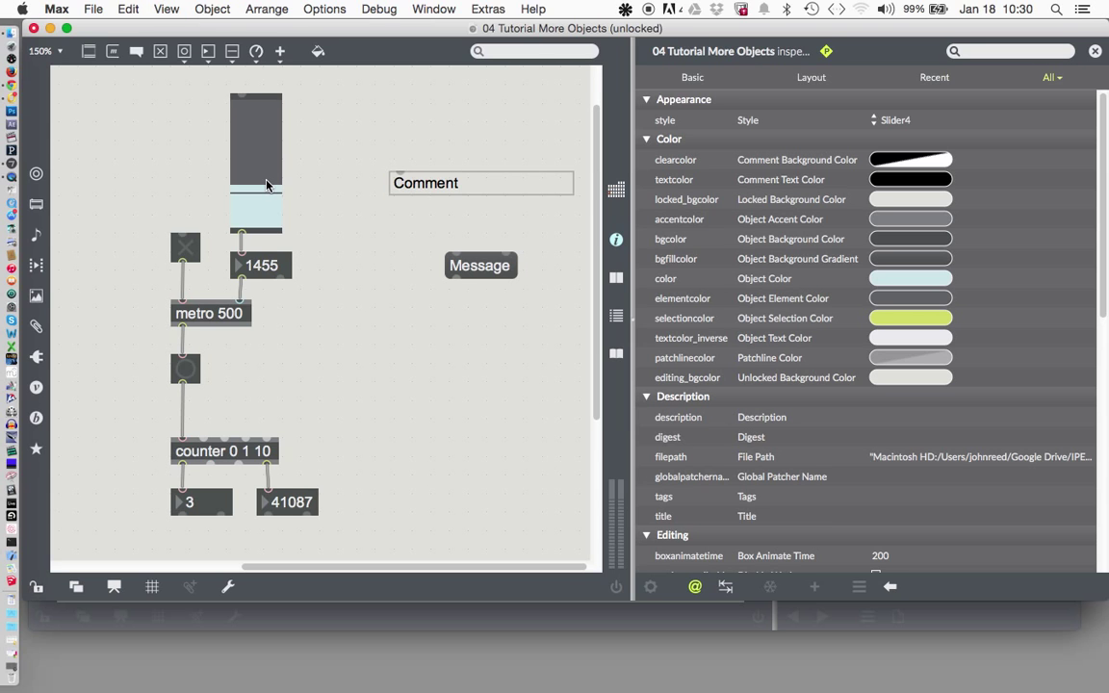
Select the slider and scroll its inspector down to the Value attributes
left_click(256, 164)
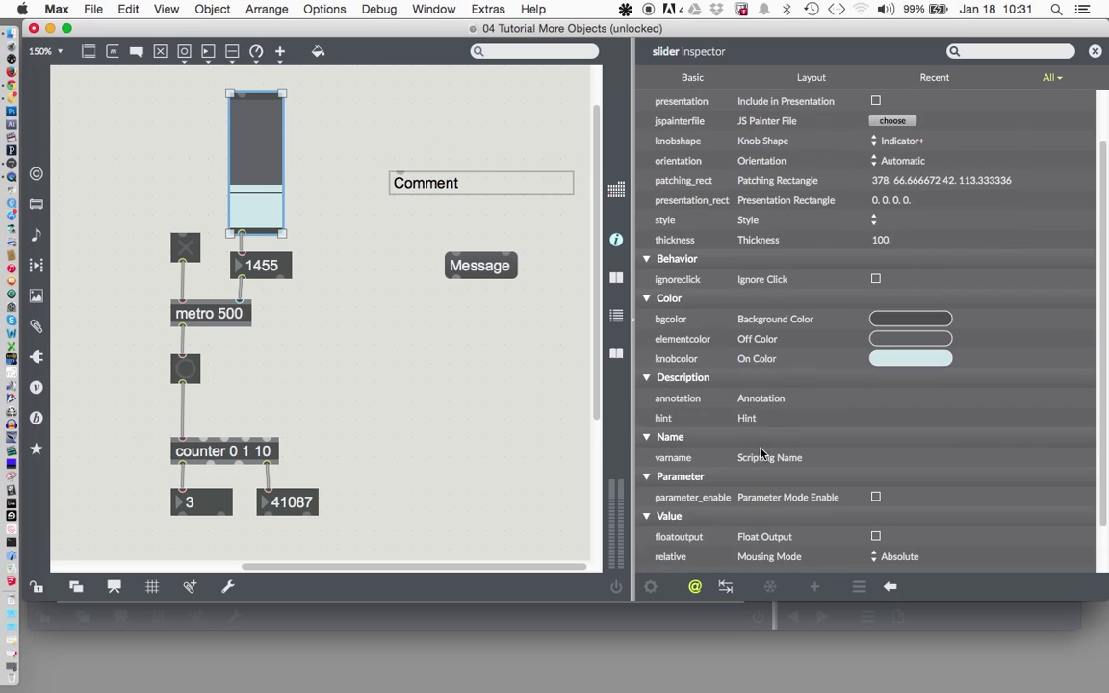
scroll("down", 3)
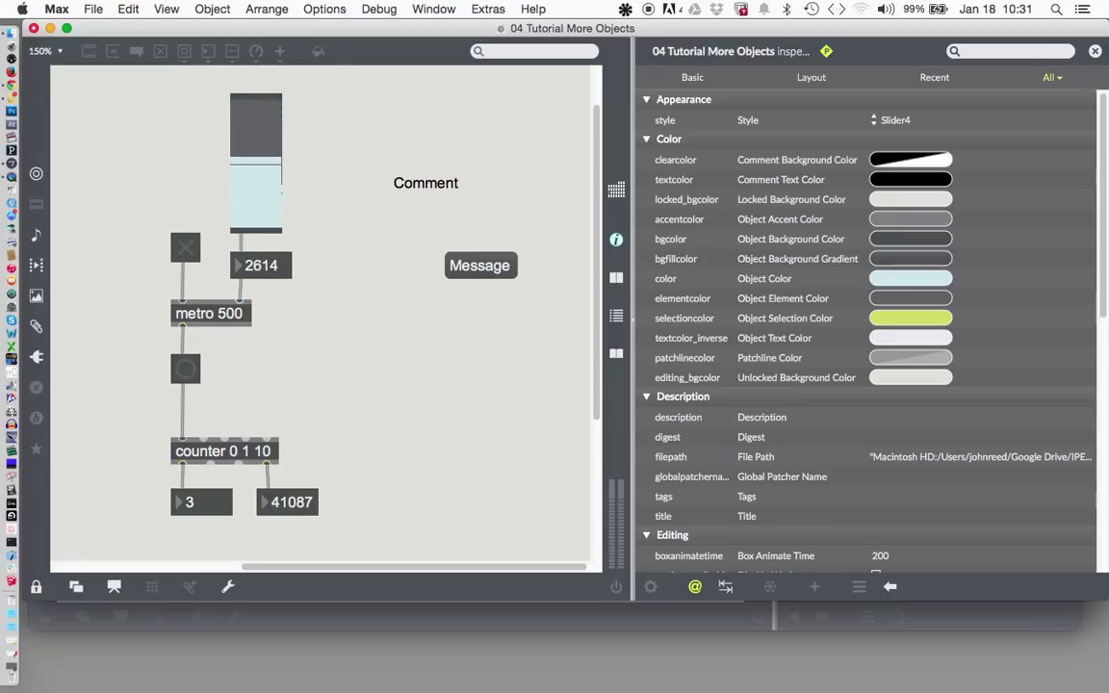
mouse_move(296, 227)
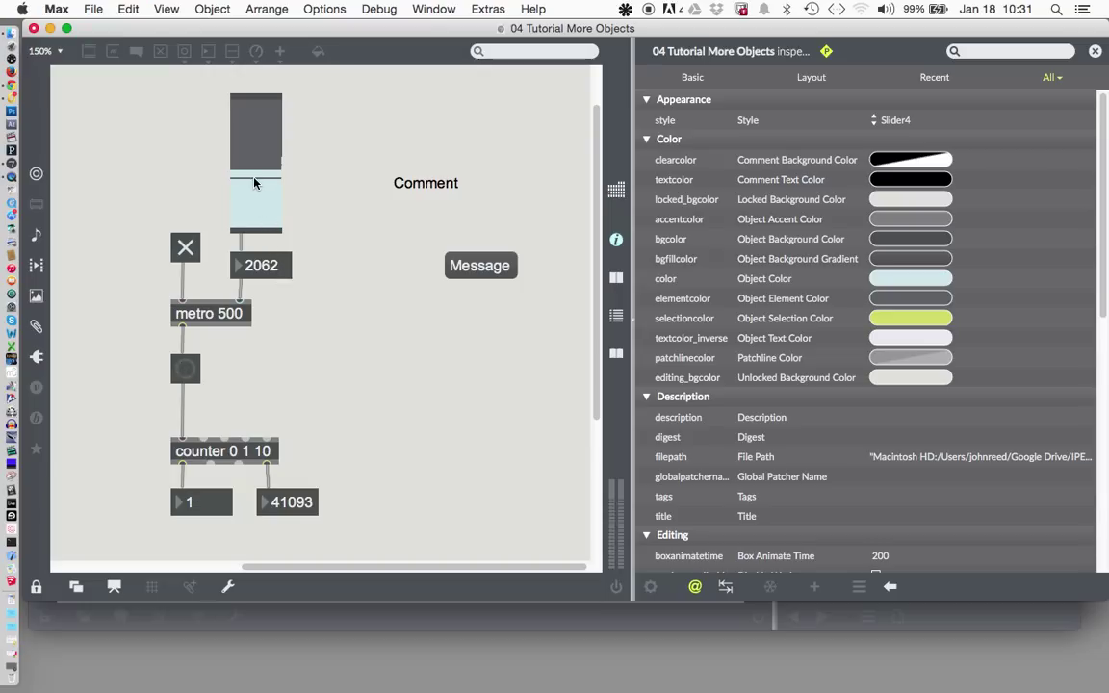
Drag the slider to its maximum so the metro interval reads 5000
left_click_drag(254, 183, 254, 106)
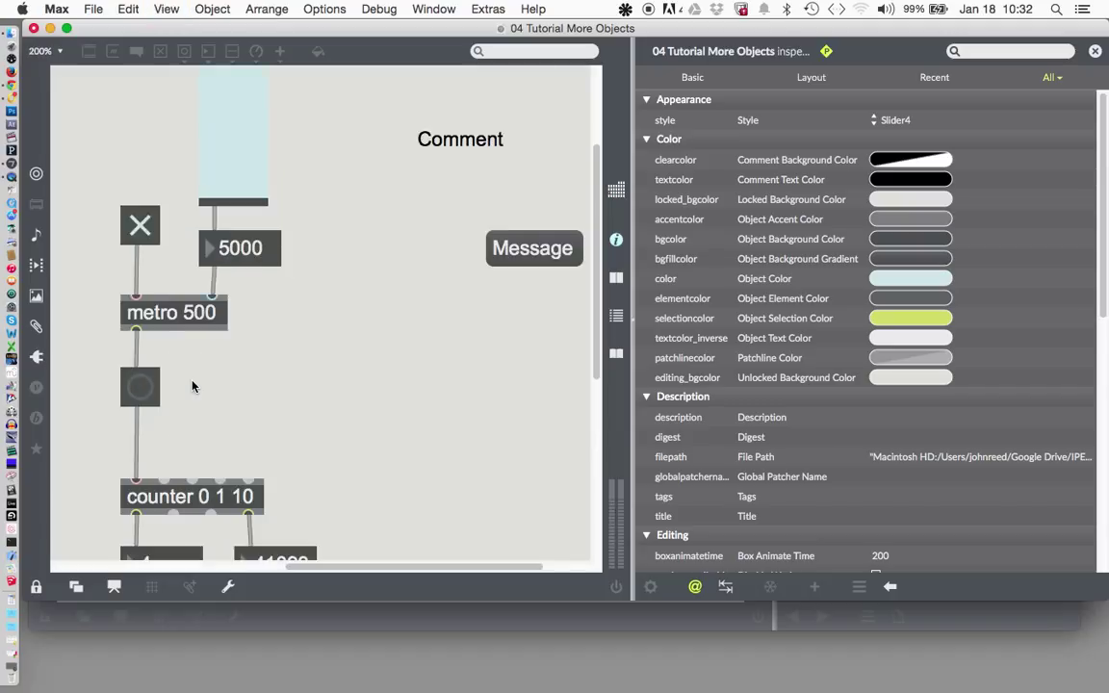
mouse_move(170, 404)
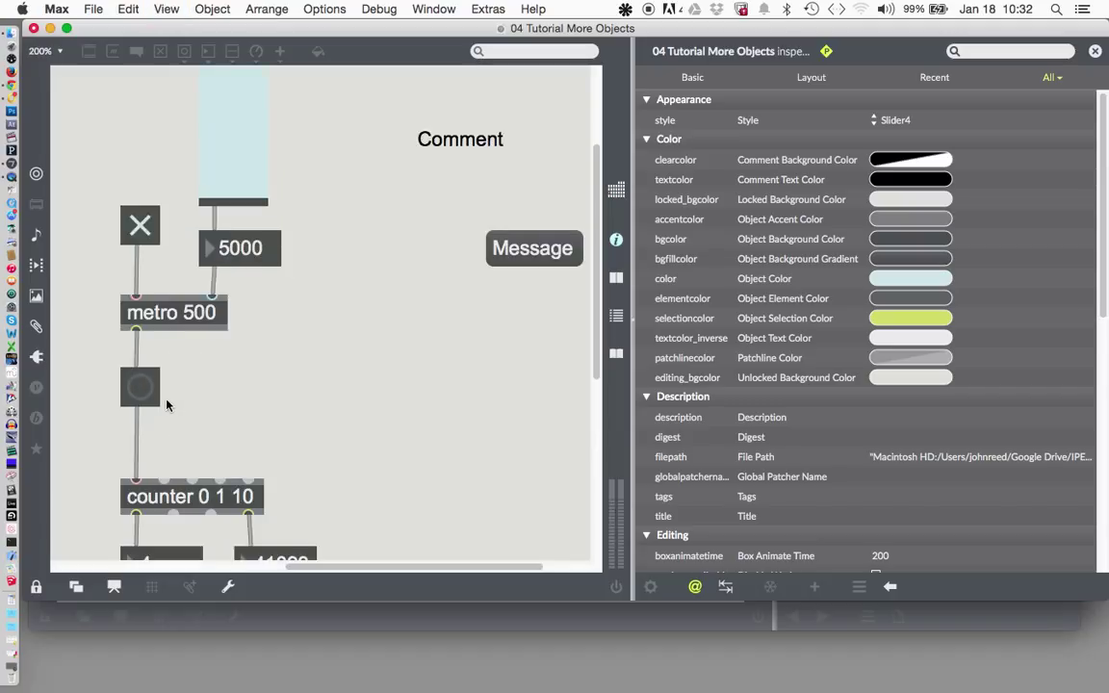
mouse_move(166, 404)
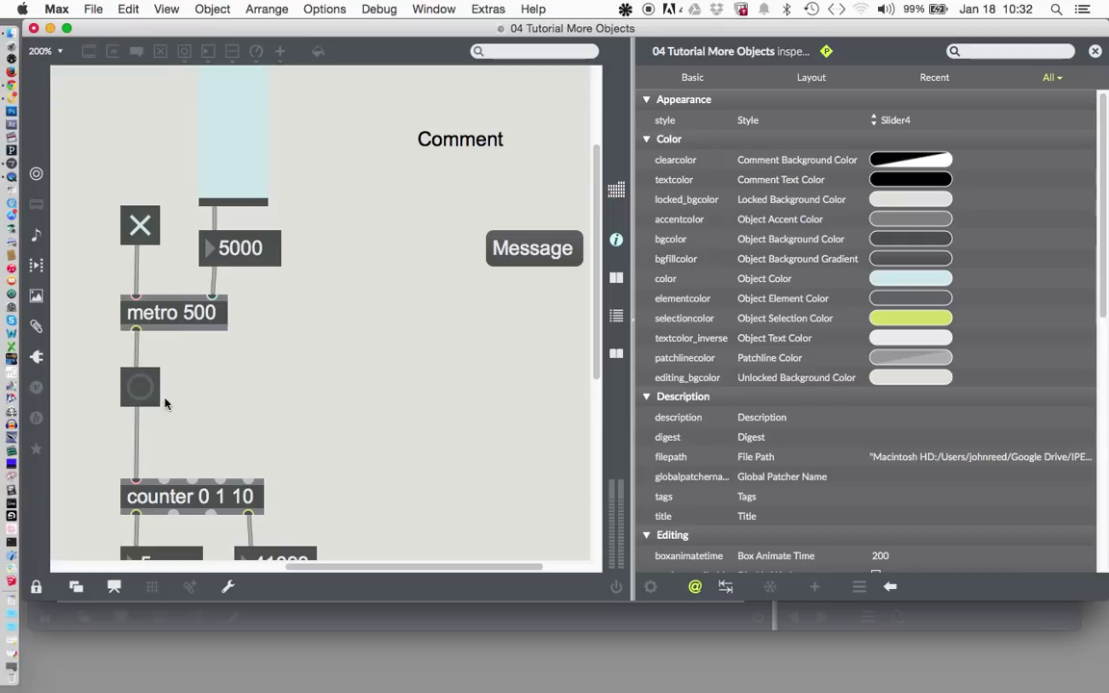
mouse_move(167, 399)
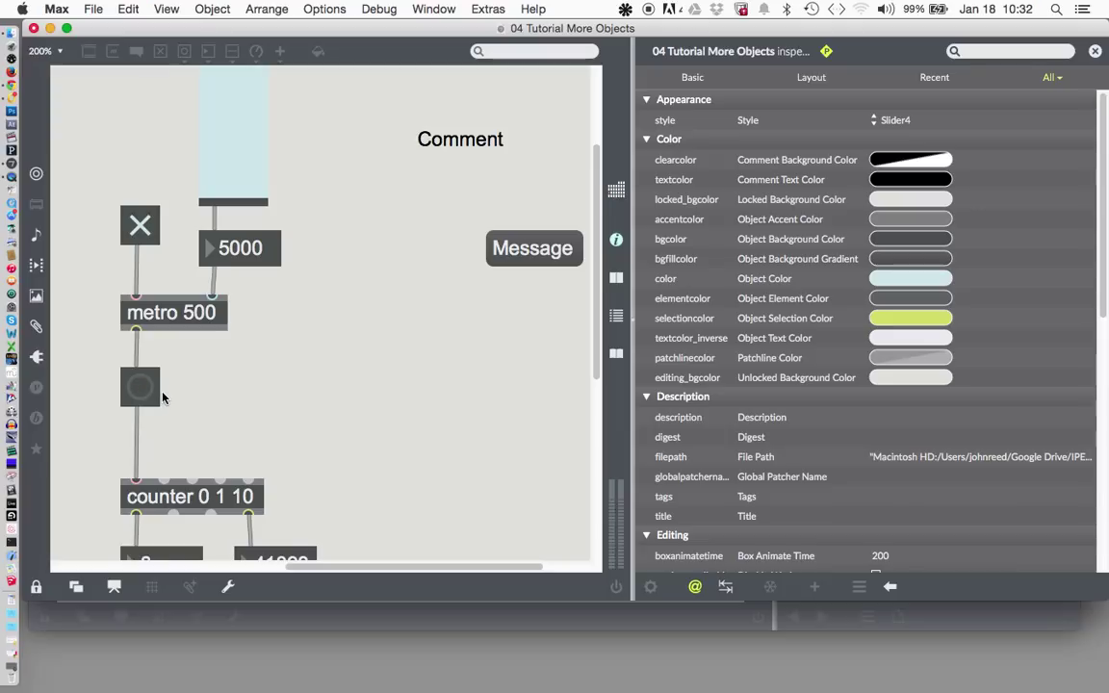
mouse_move(204, 393)
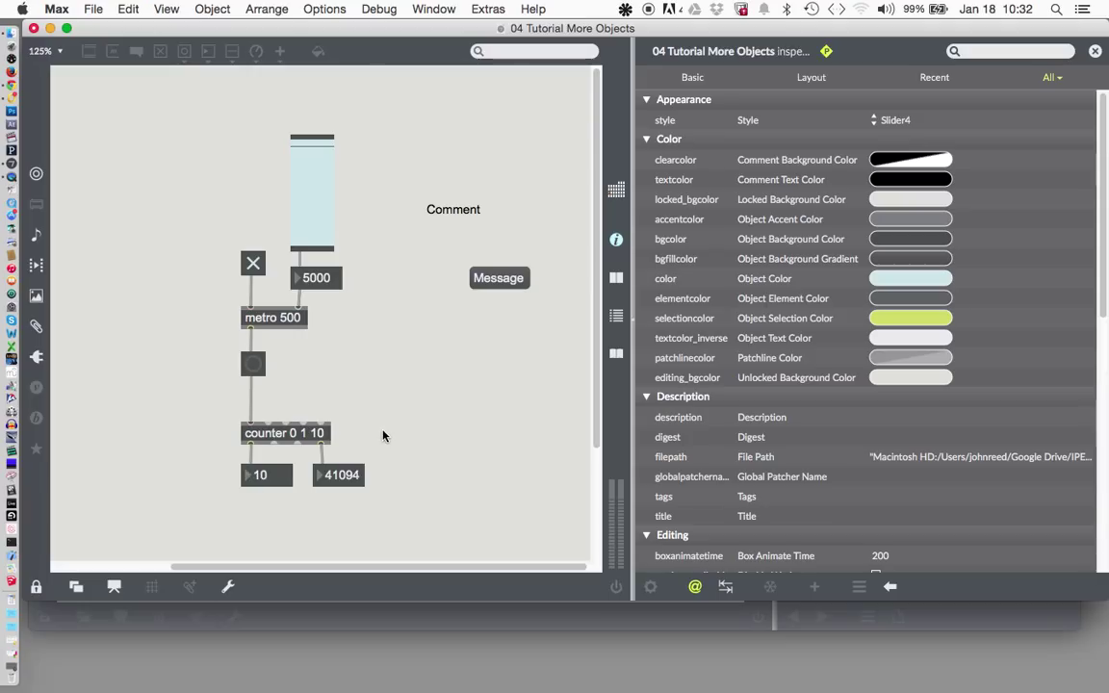
mouse_move(392, 420)
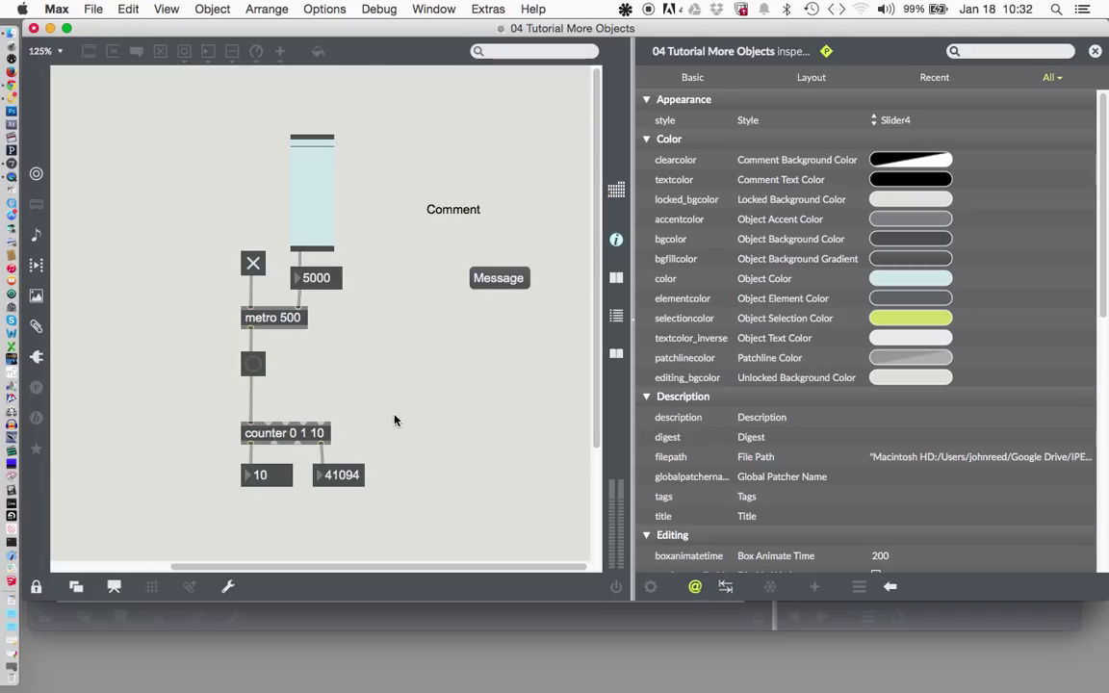